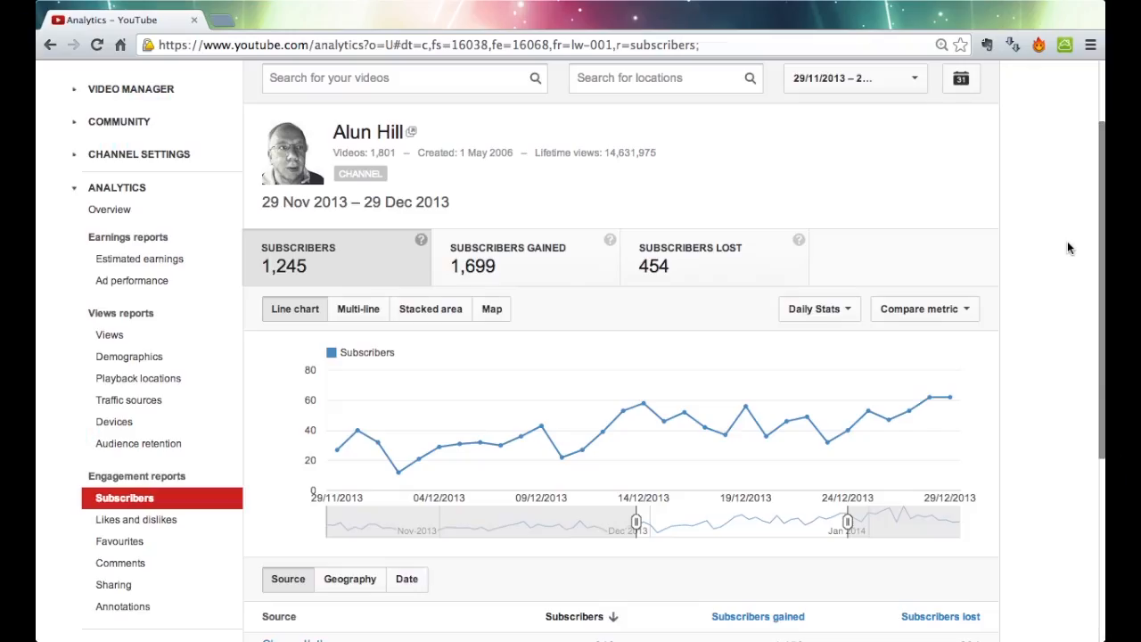
Add Views as the comparison metric so the chart plots daily subscribers against views.
scroll("down", 3)
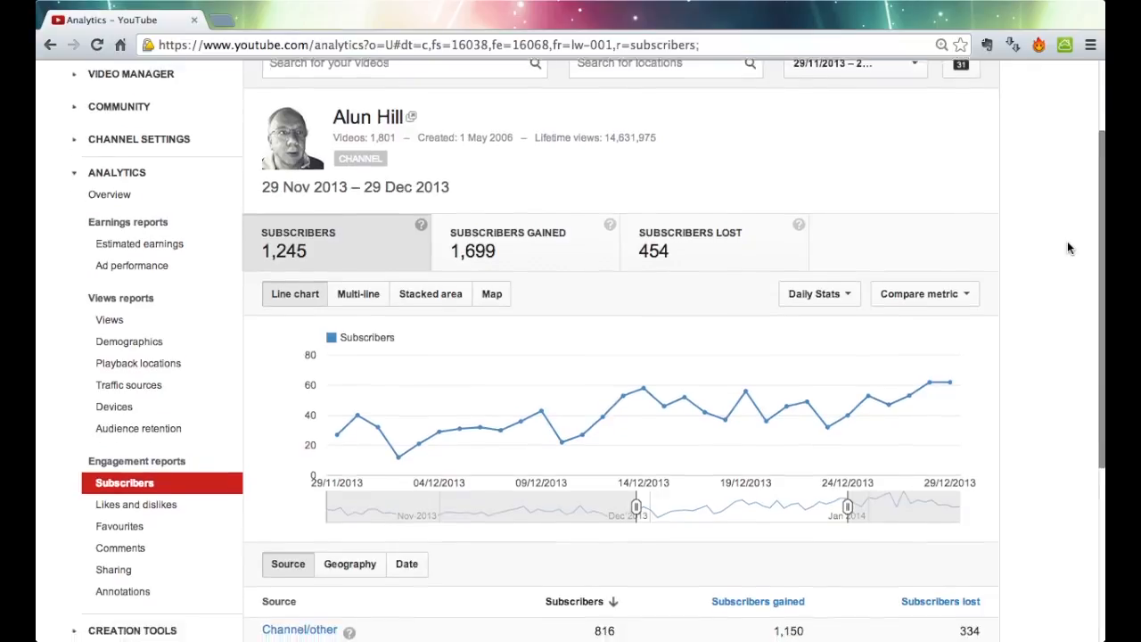
scroll("down", 3)
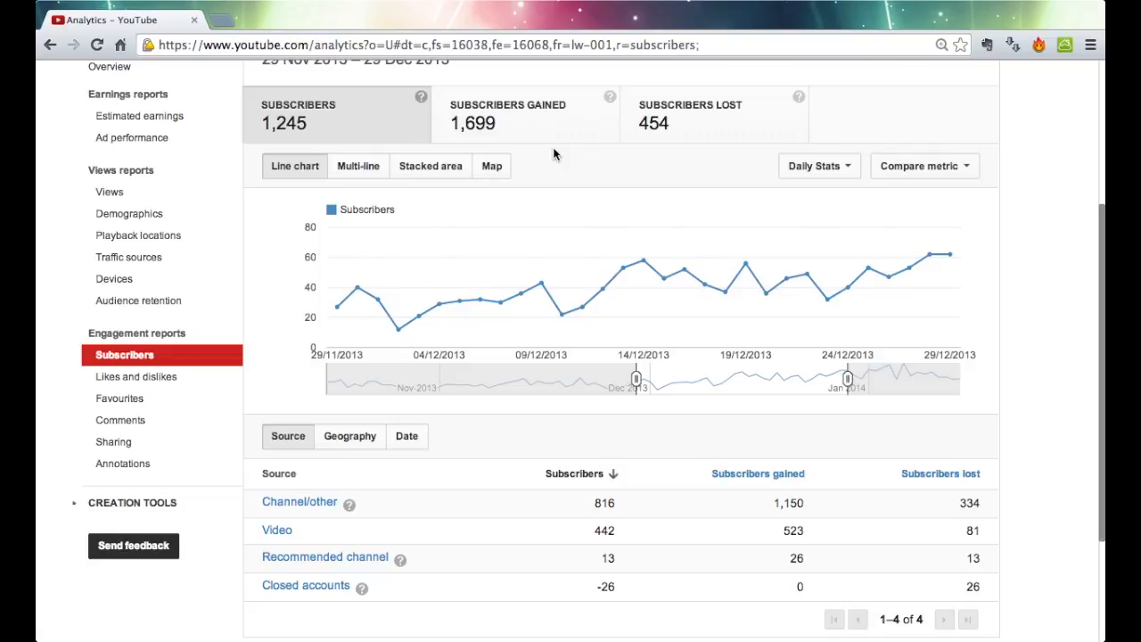
scroll("up", 3)
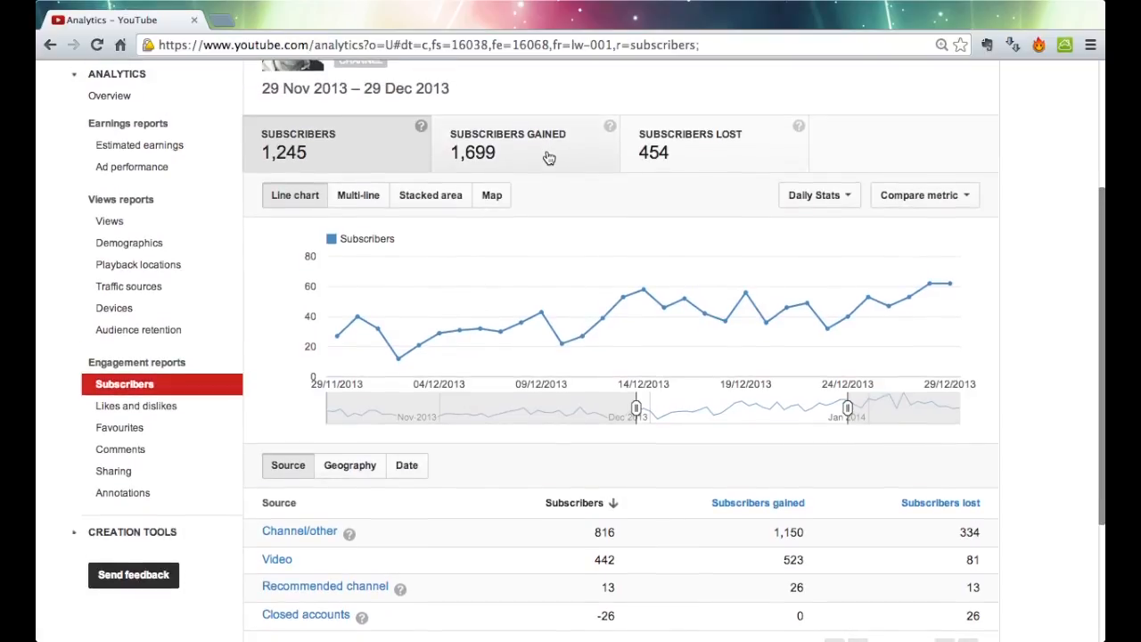
mouse_move(535, 163)
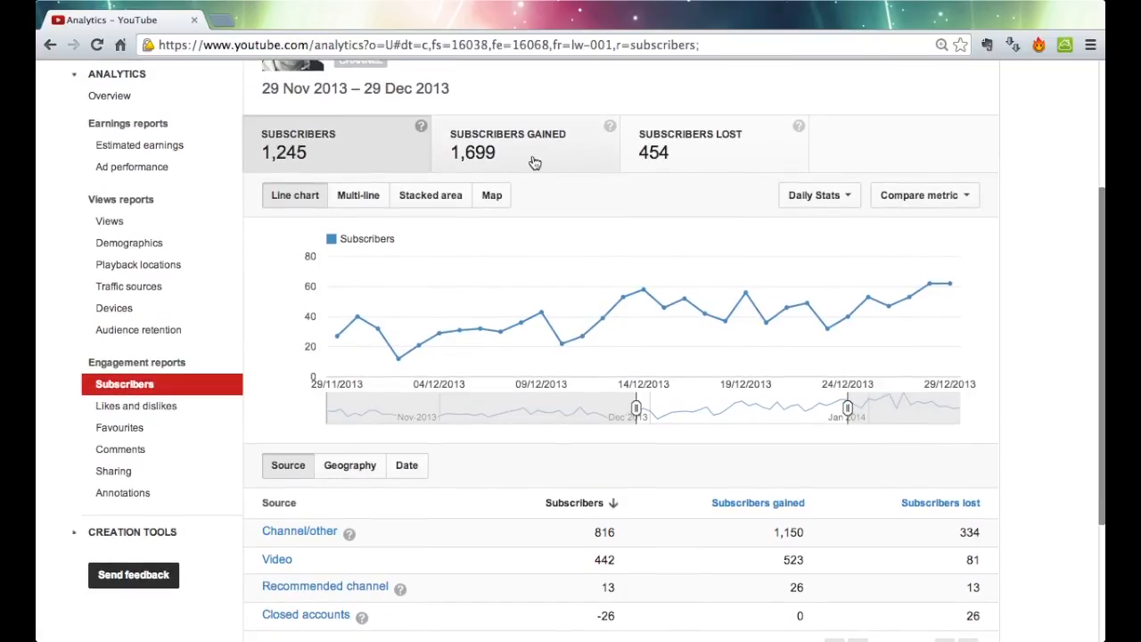
mouse_move(621, 64)
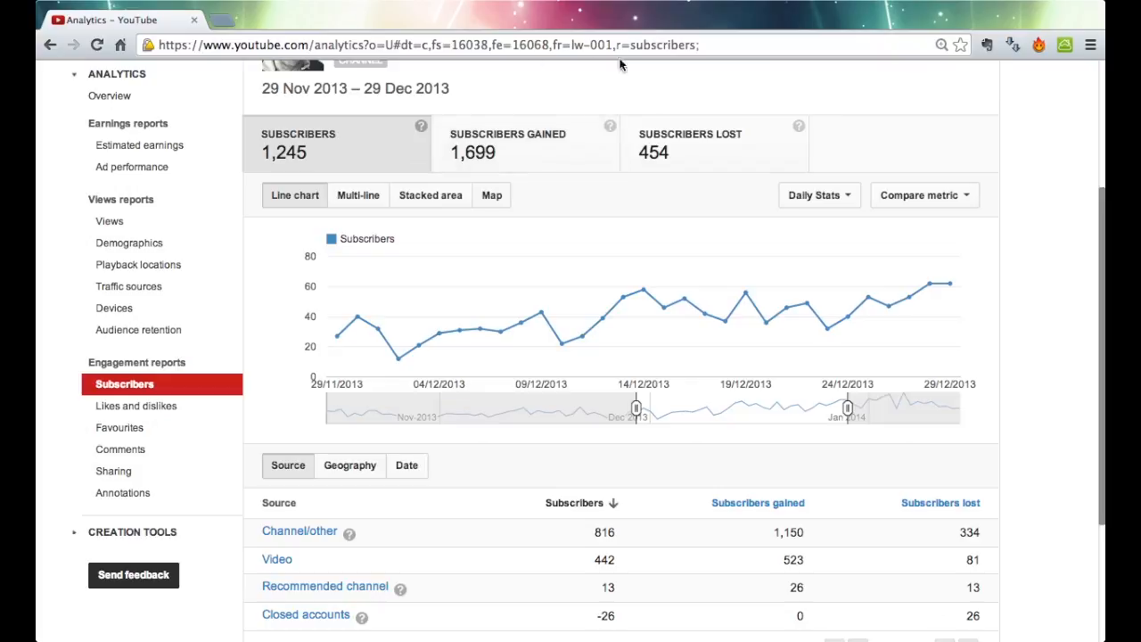
mouse_move(700, 167)
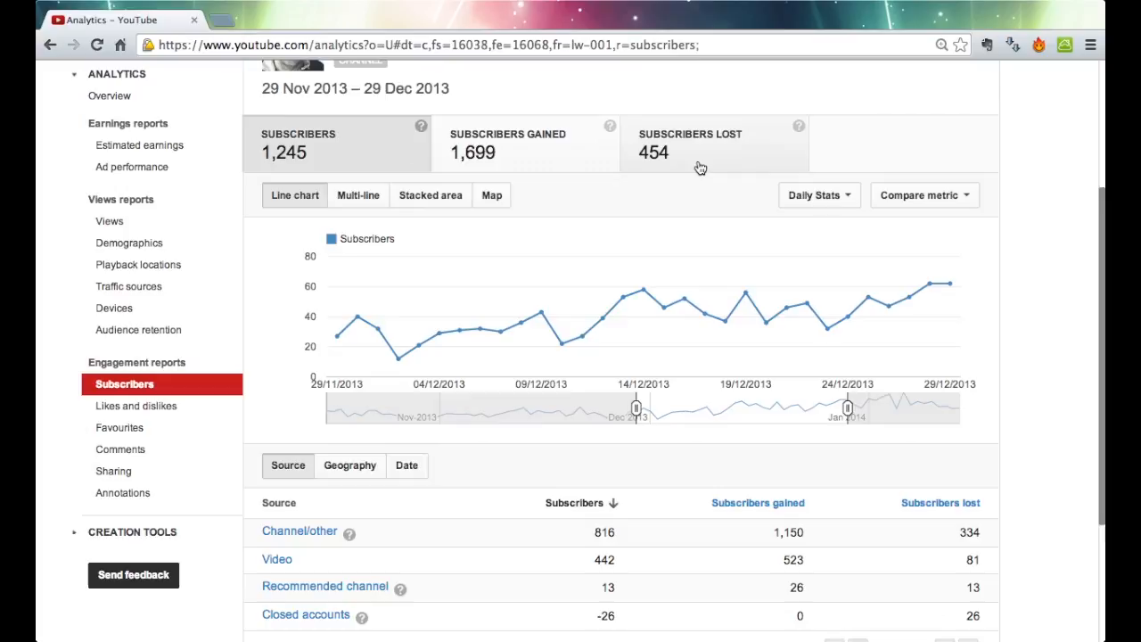
mouse_move(657, 169)
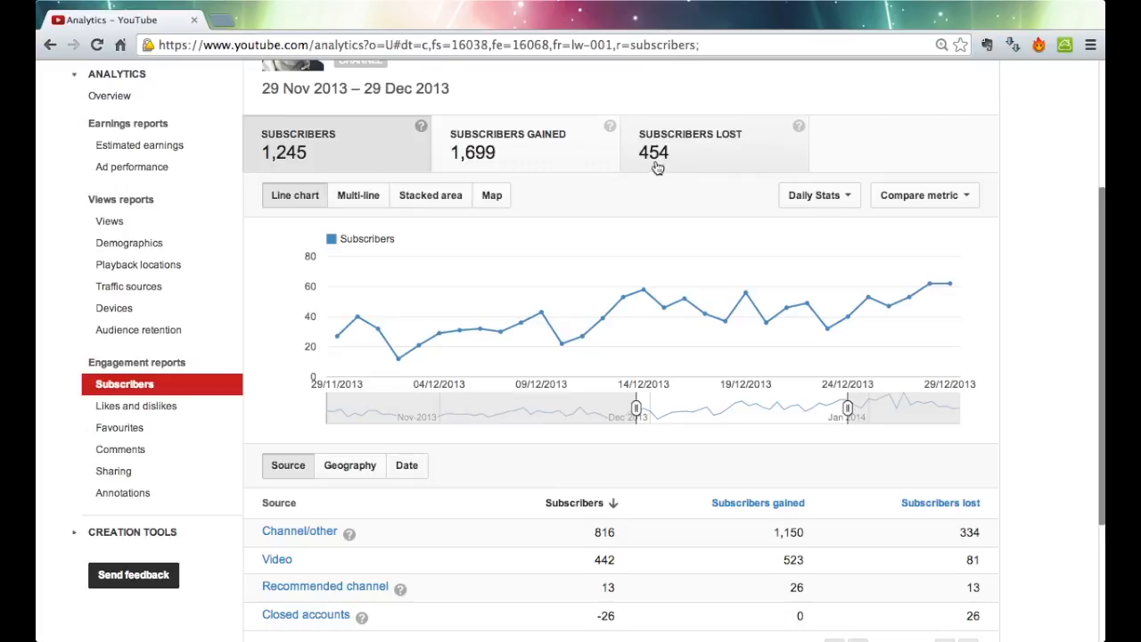
mouse_move(699, 191)
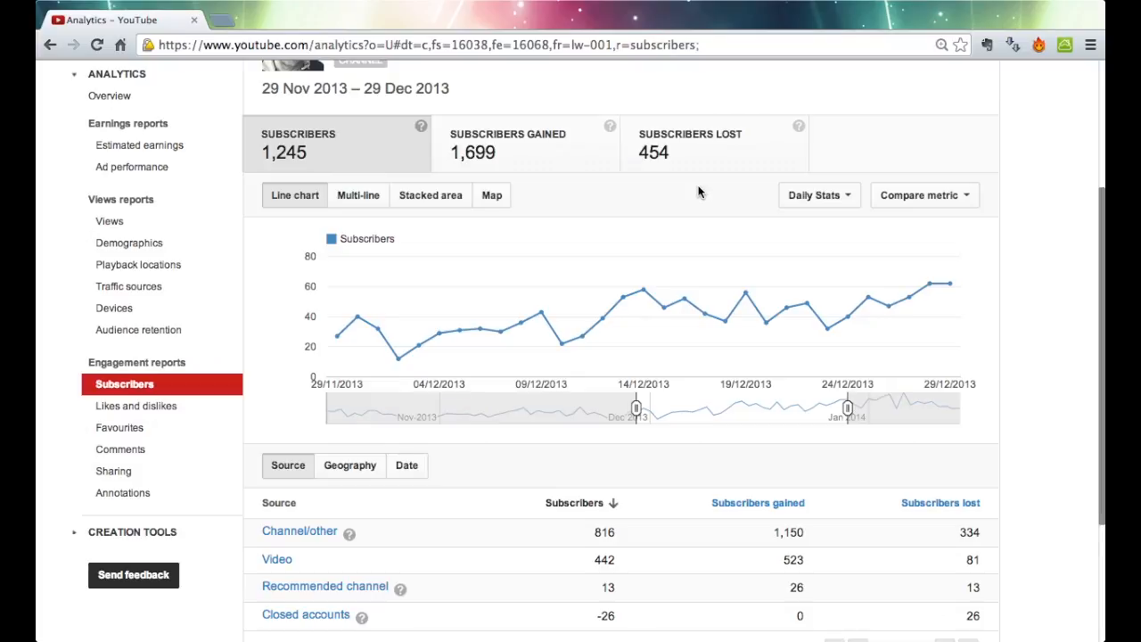
mouse_move(564, 170)
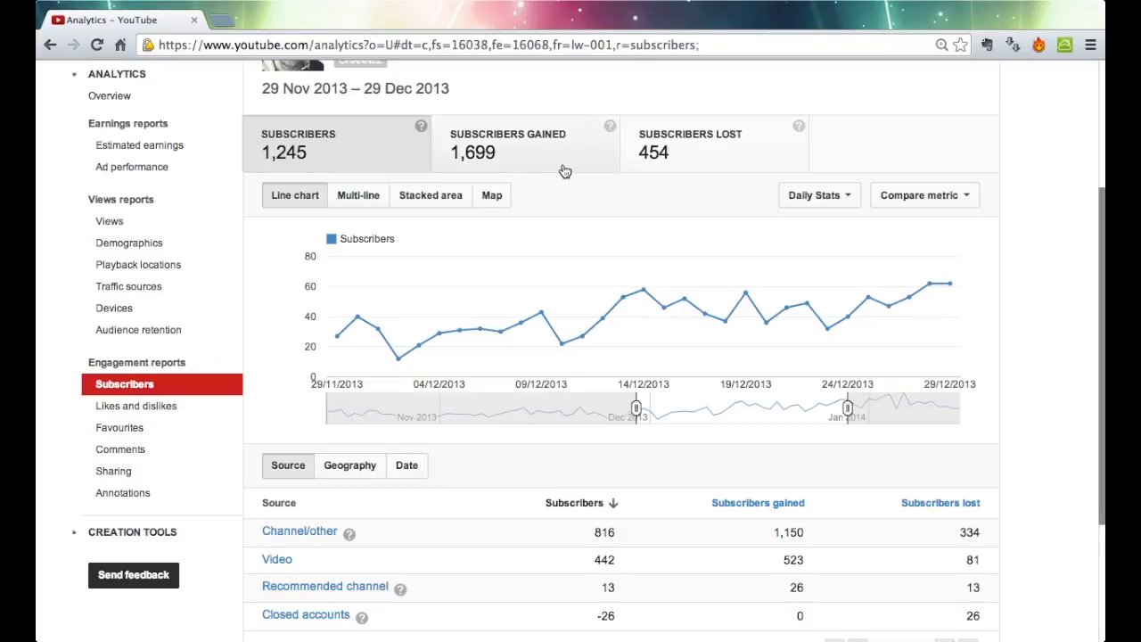
mouse_move(711, 167)
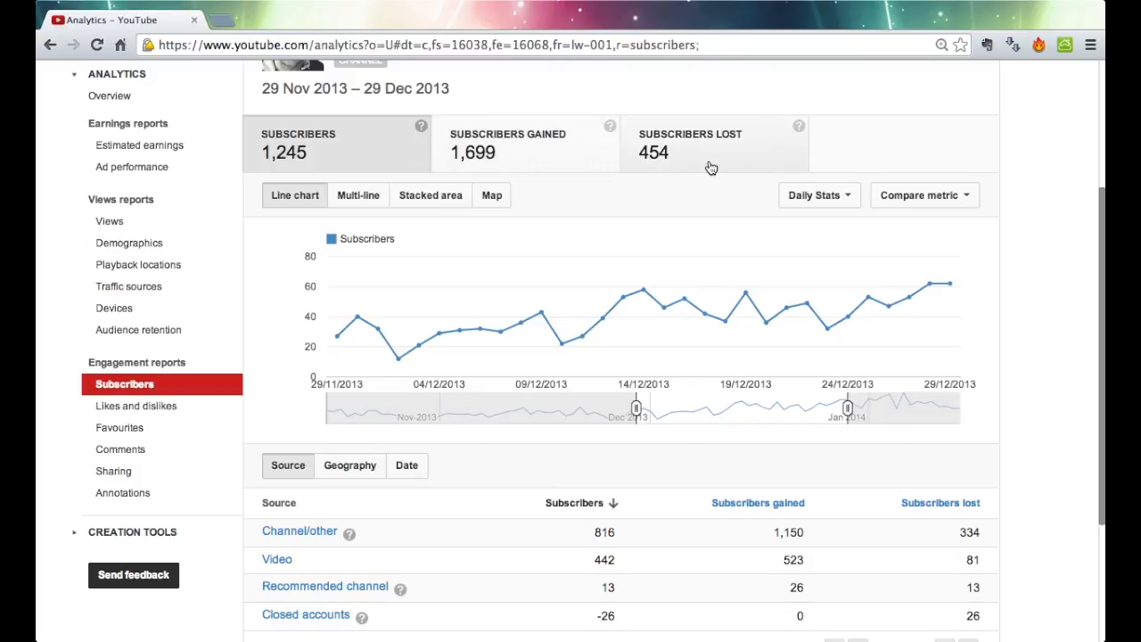
mouse_move(565, 156)
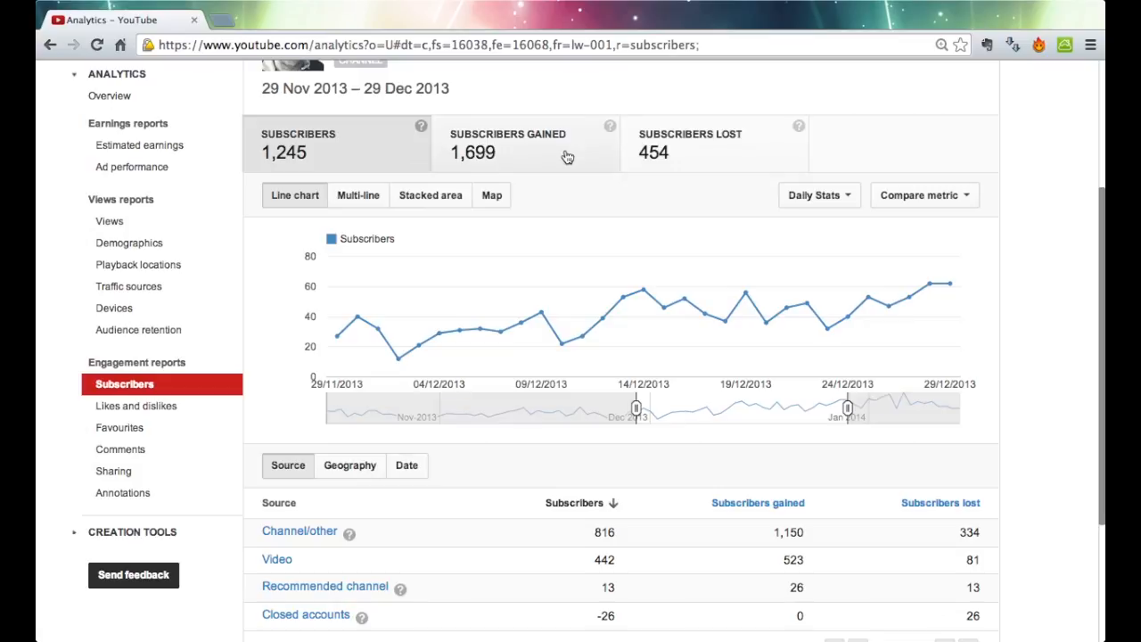
mouse_move(355, 159)
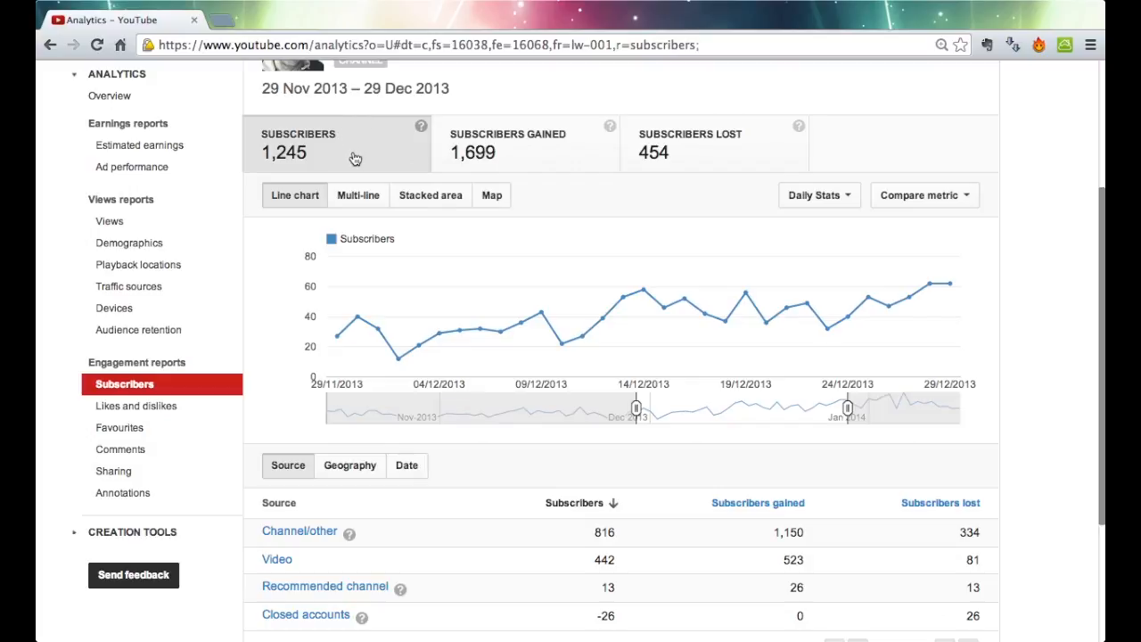
mouse_move(376, 162)
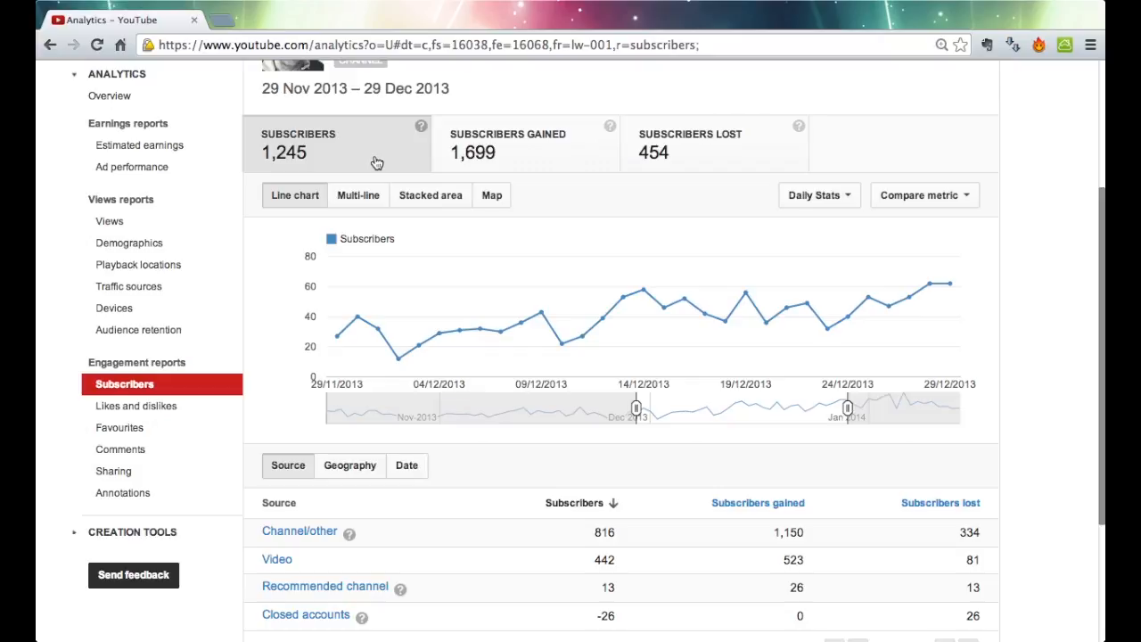
mouse_move(332, 339)
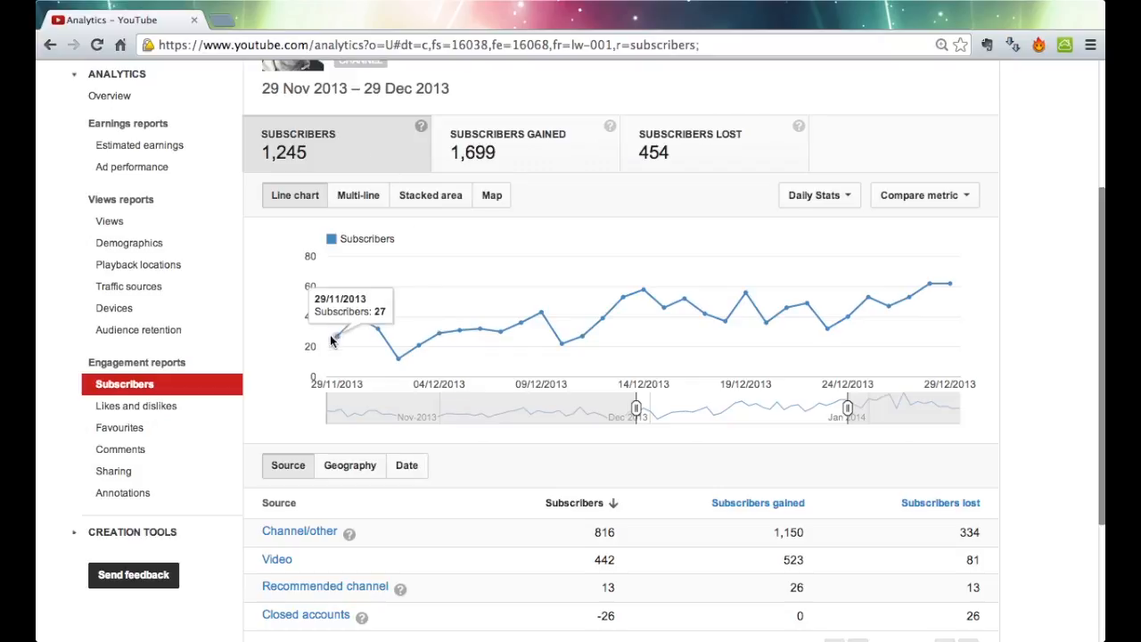
mouse_move(582, 343)
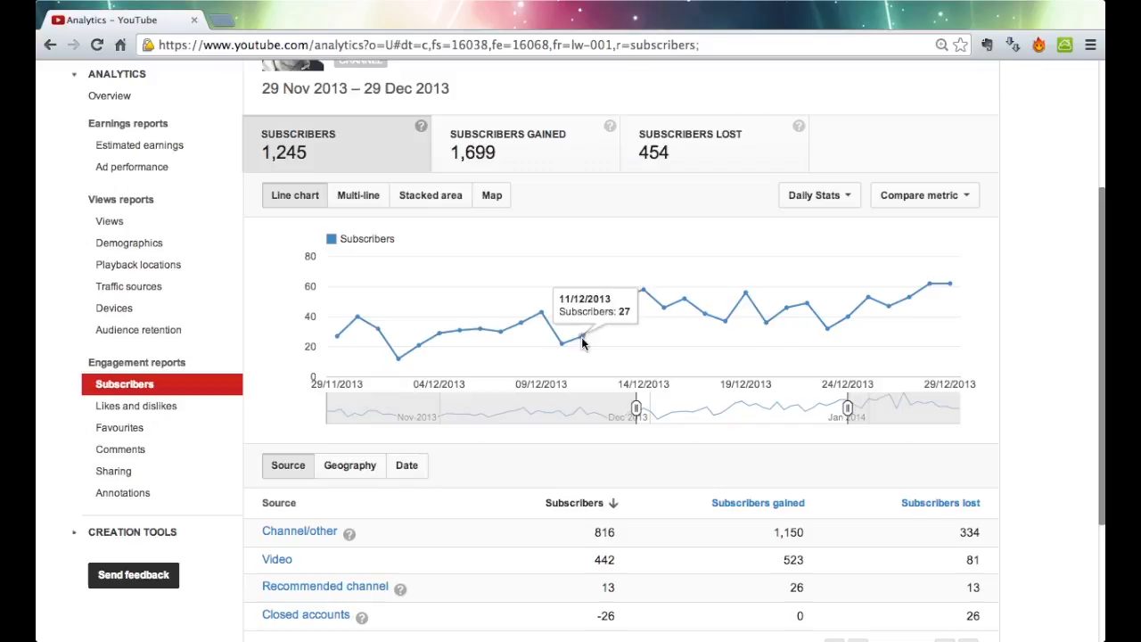
mouse_move(924, 205)
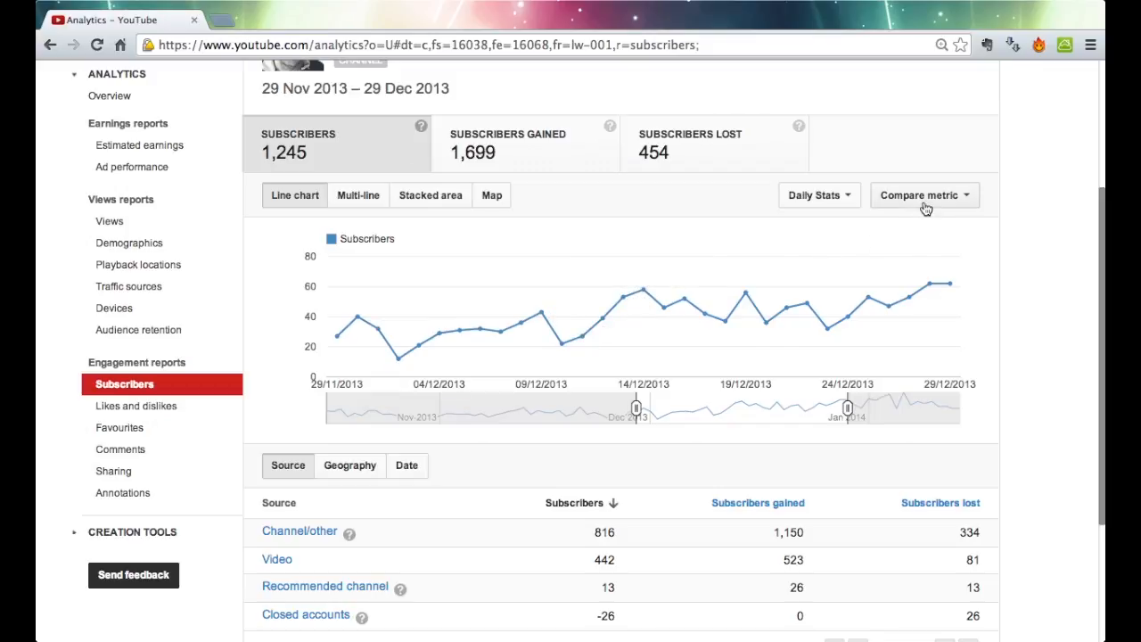
left_click(924, 194)
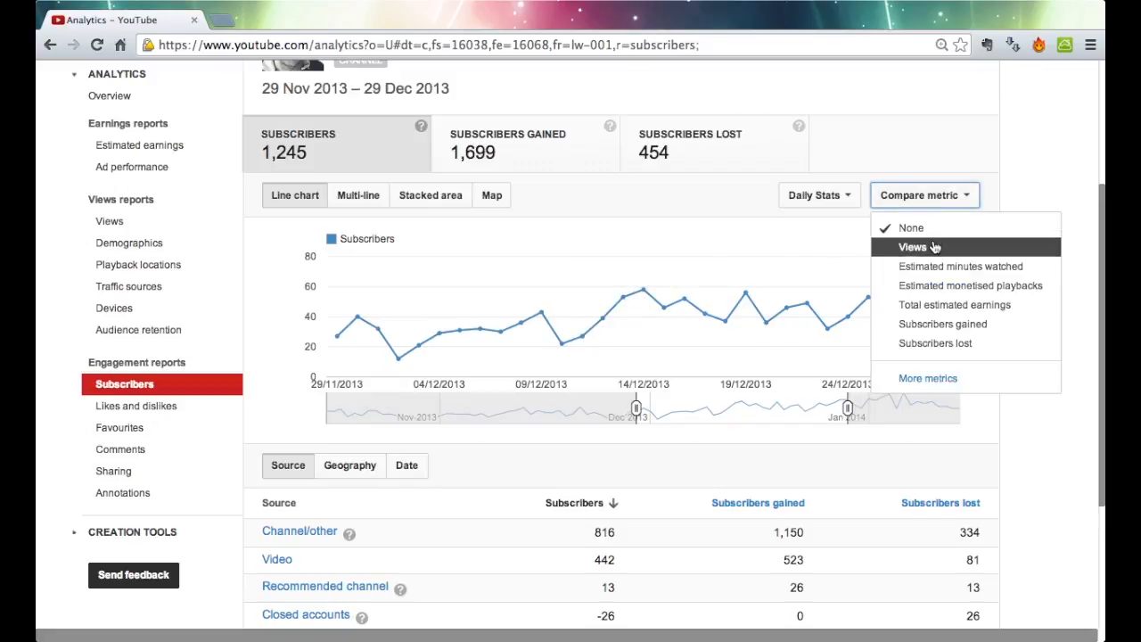
left_click(912, 247)
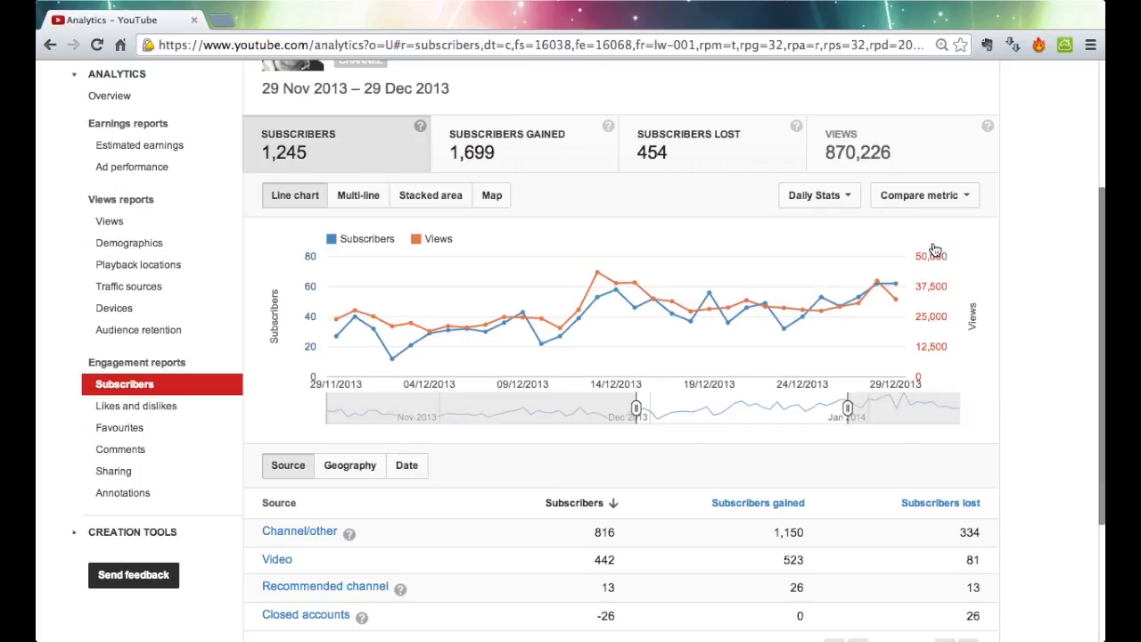
mouse_move(440, 246)
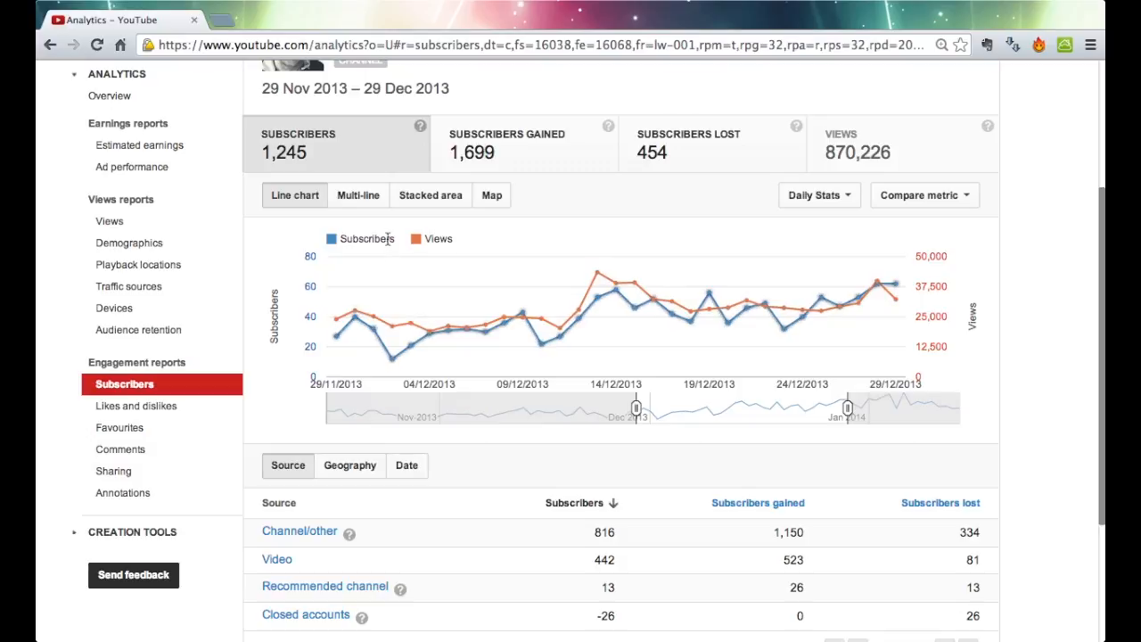
mouse_move(597, 272)
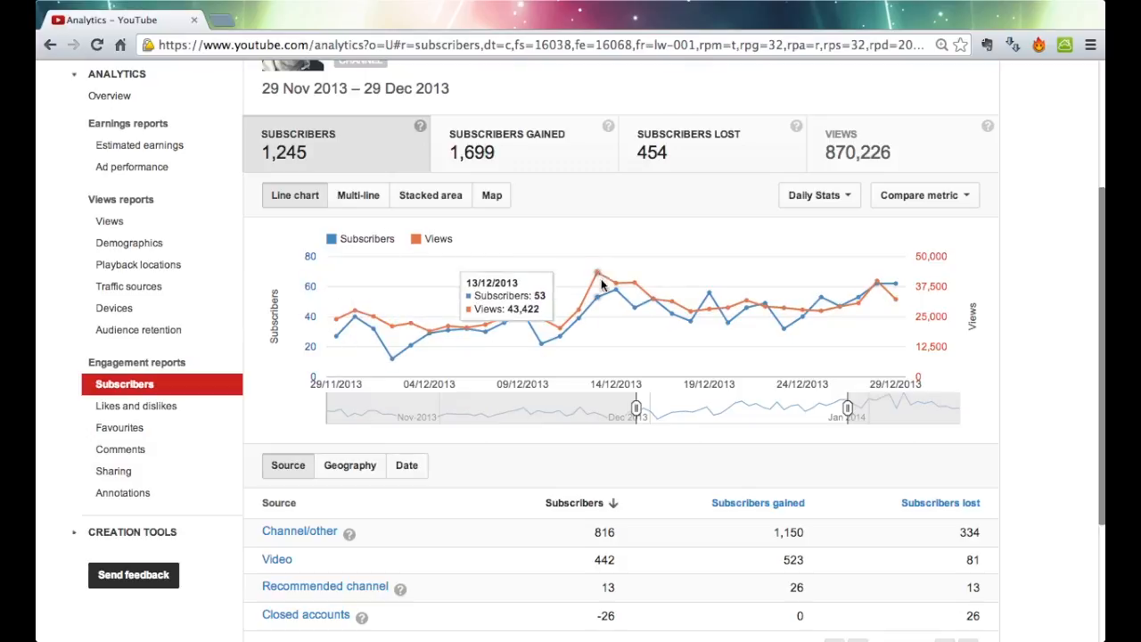
mouse_move(906, 303)
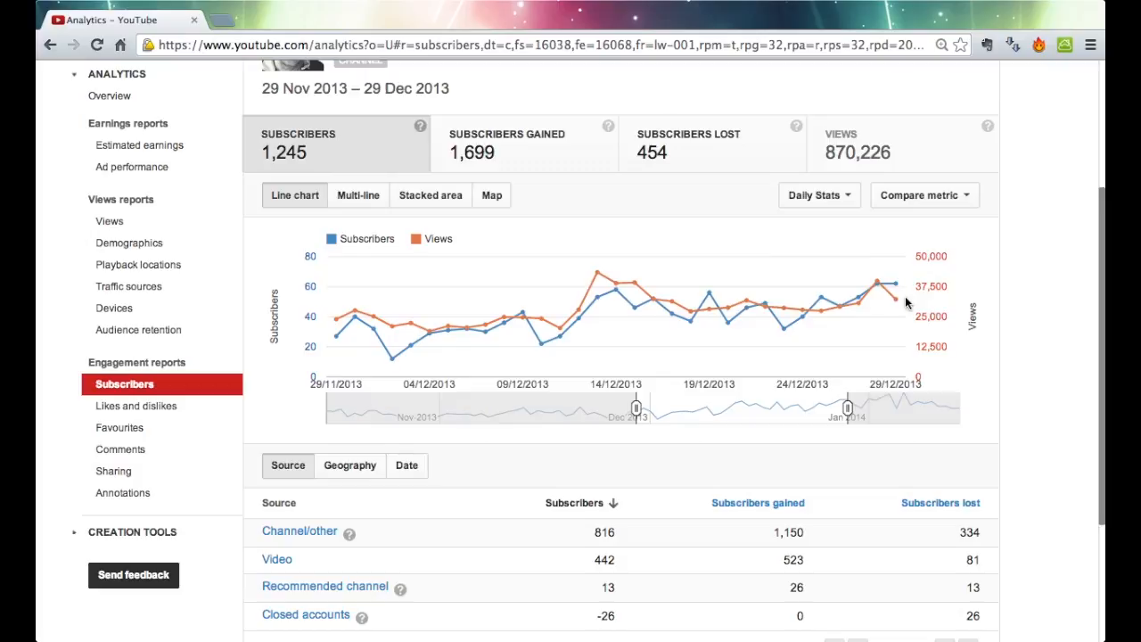
mouse_move(599, 294)
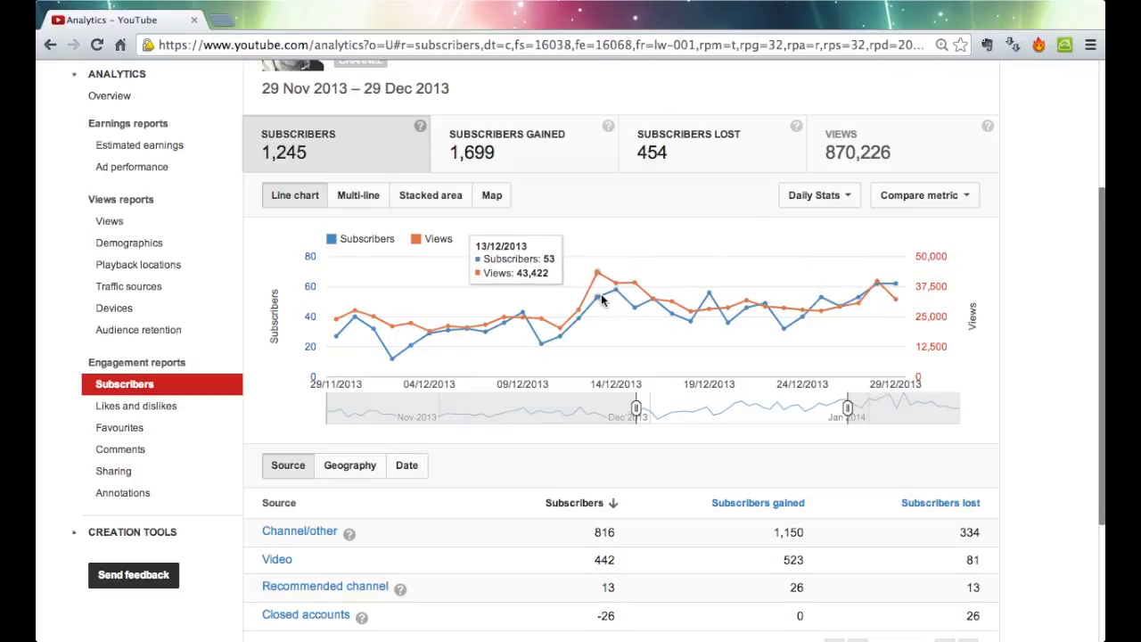
mouse_move(672, 319)
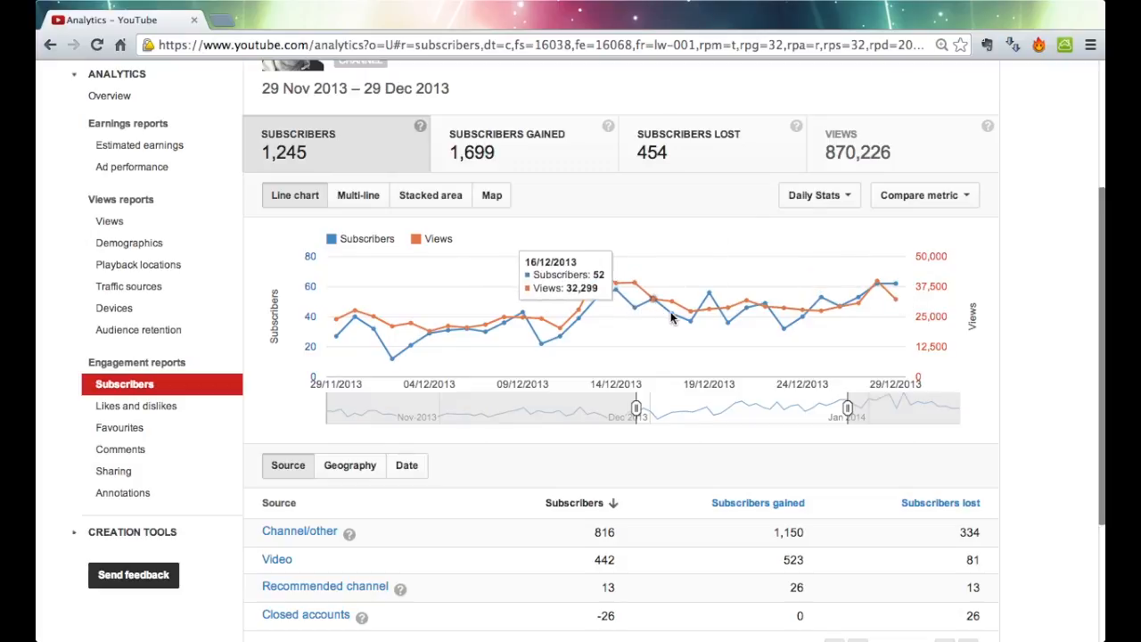
mouse_move(836, 331)
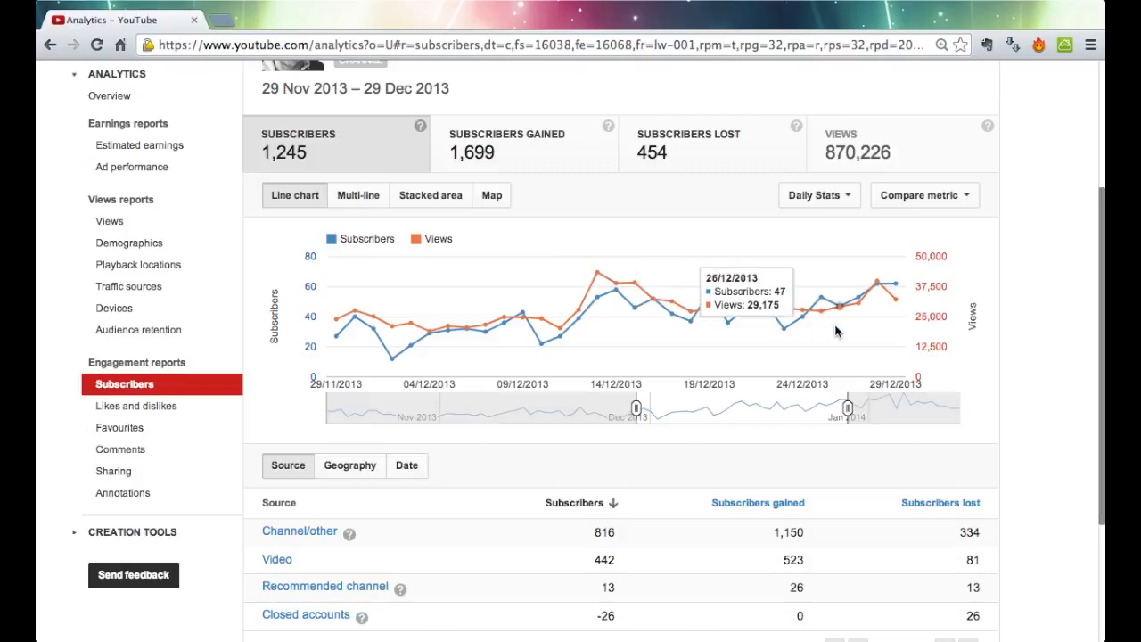
mouse_move(869, 324)
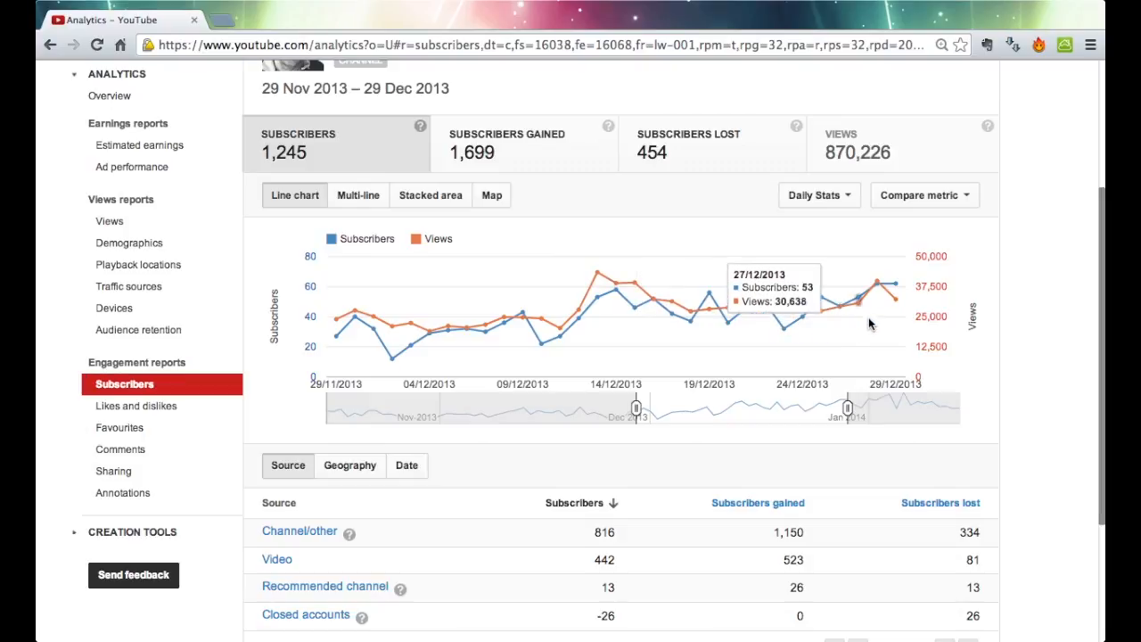
mouse_move(891, 319)
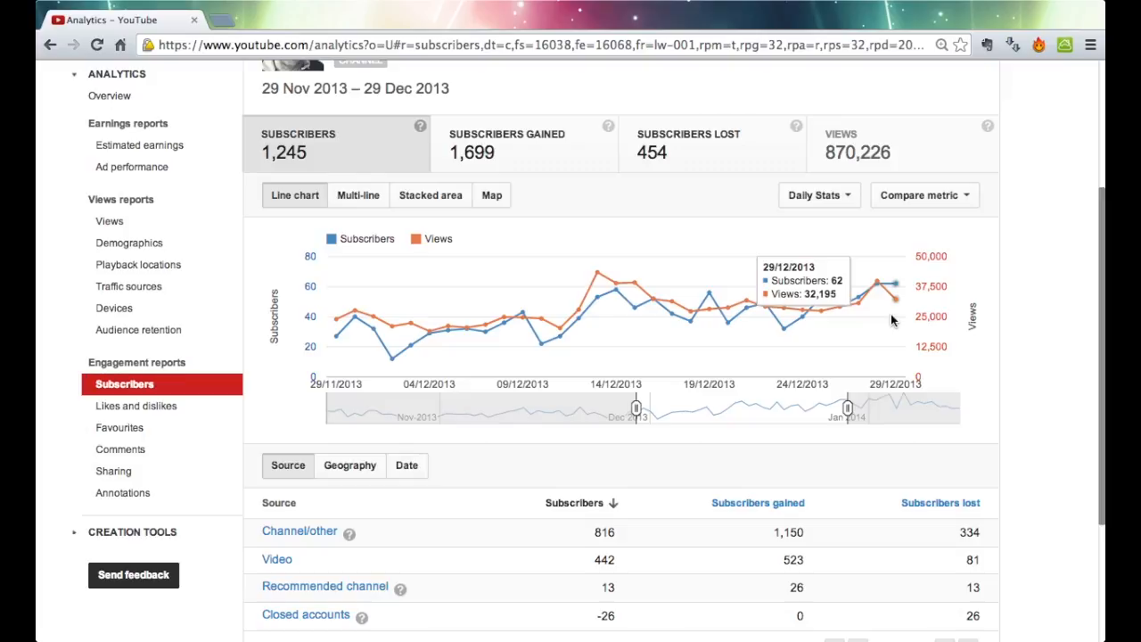
mouse_move(836, 315)
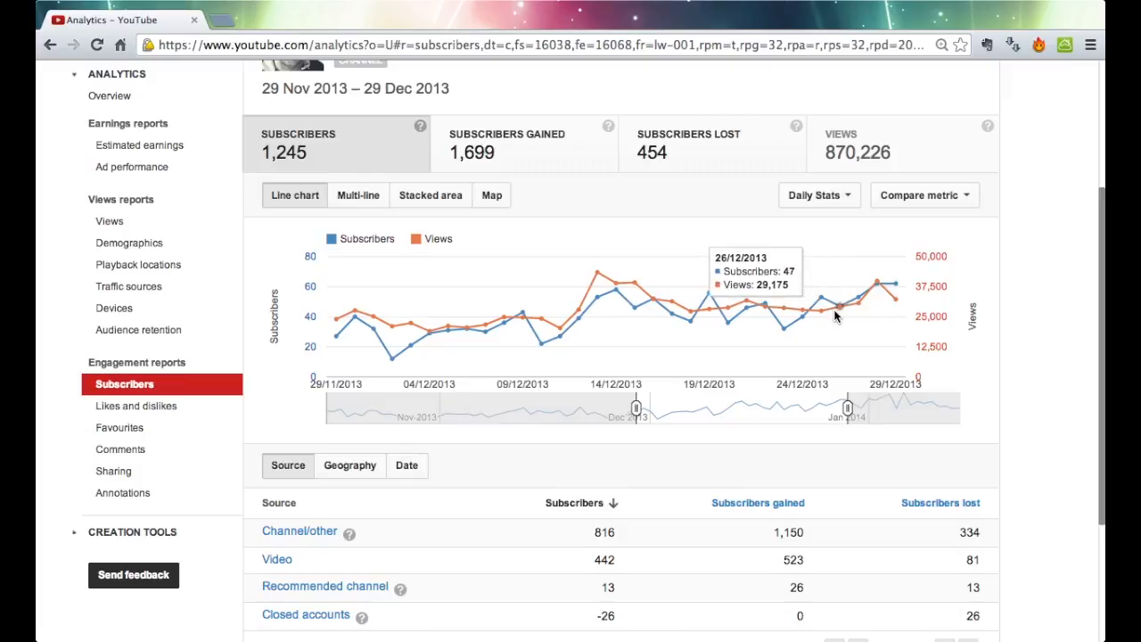
mouse_move(664, 316)
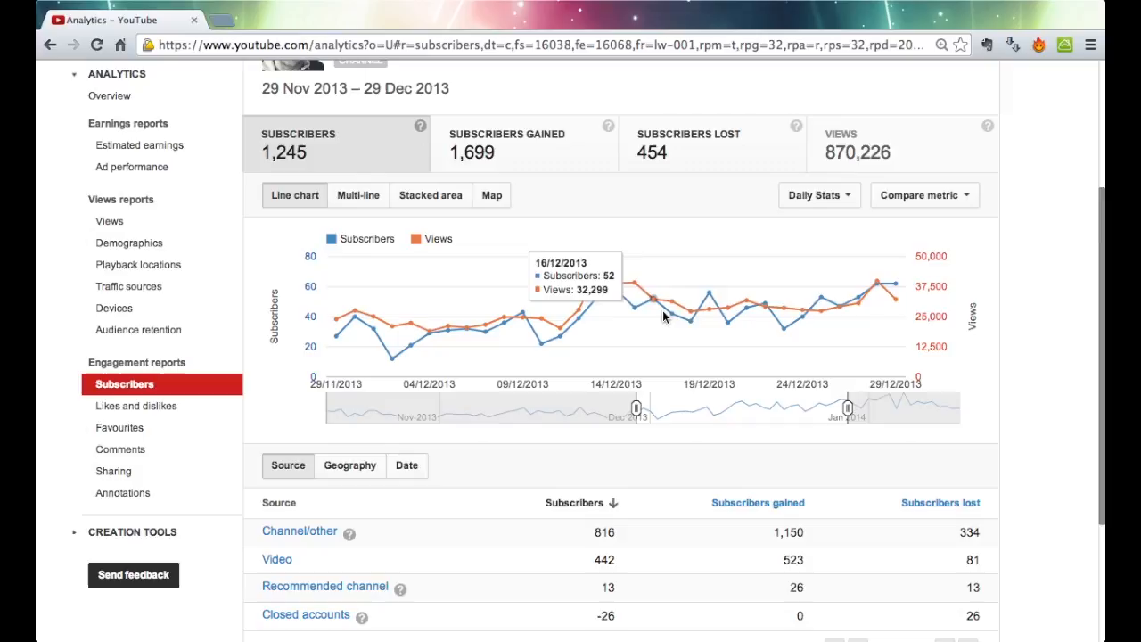
mouse_move(579, 319)
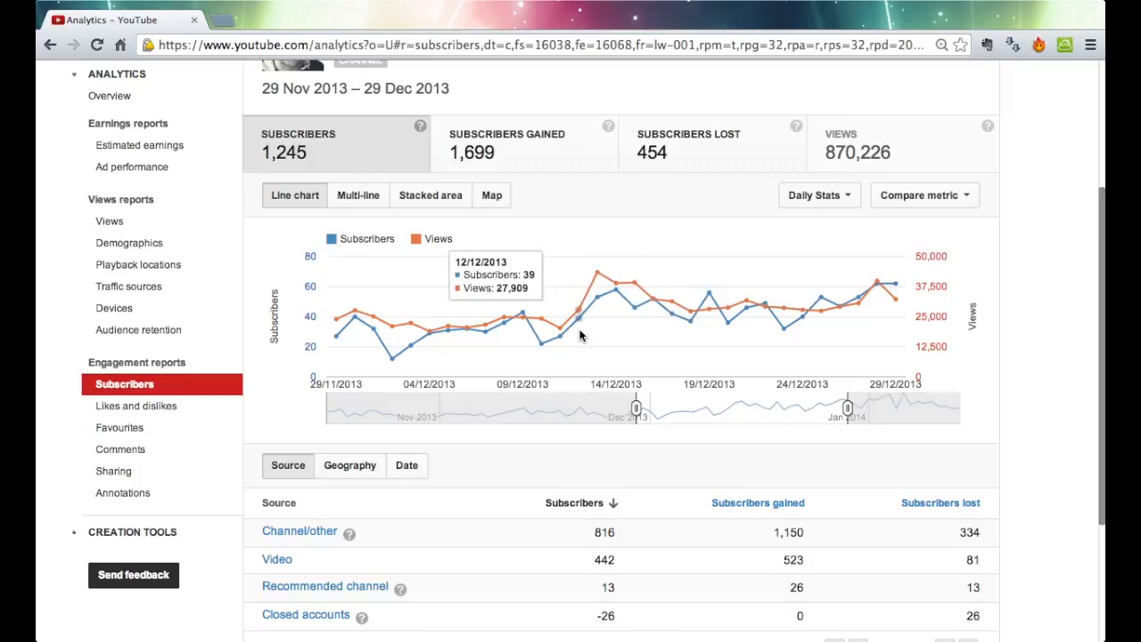
mouse_move(336, 346)
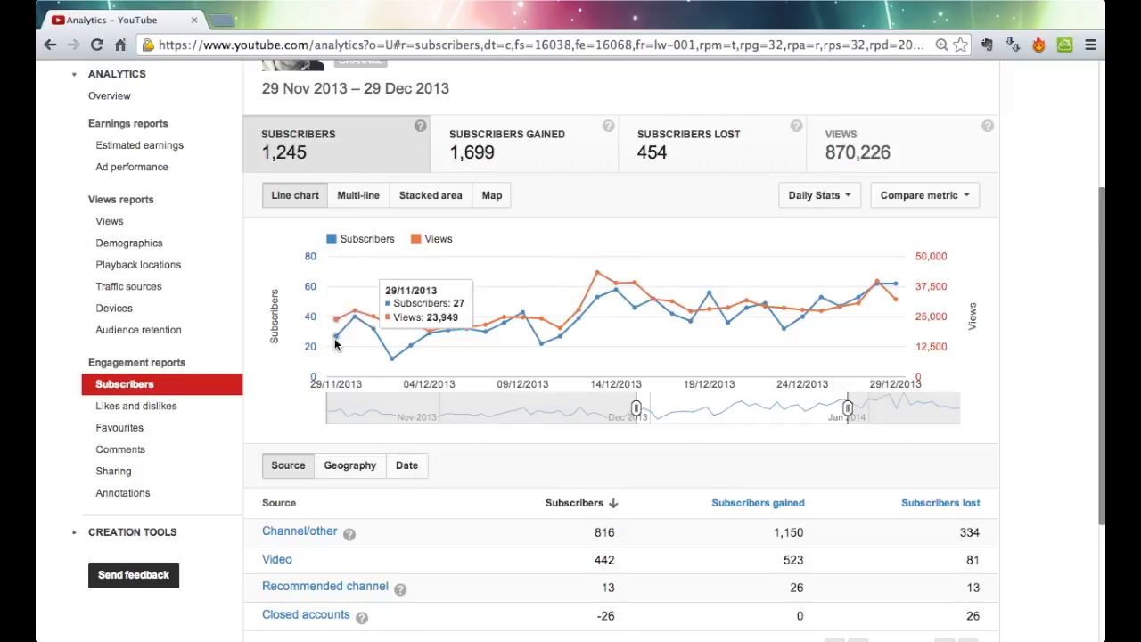
Read the help explanations for the Channel/other and Recommended channel subscriber sources.
scroll("down", 3)
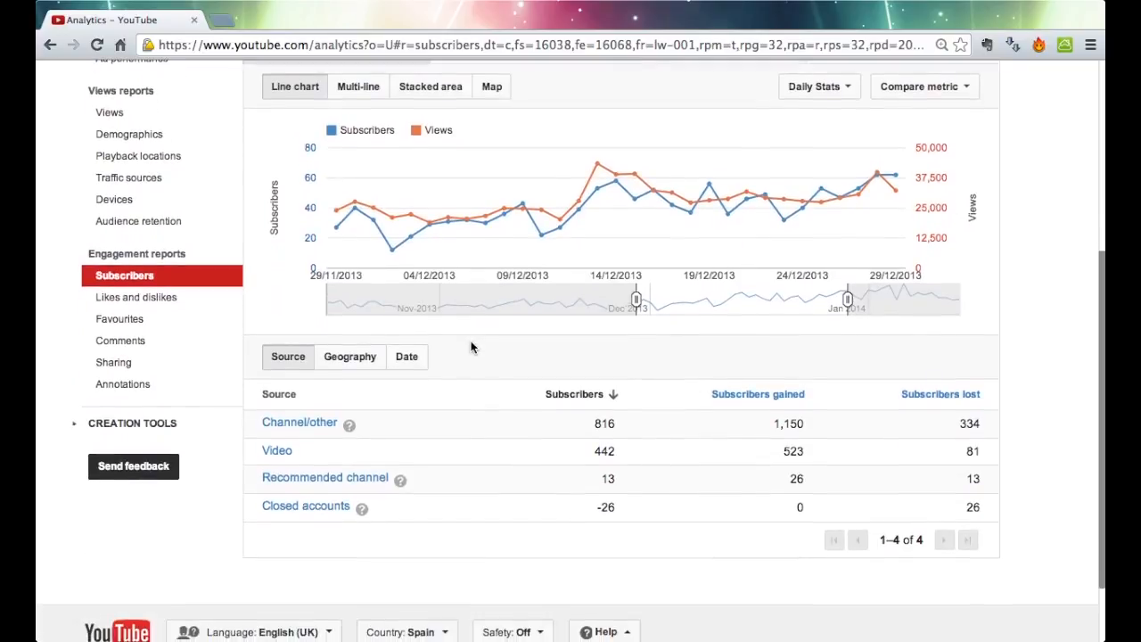
mouse_move(349, 432)
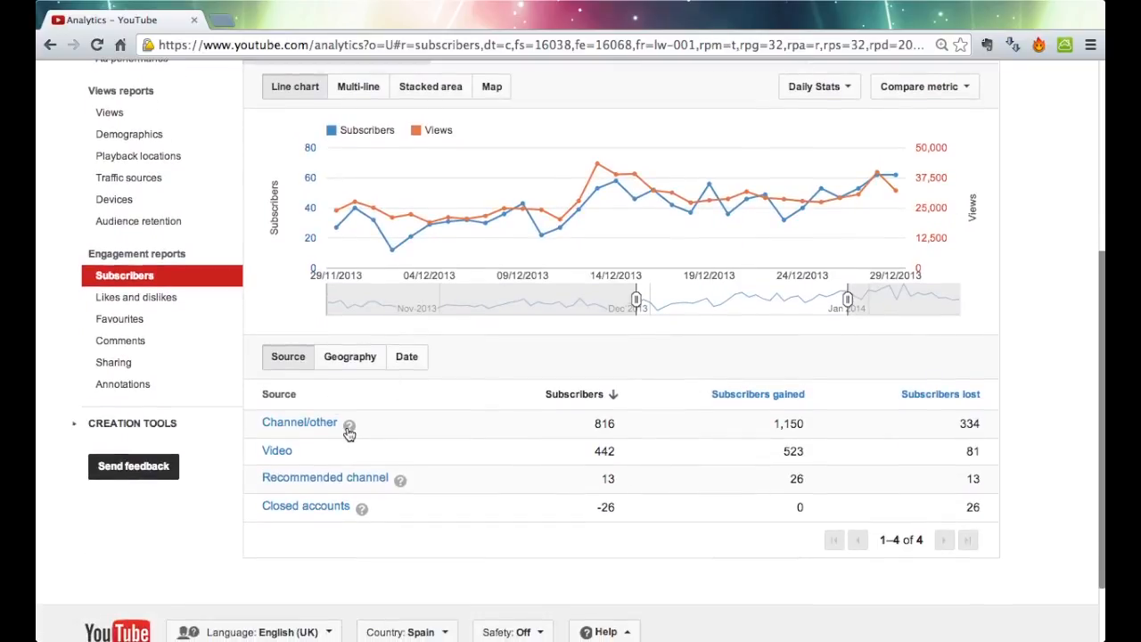
left_click(350, 423)
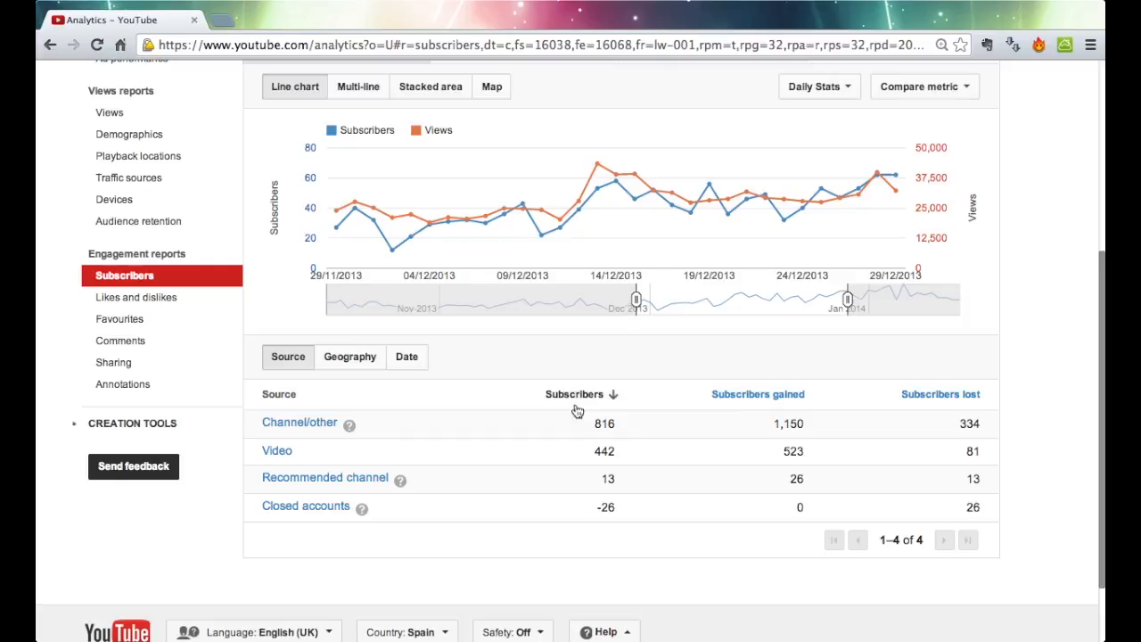
mouse_move(783, 424)
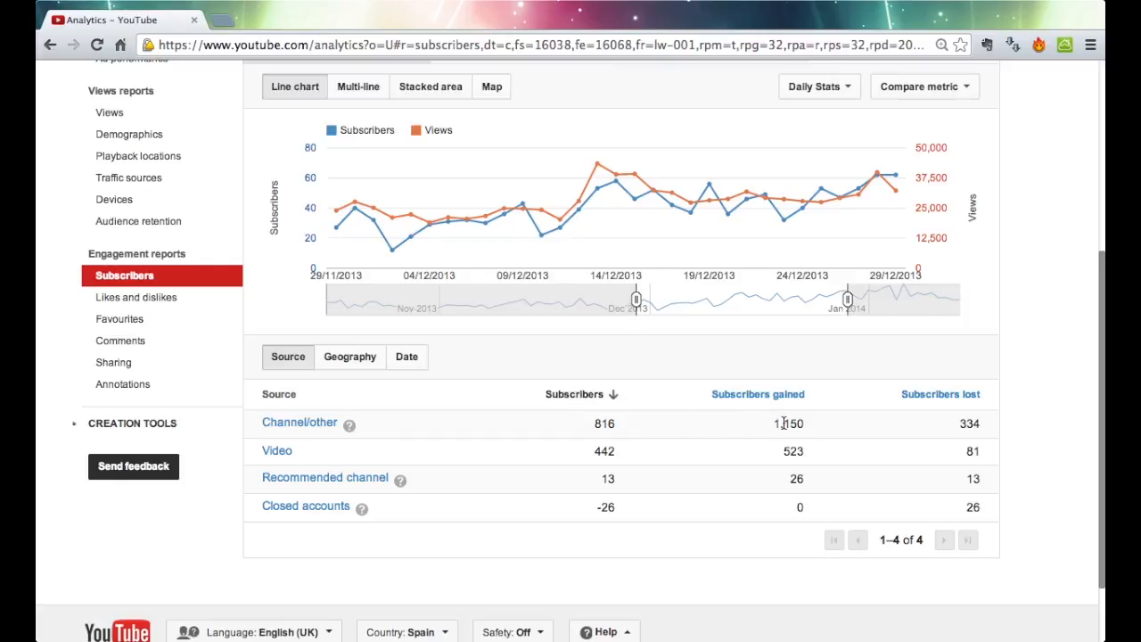
mouse_move(933, 433)
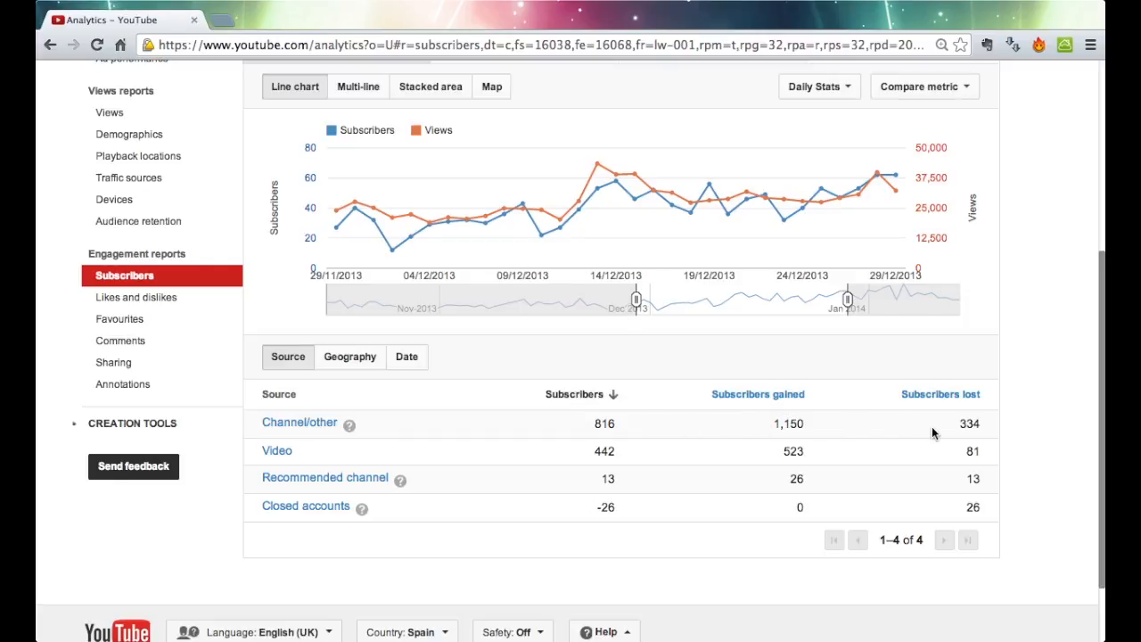
mouse_move(401, 423)
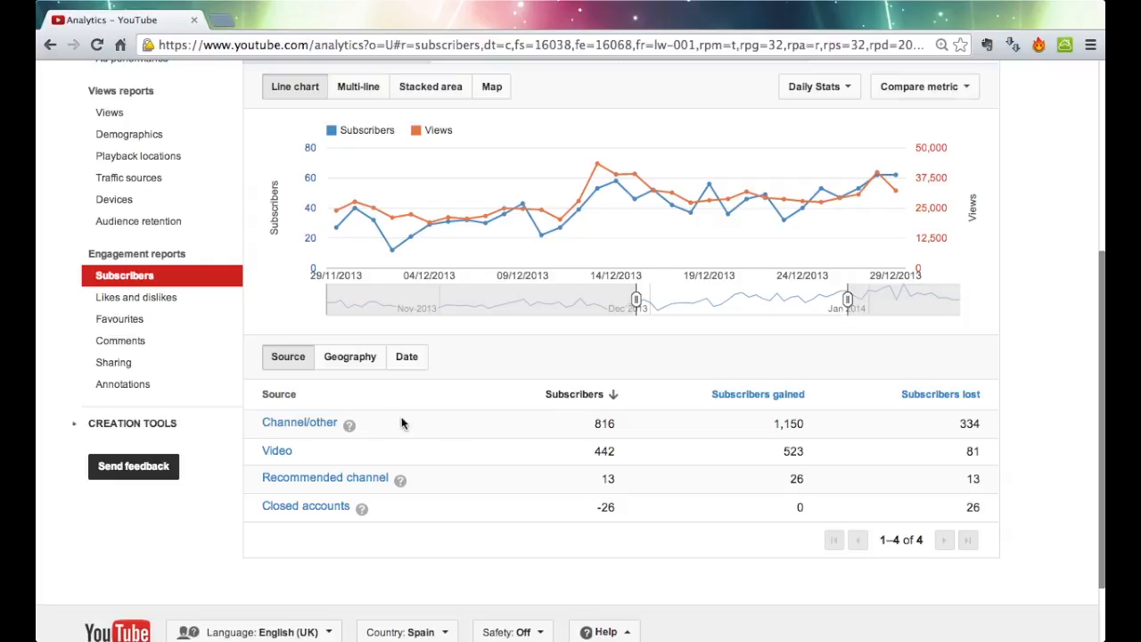
mouse_move(350, 428)
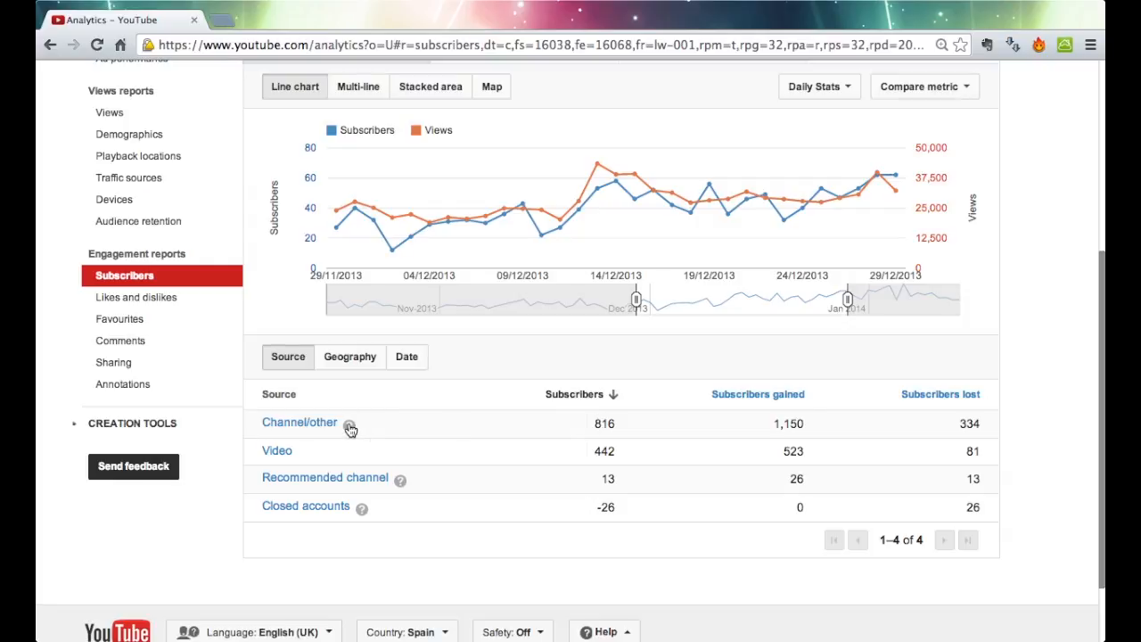
left_click(351, 425)
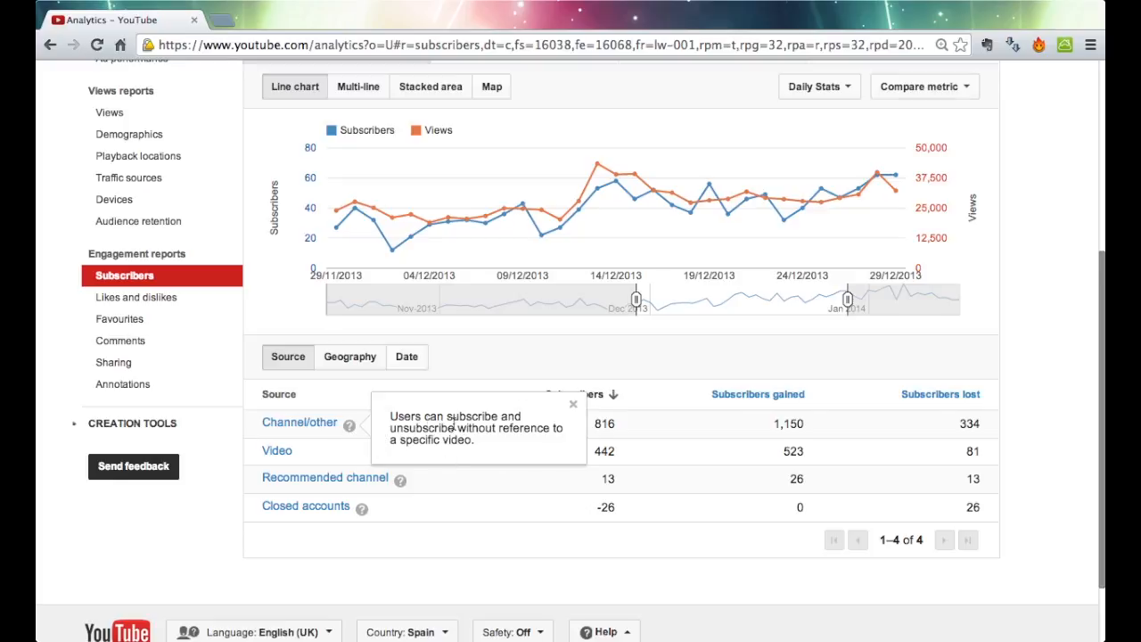
mouse_move(546, 345)
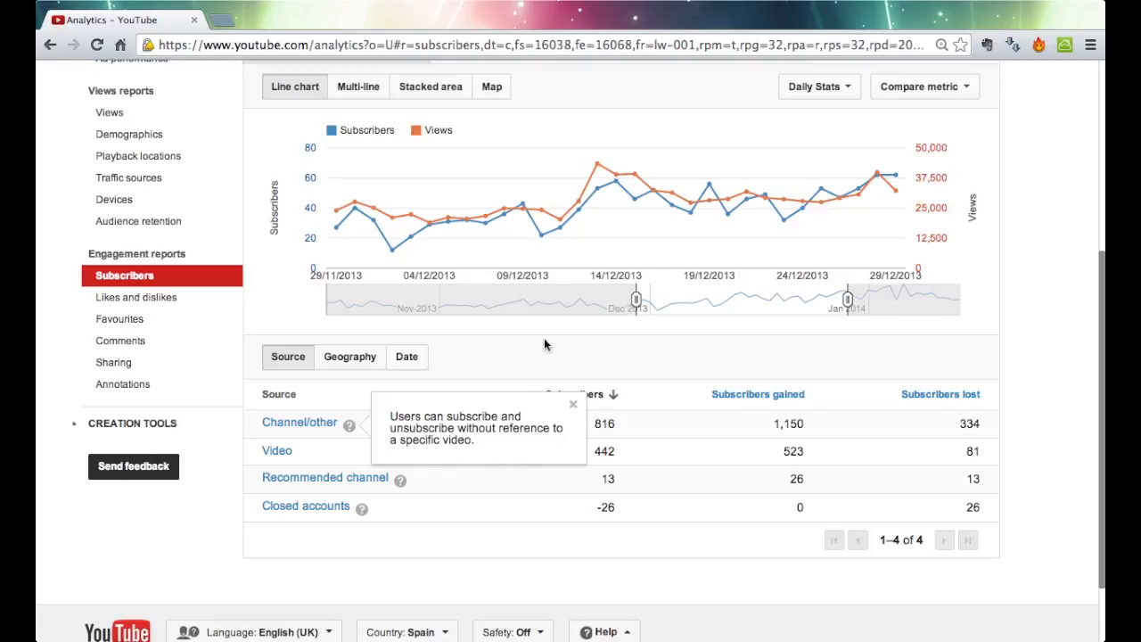
mouse_move(579, 412)
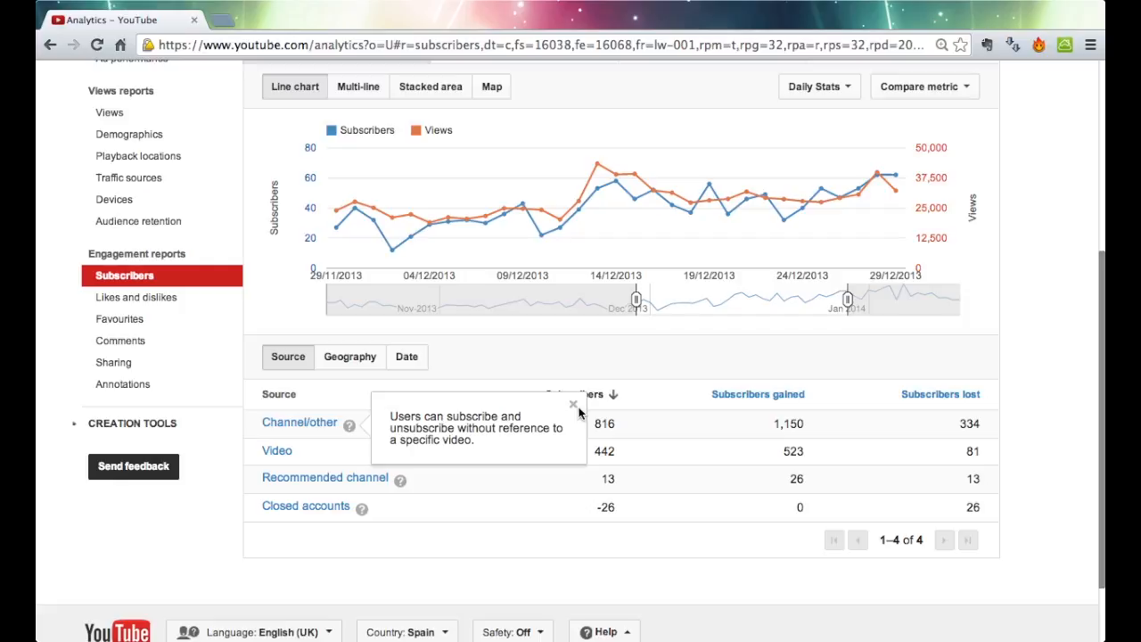
mouse_move(551, 416)
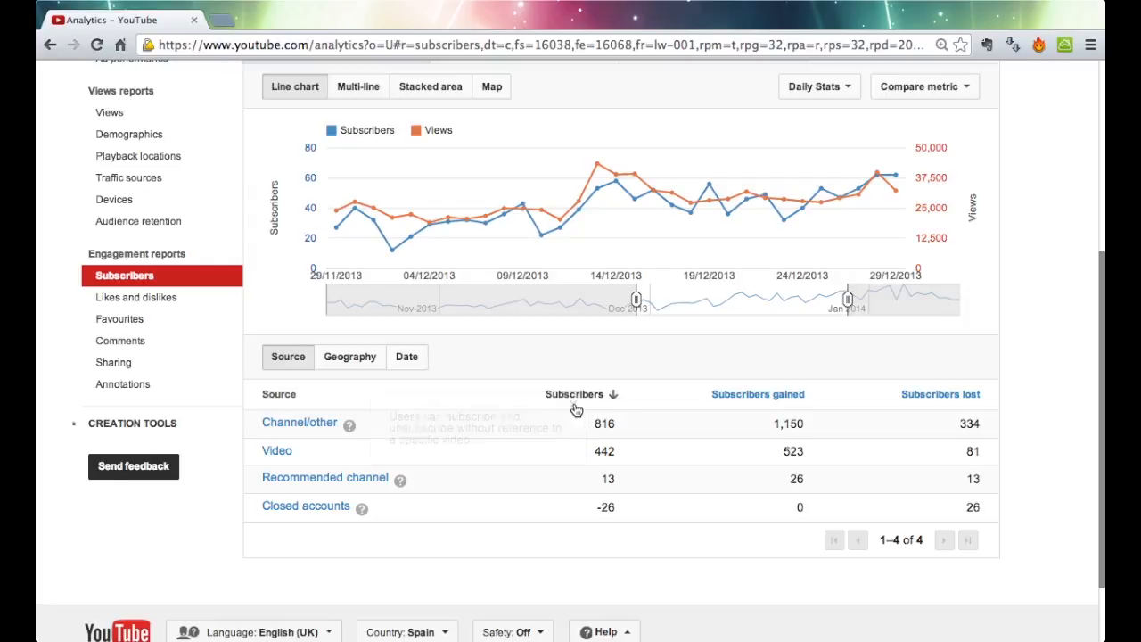
mouse_move(448, 481)
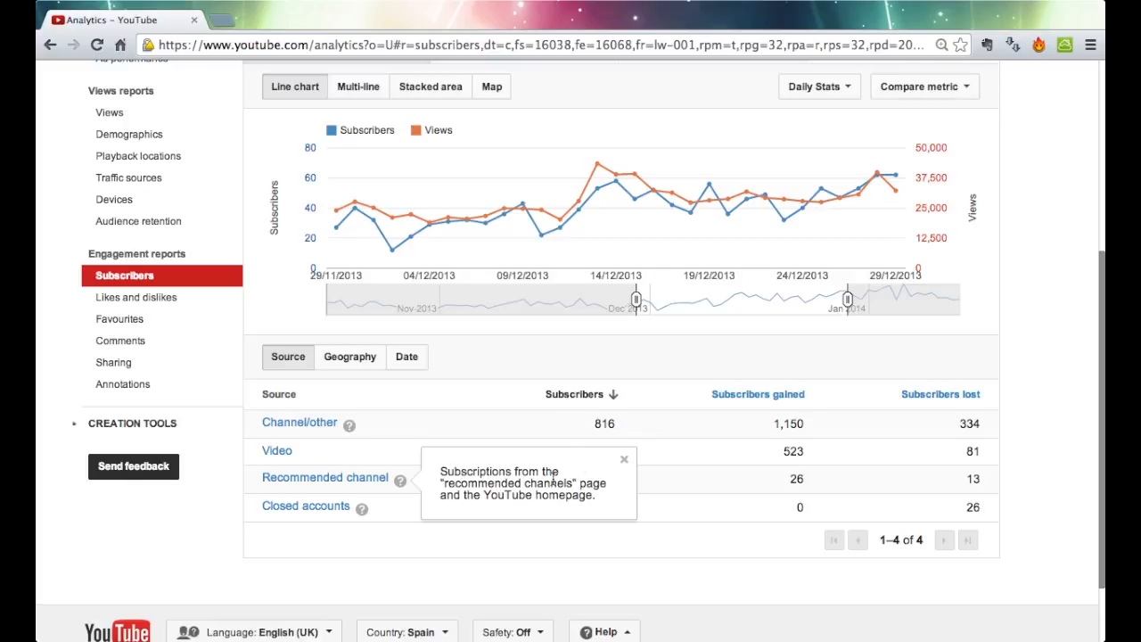
left_click(623, 459)
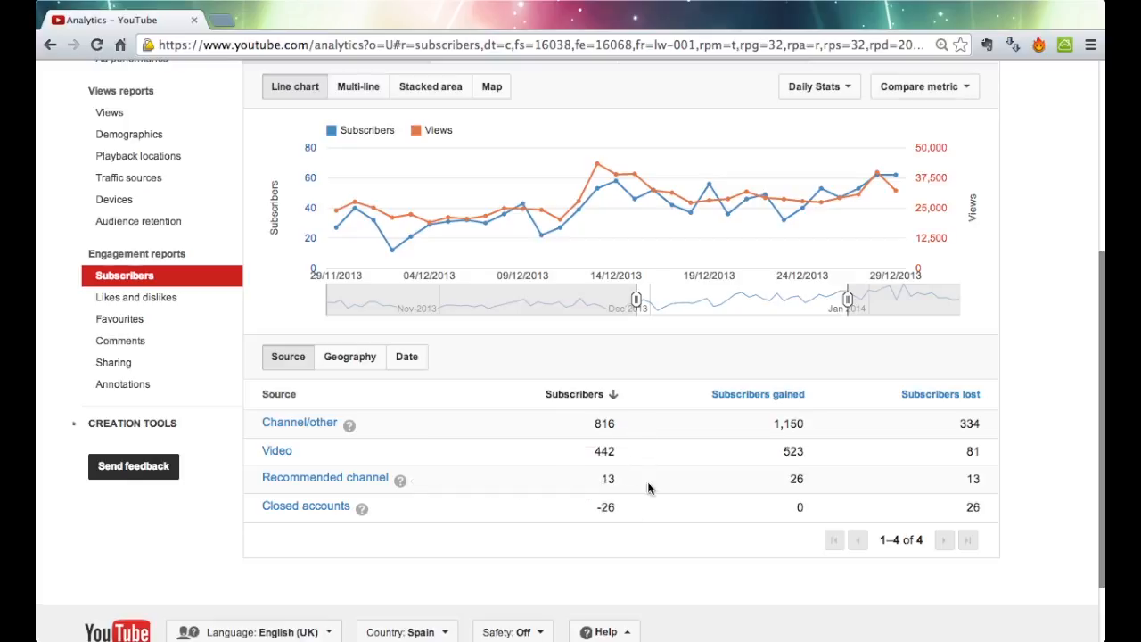
mouse_move(620, 498)
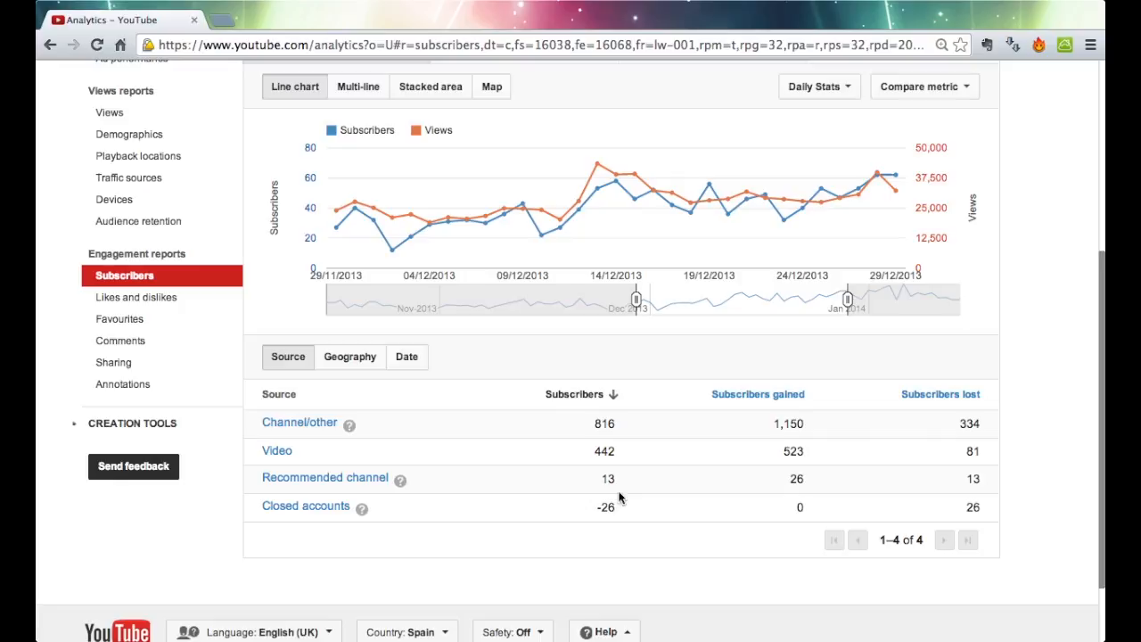
mouse_move(364, 512)
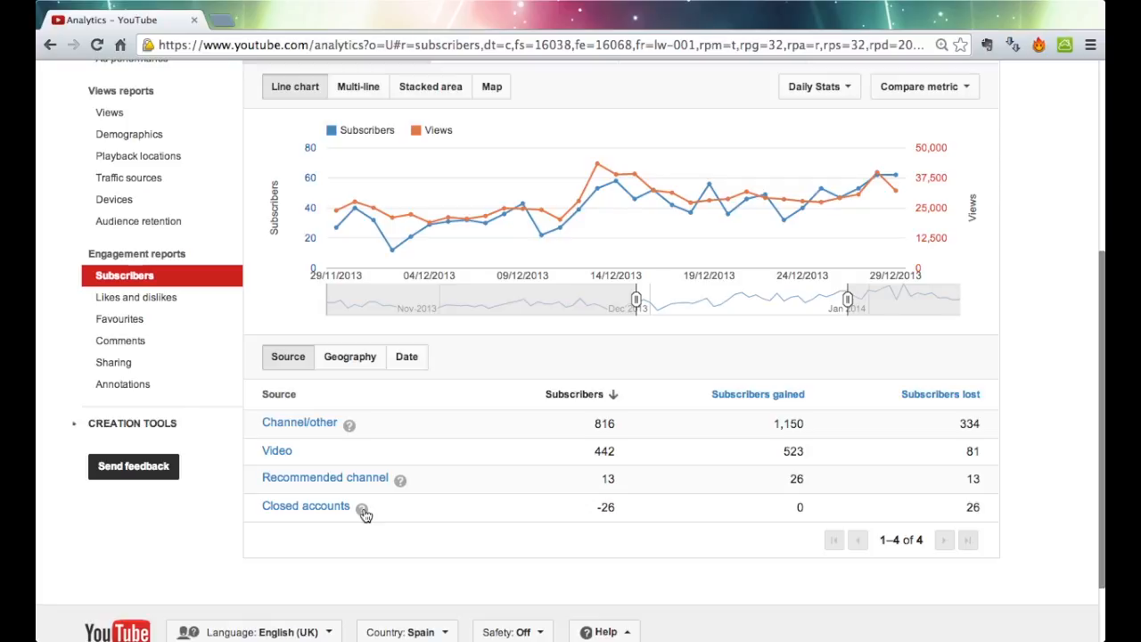
Read the Closed accounts source explanation, then switch the table to the Geography breakdown.
left_click(363, 508)
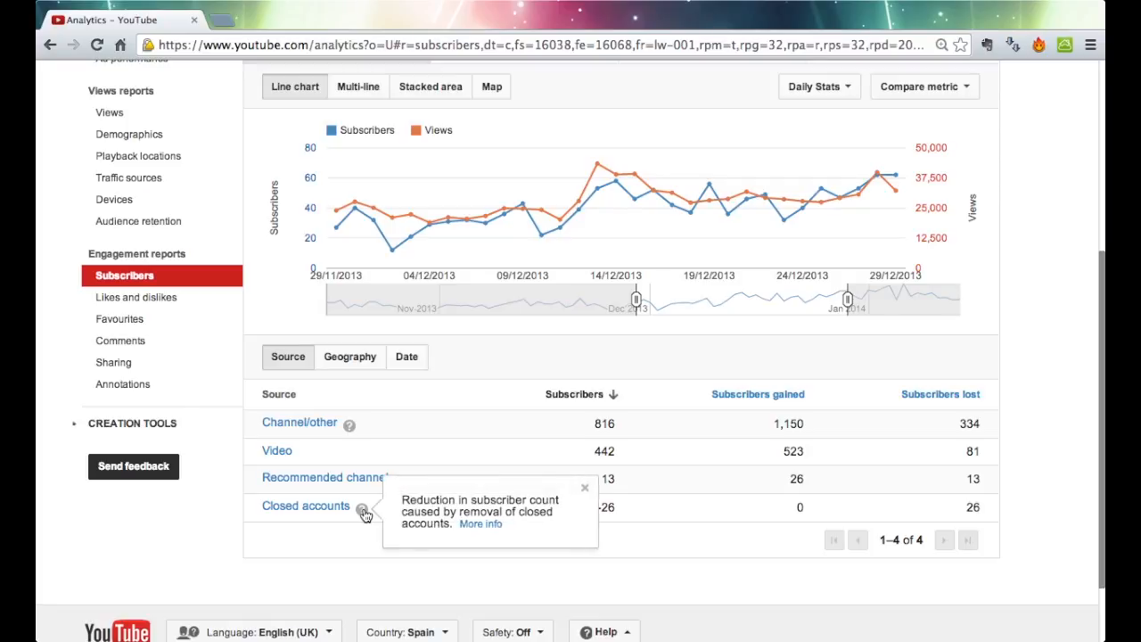
mouse_move(583, 505)
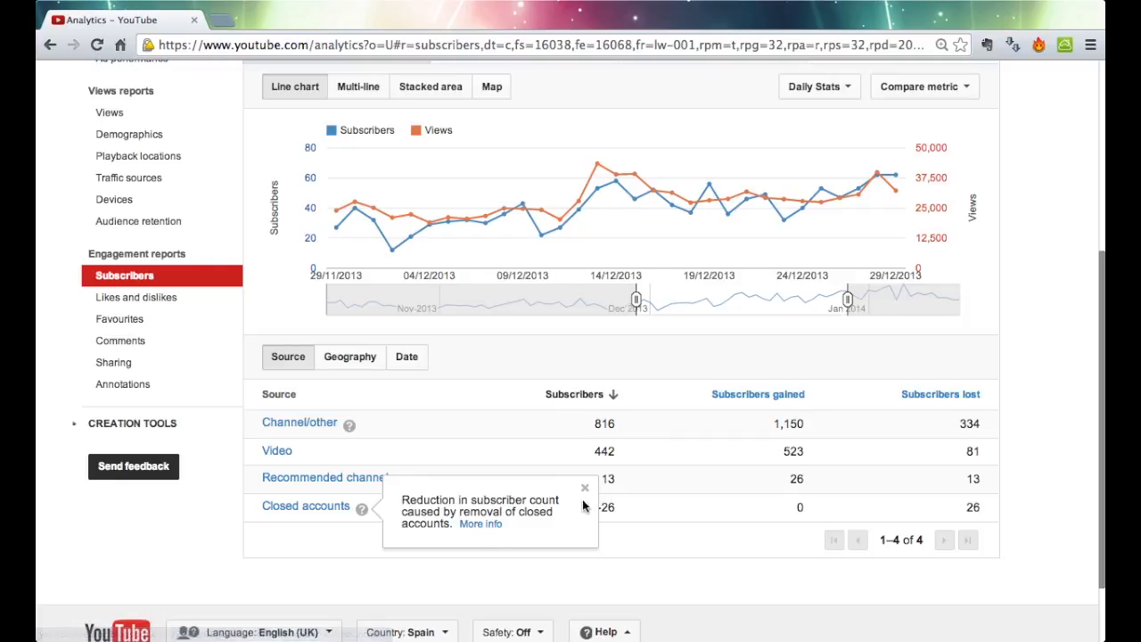
left_click(585, 488)
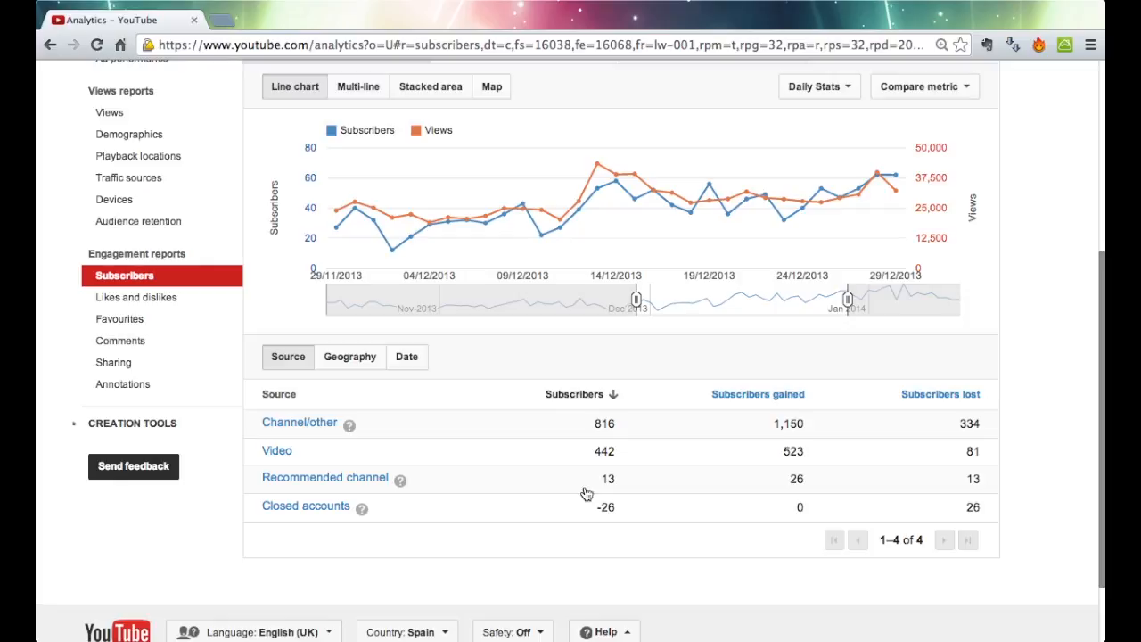
mouse_move(428, 517)
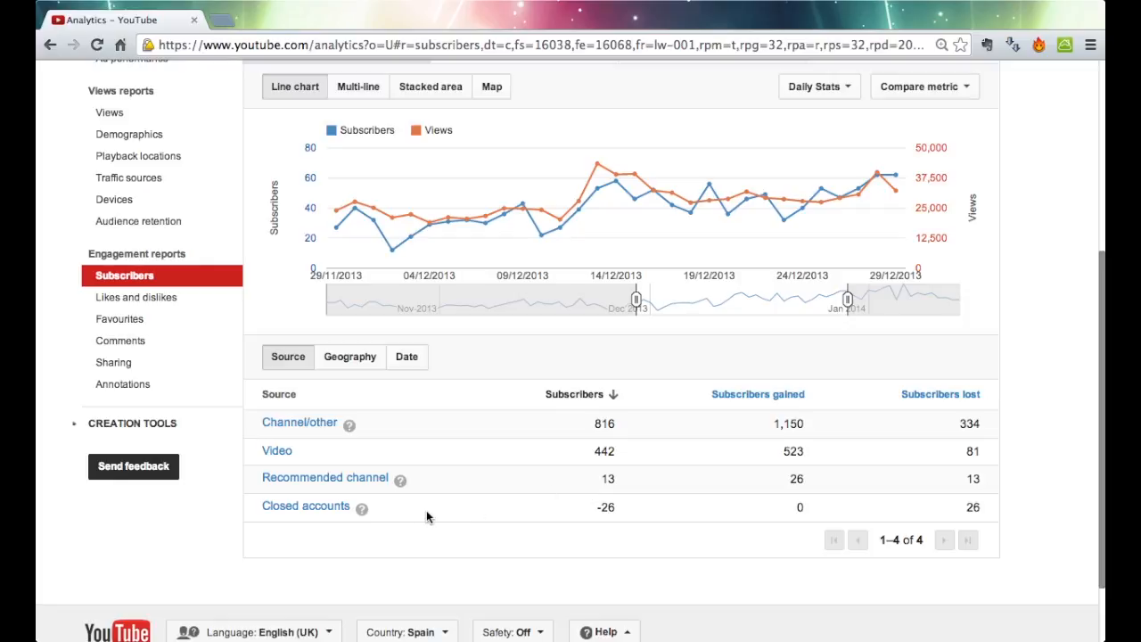
mouse_move(435, 555)
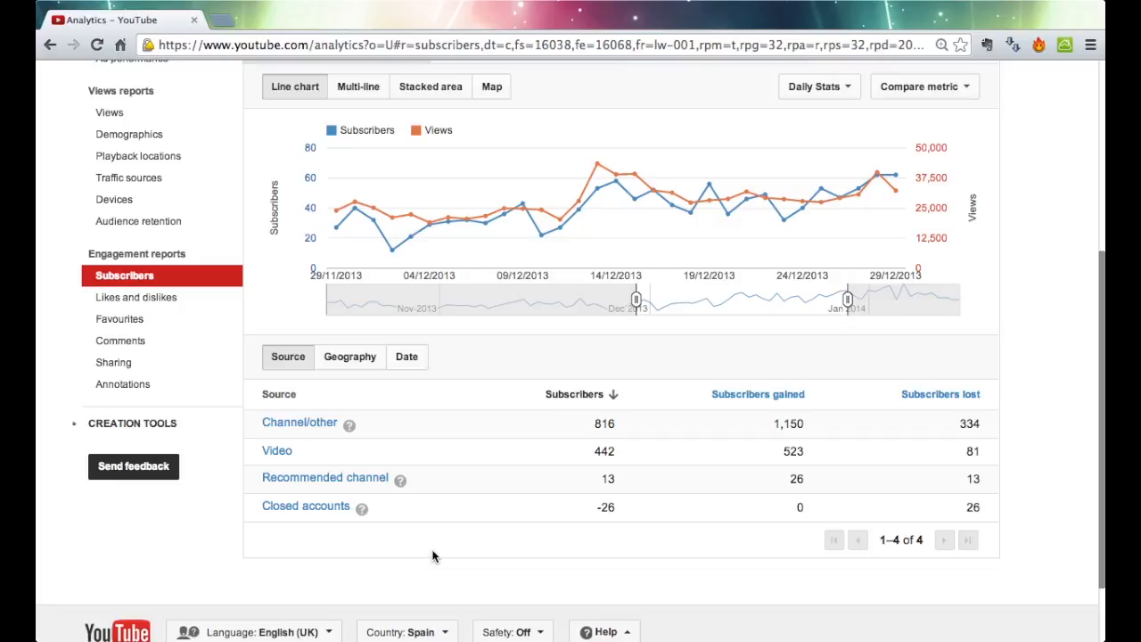
mouse_move(338, 387)
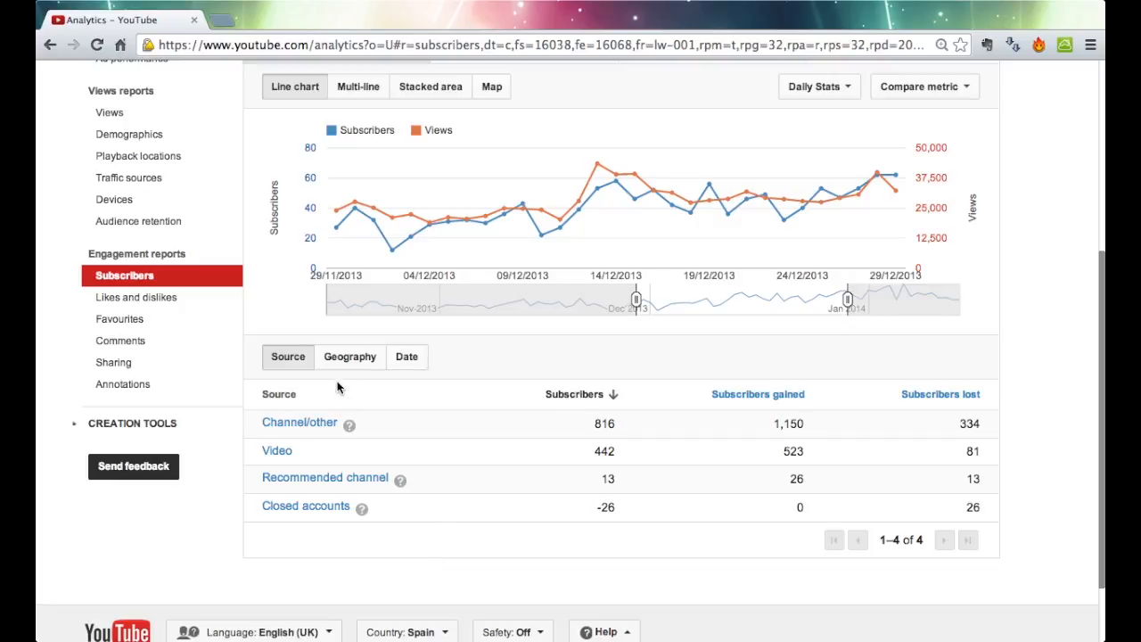
left_click(349, 357)
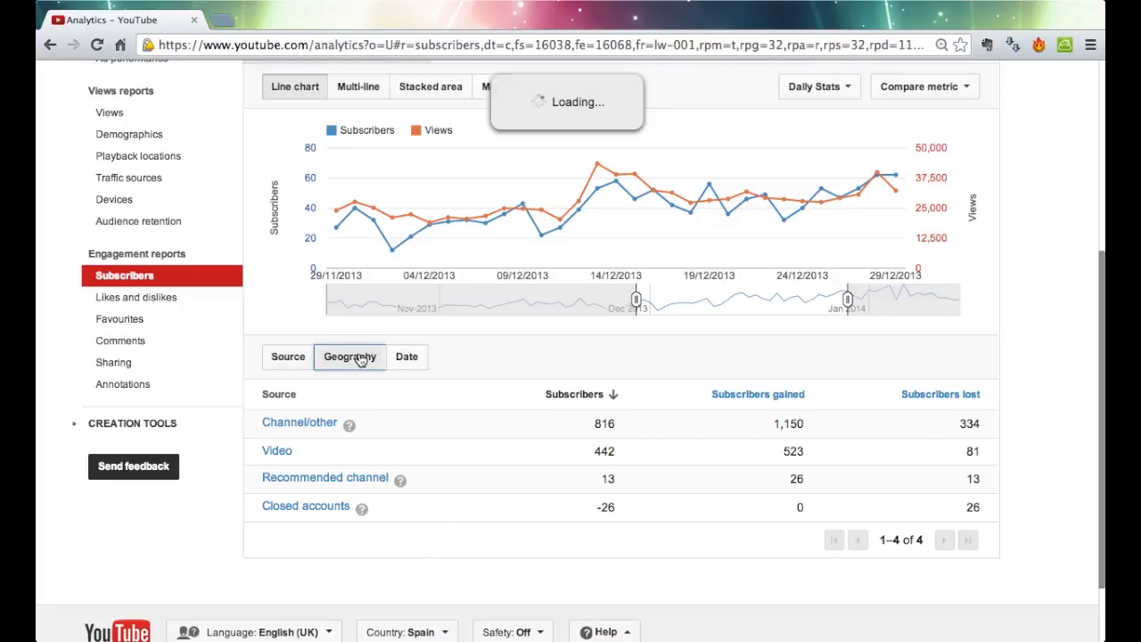
Scroll through the country table from the United States down to the pager and back up.
left_click(350, 357)
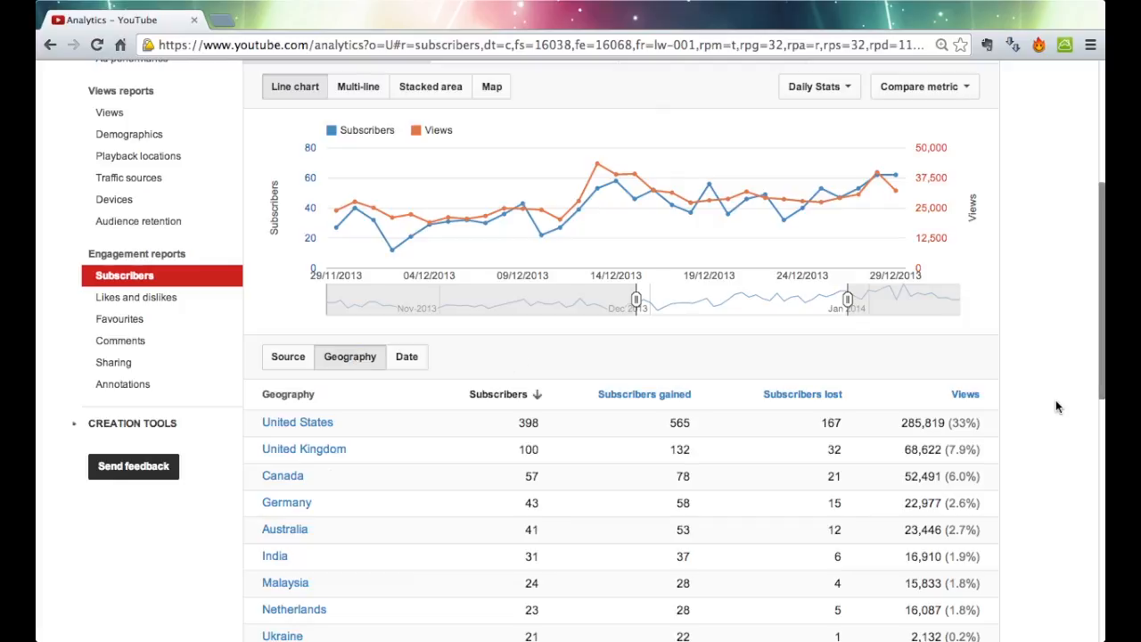
scroll("down", 3)
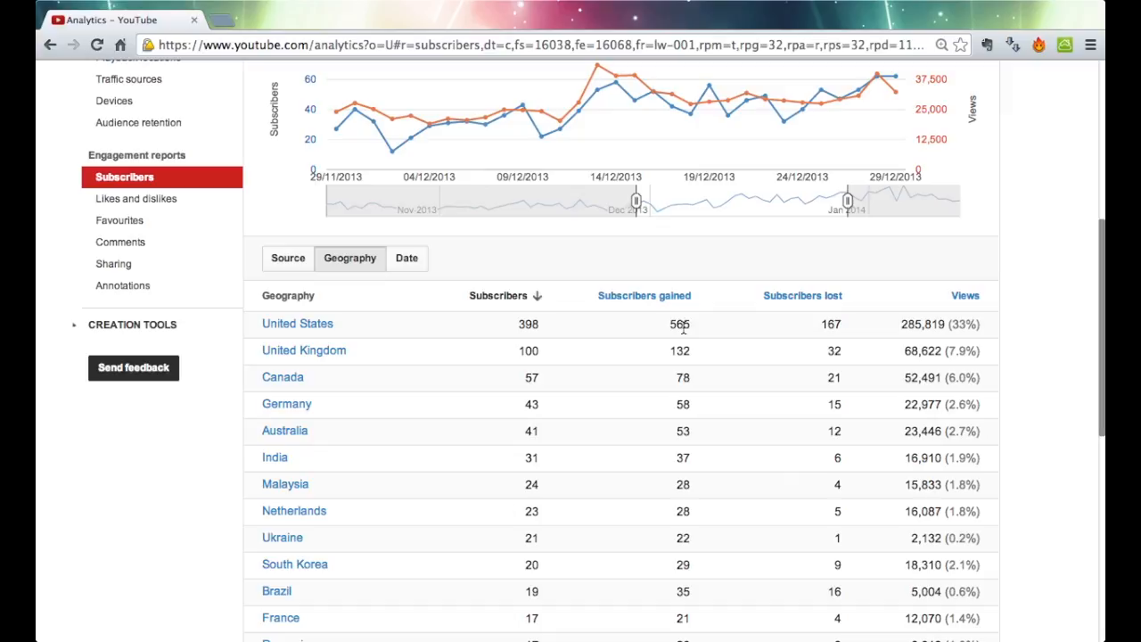
mouse_move(709, 332)
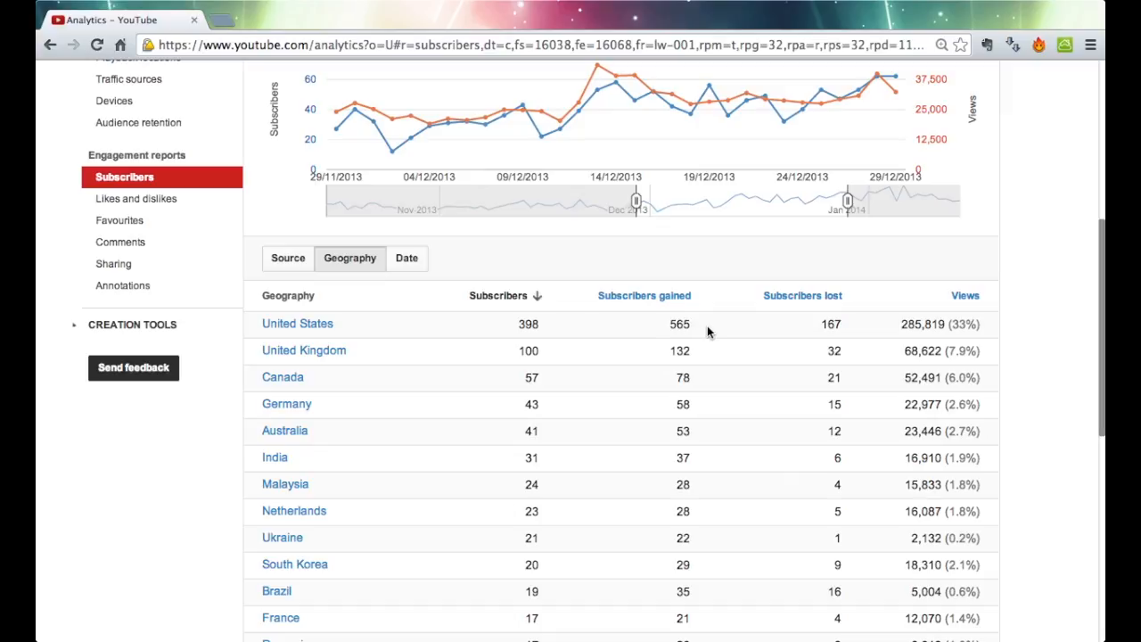
mouse_move(944, 337)
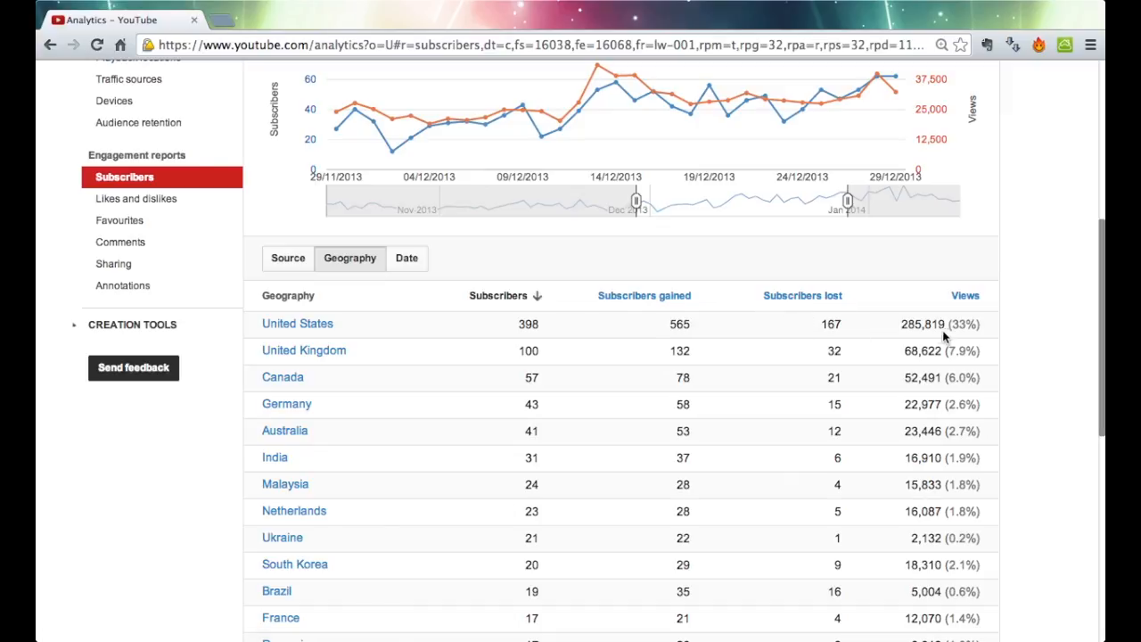
mouse_move(936, 337)
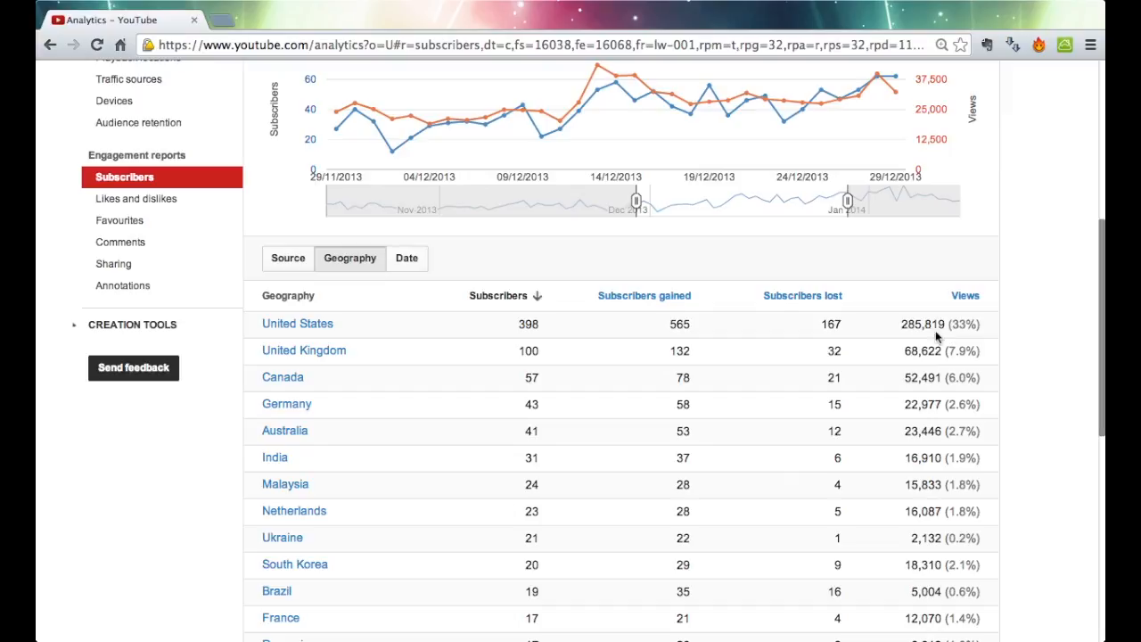
mouse_move(762, 319)
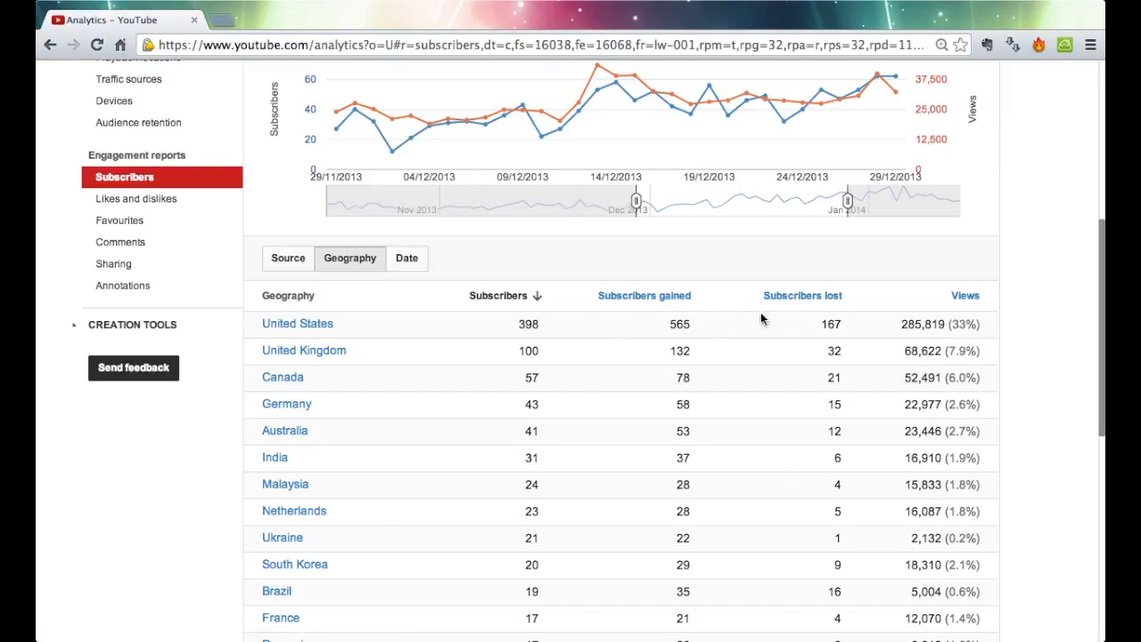
mouse_move(889, 361)
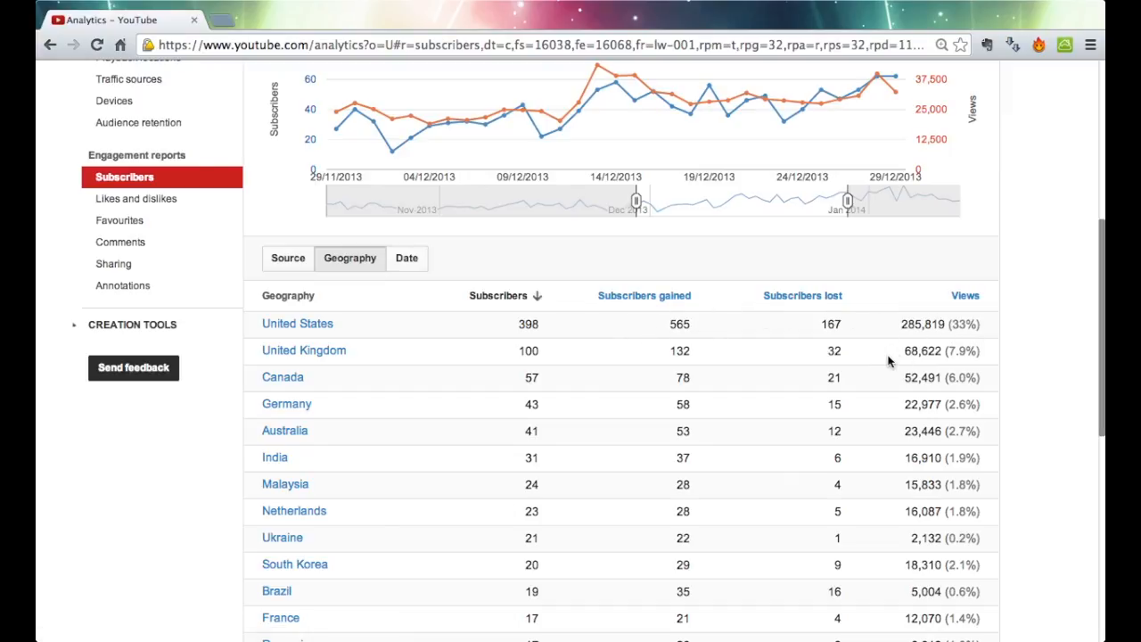
mouse_move(889, 502)
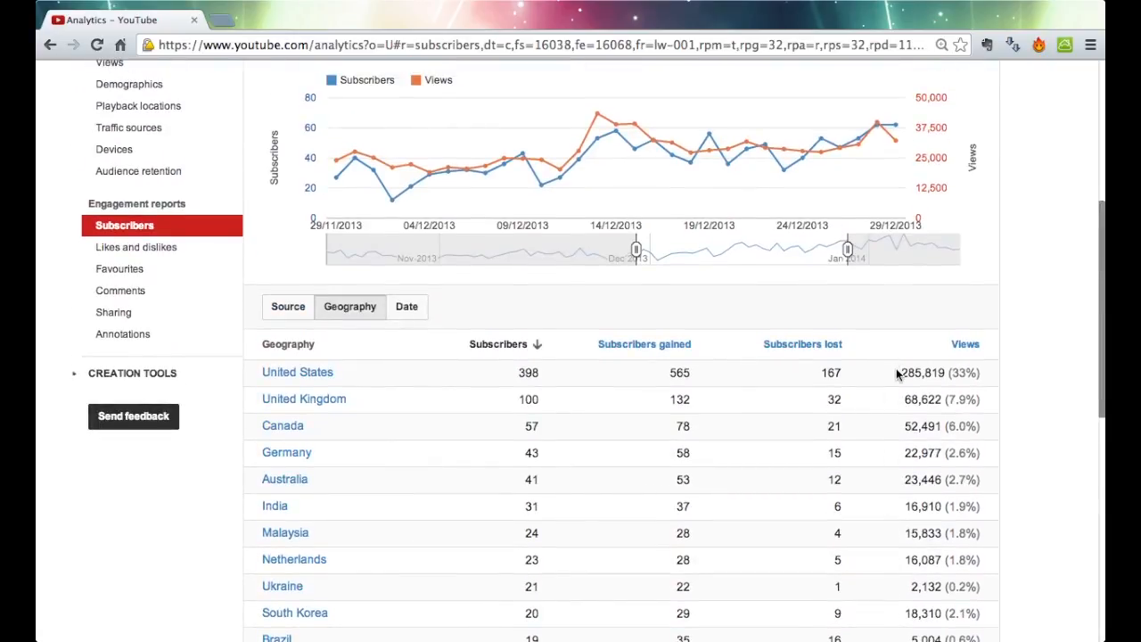
mouse_move(797, 379)
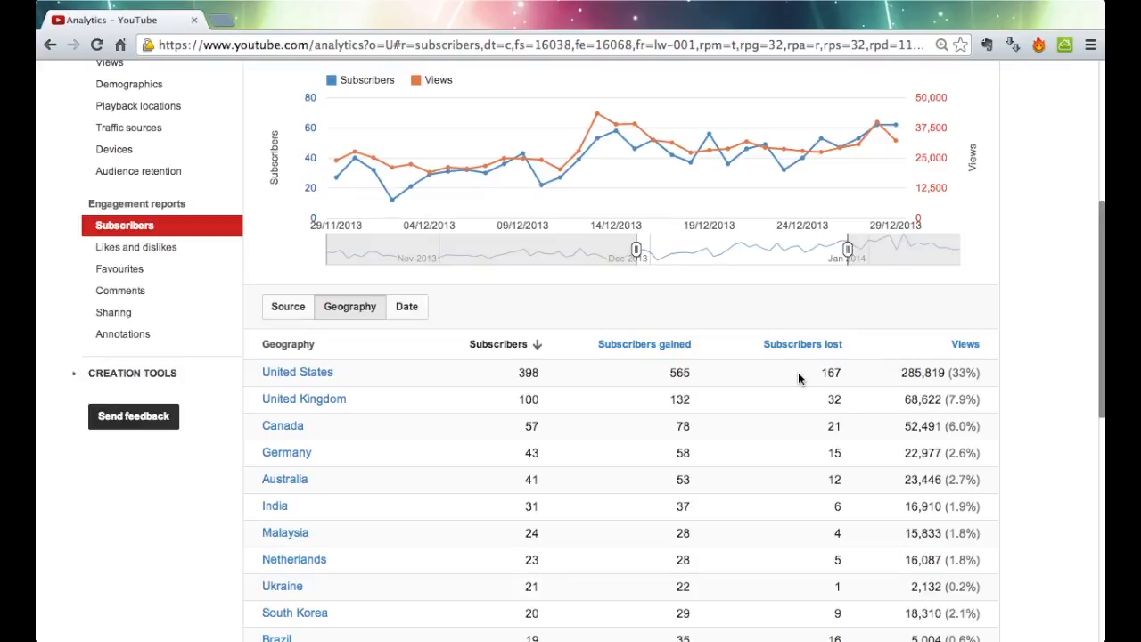
mouse_move(712, 374)
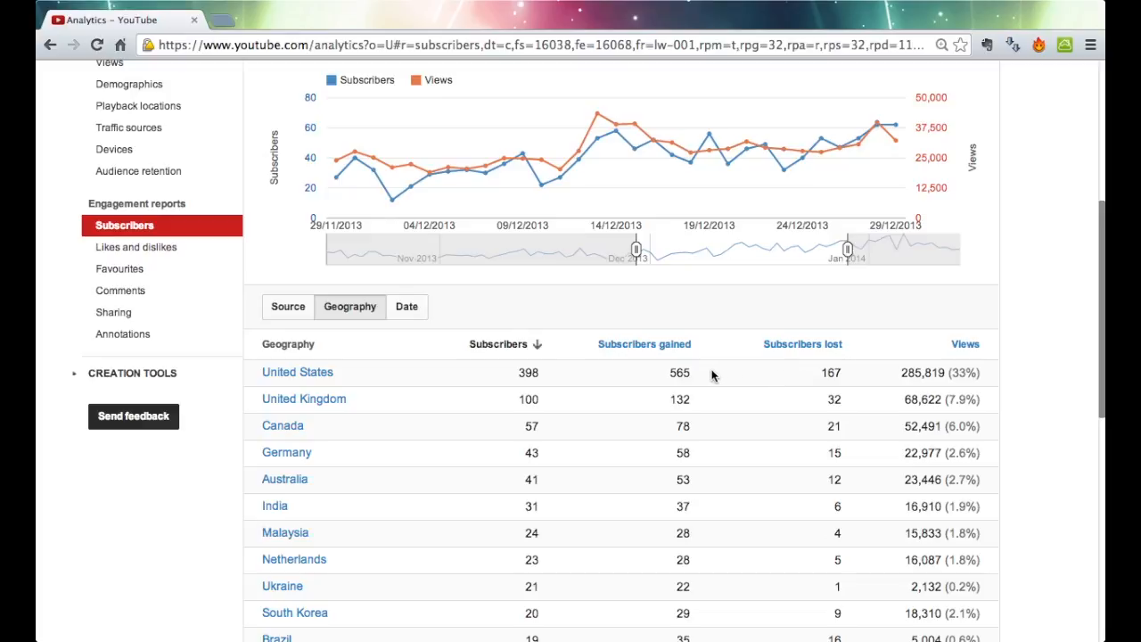
mouse_move(700, 373)
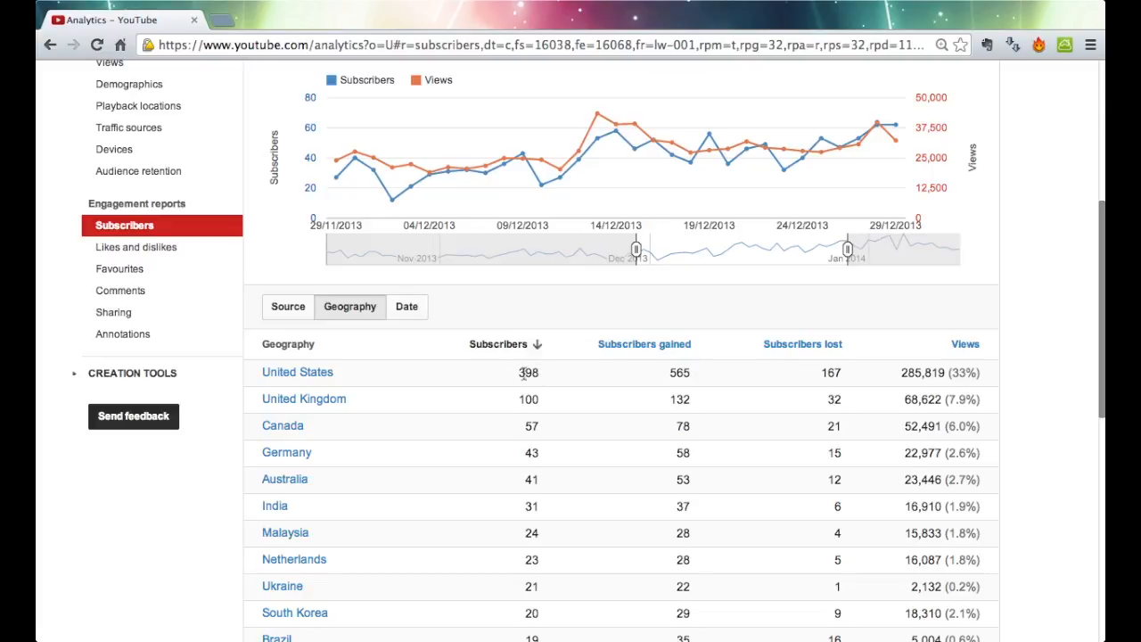
scroll("down", 3)
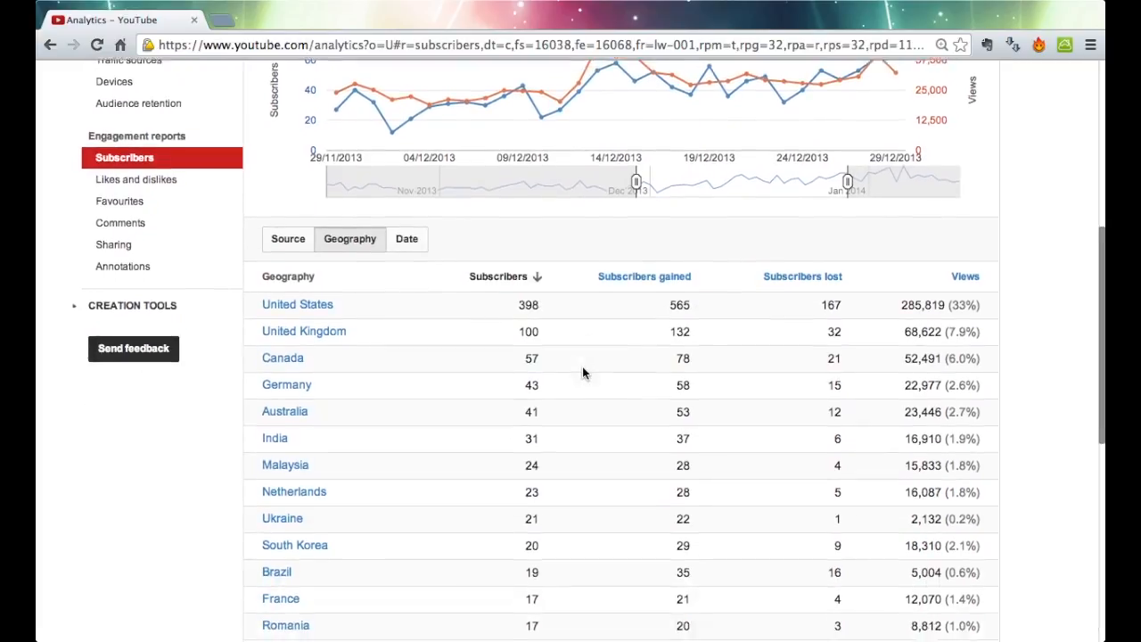
scroll("down", 3)
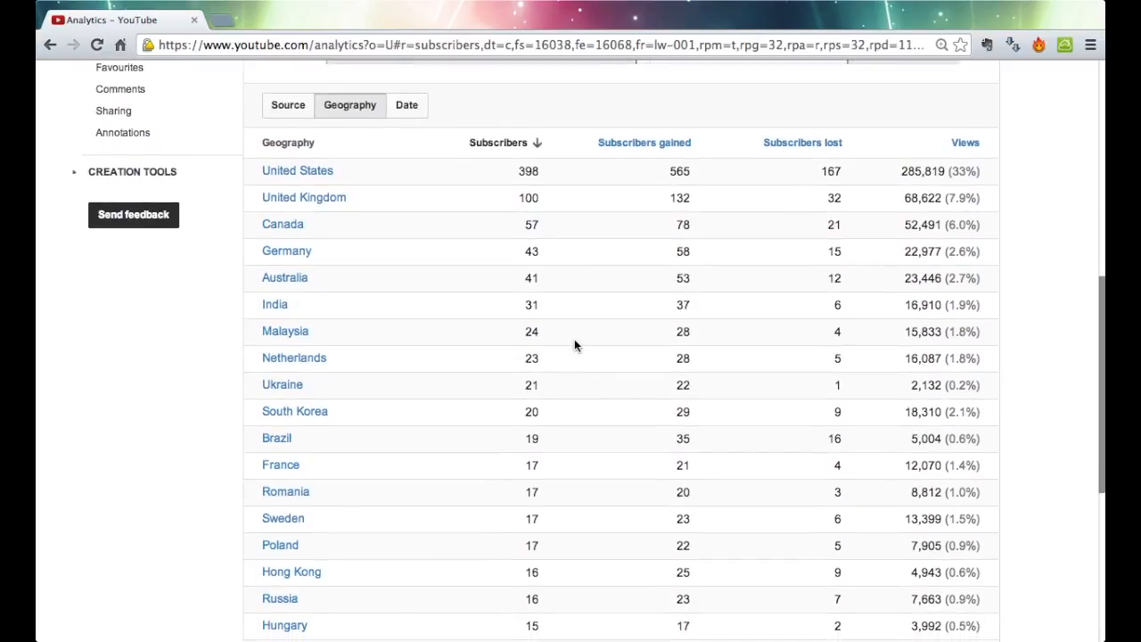
scroll("down", 3)
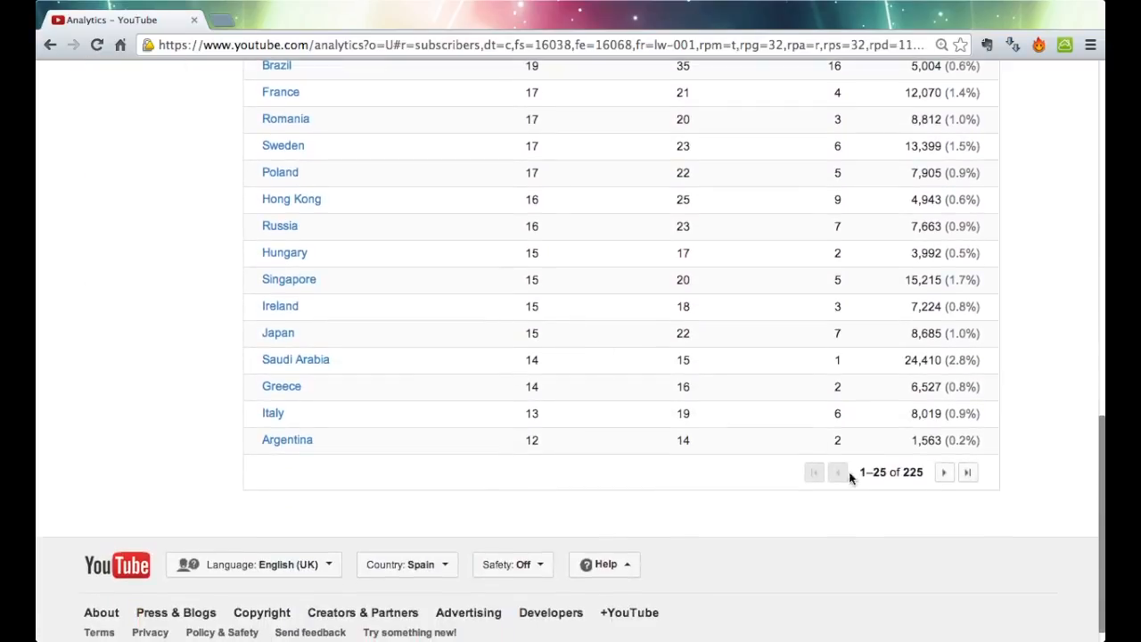
scroll("up", 3)
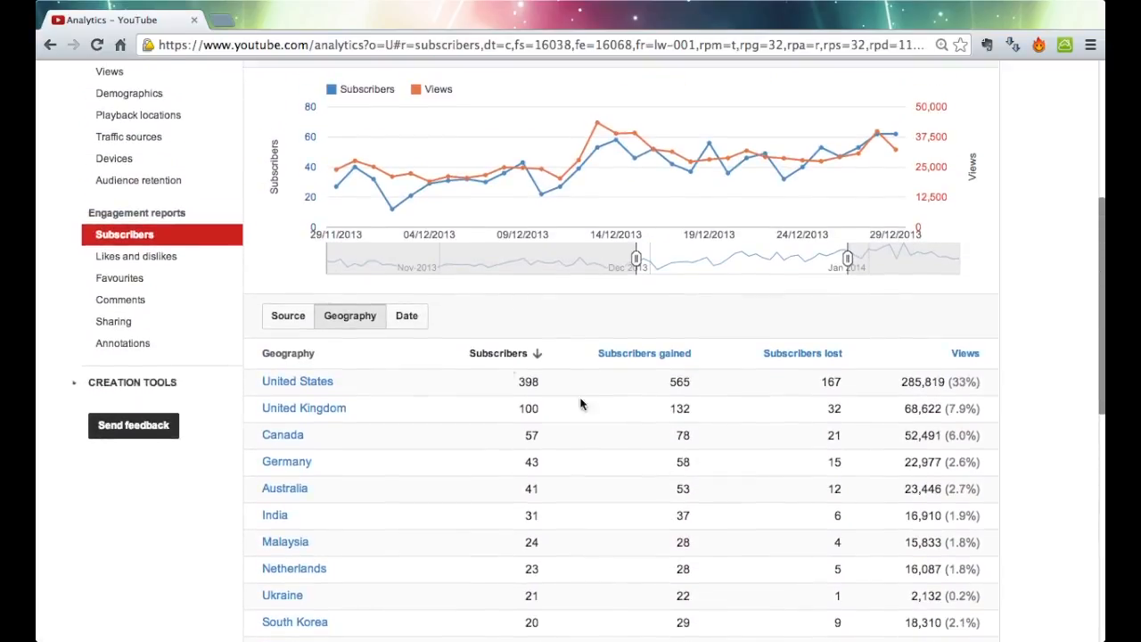
Break the subscribers table down by date and sort the days by subscribers lost.
left_click(406, 315)
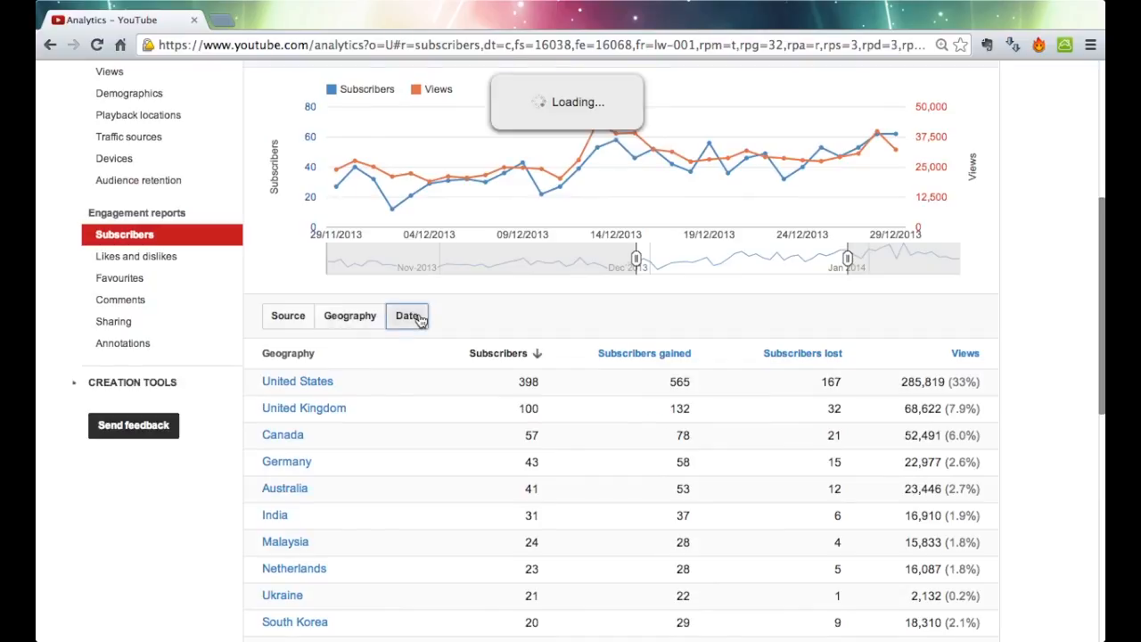
left_click(406, 315)
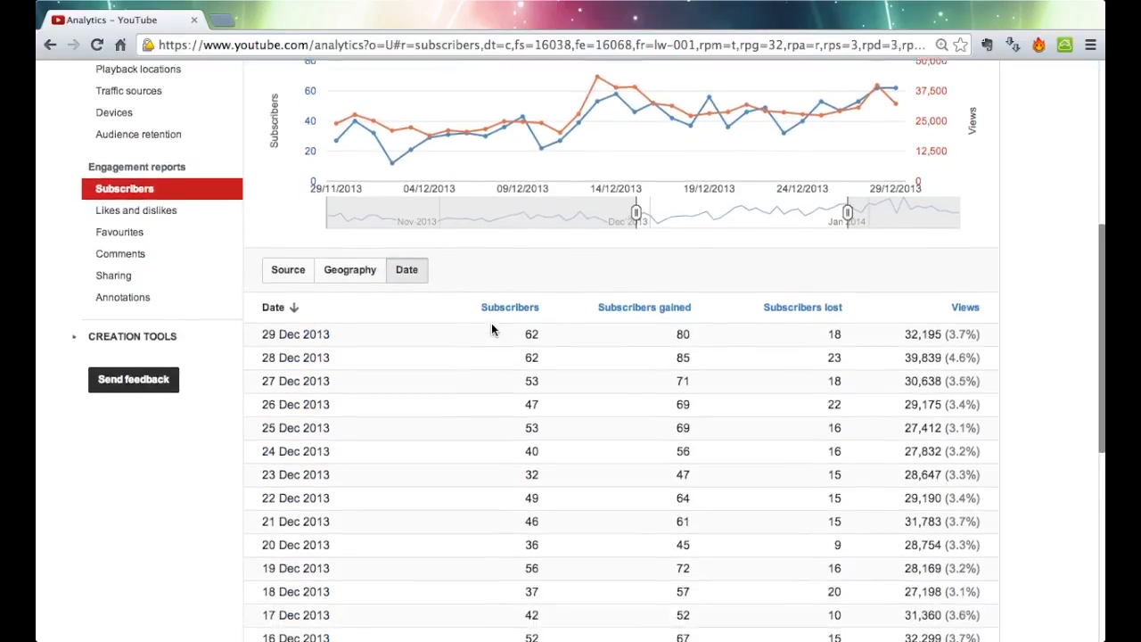
scroll("down", 3)
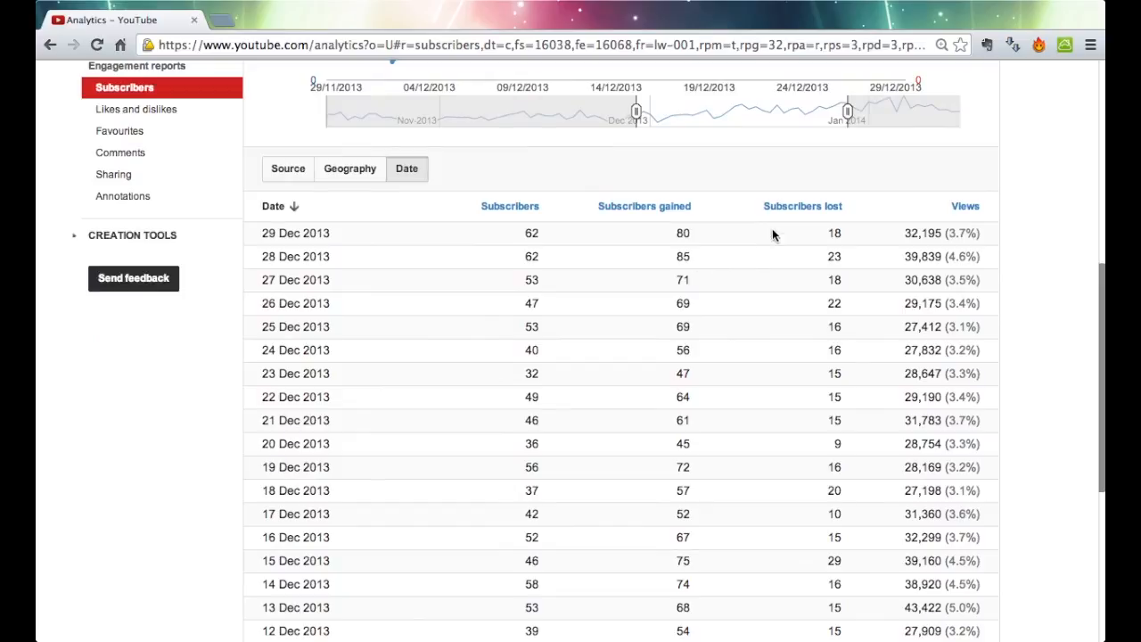
left_click(801, 205)
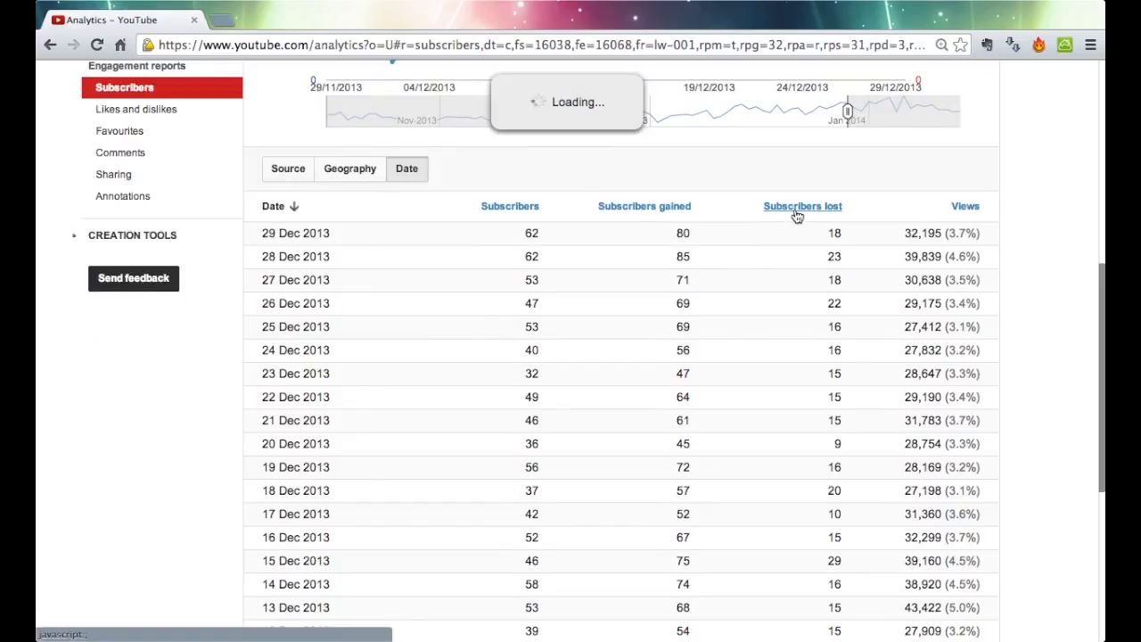
left_click(801, 206)
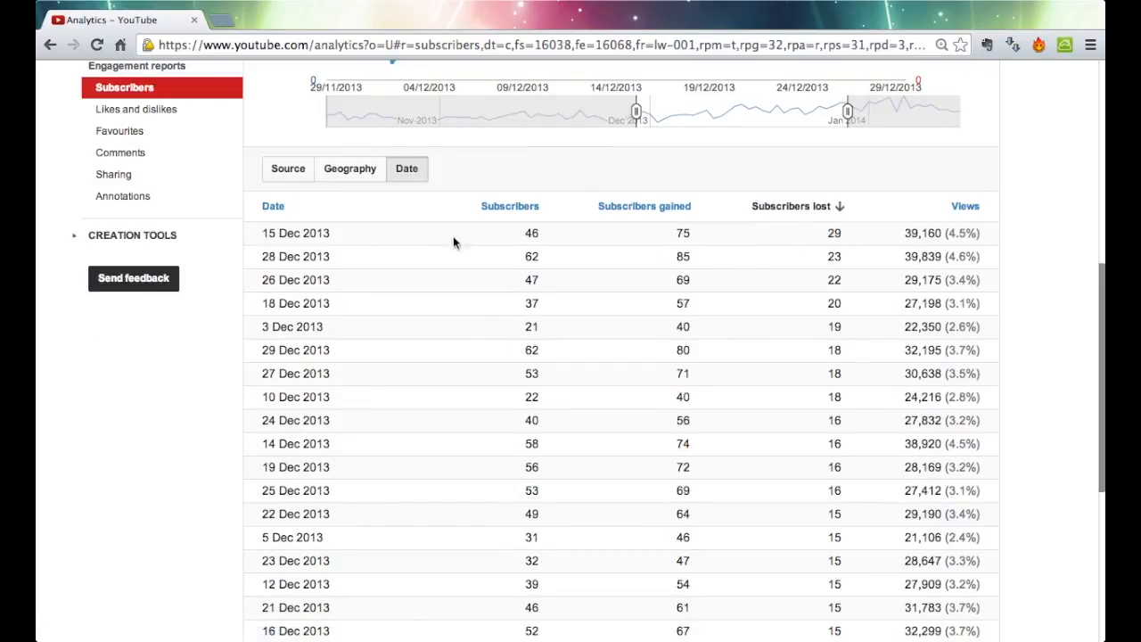
mouse_move(805, 238)
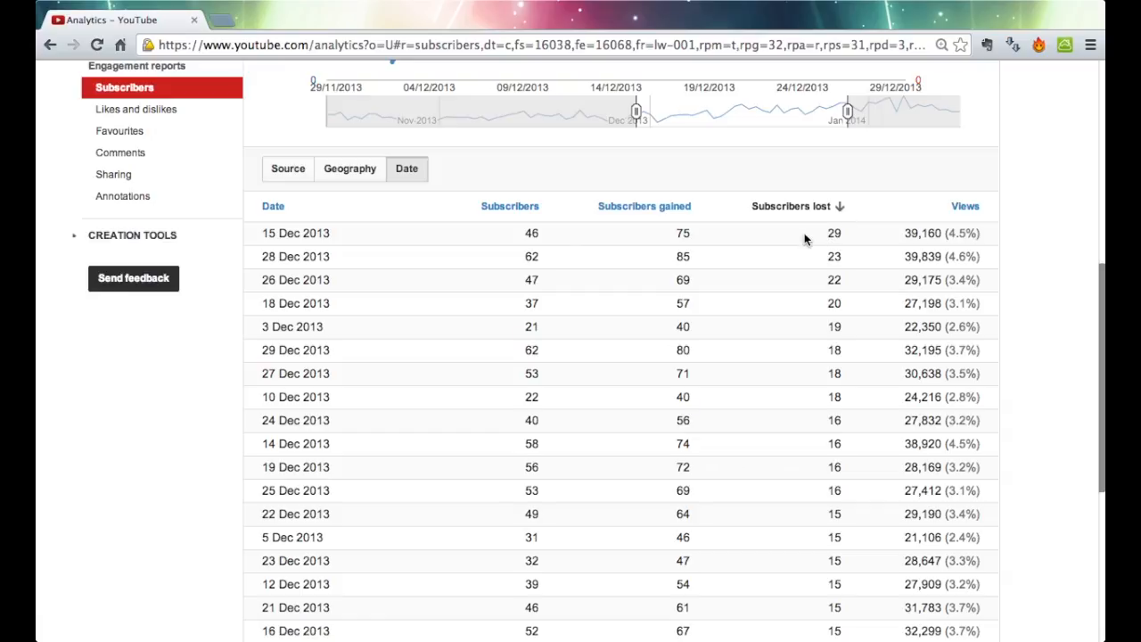
mouse_move(709, 236)
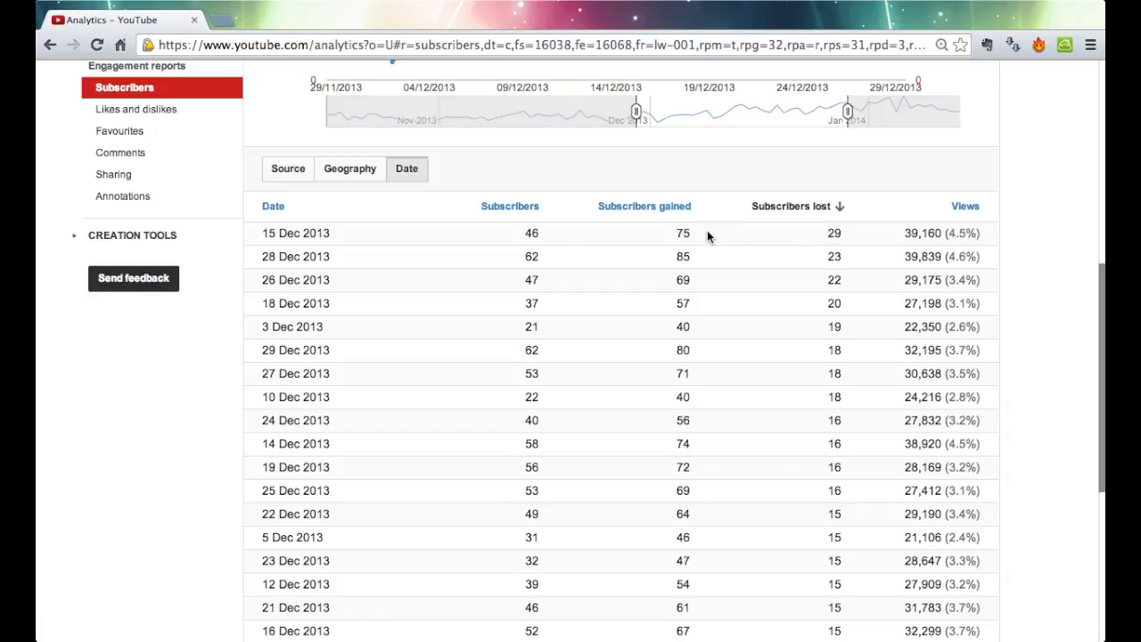
mouse_move(915, 234)
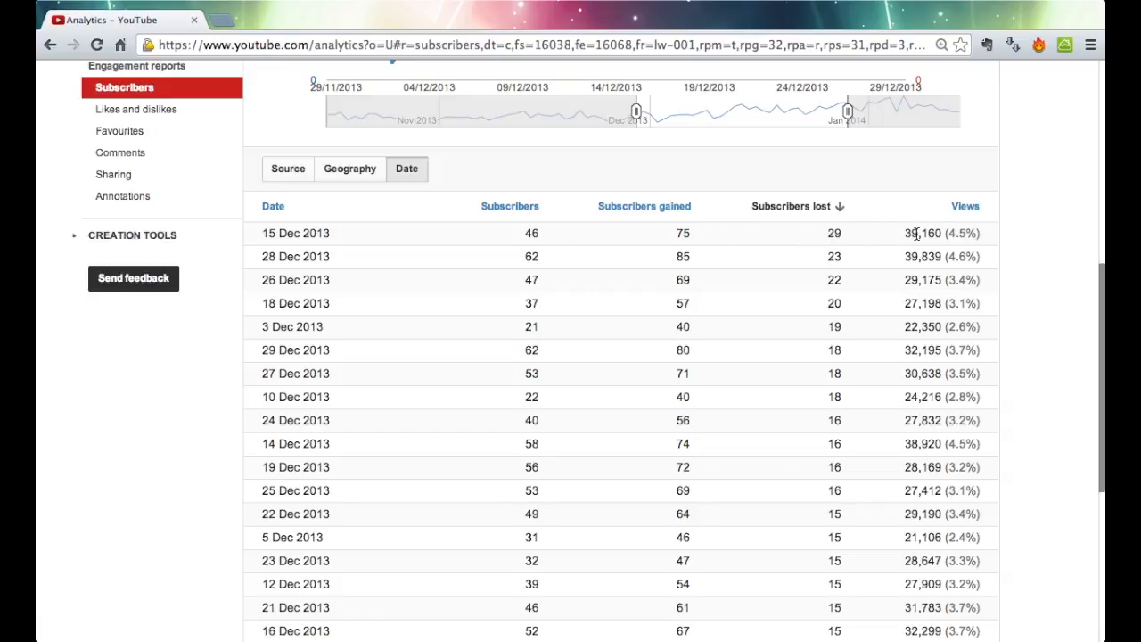
Re-sort the daily table by views so the most-viewed day is on top.
left_click(964, 206)
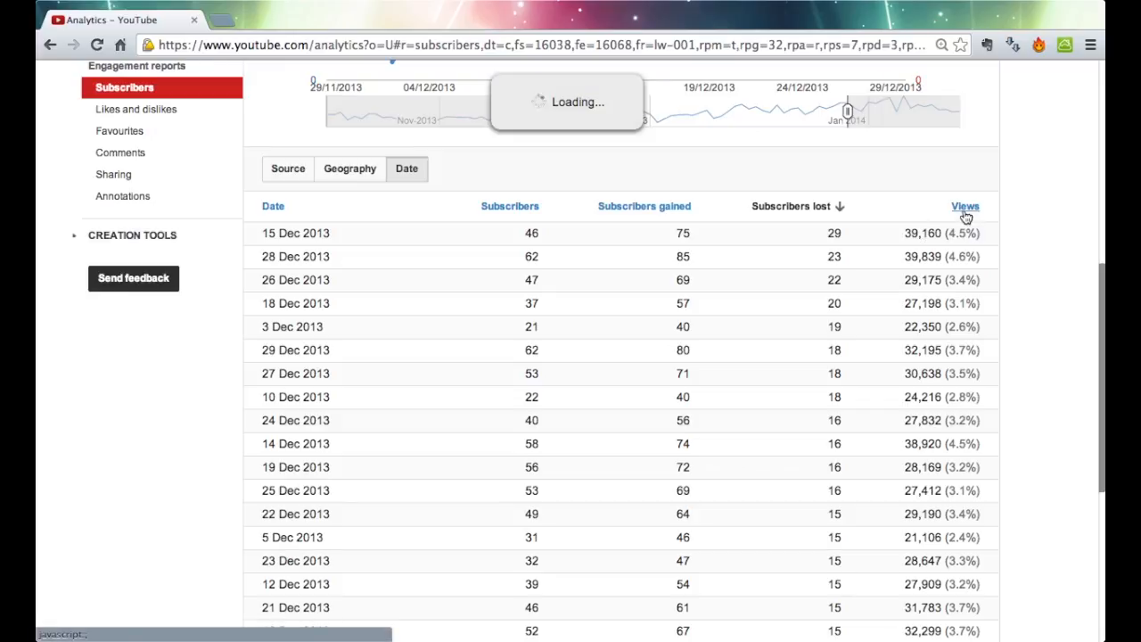
left_click(965, 206)
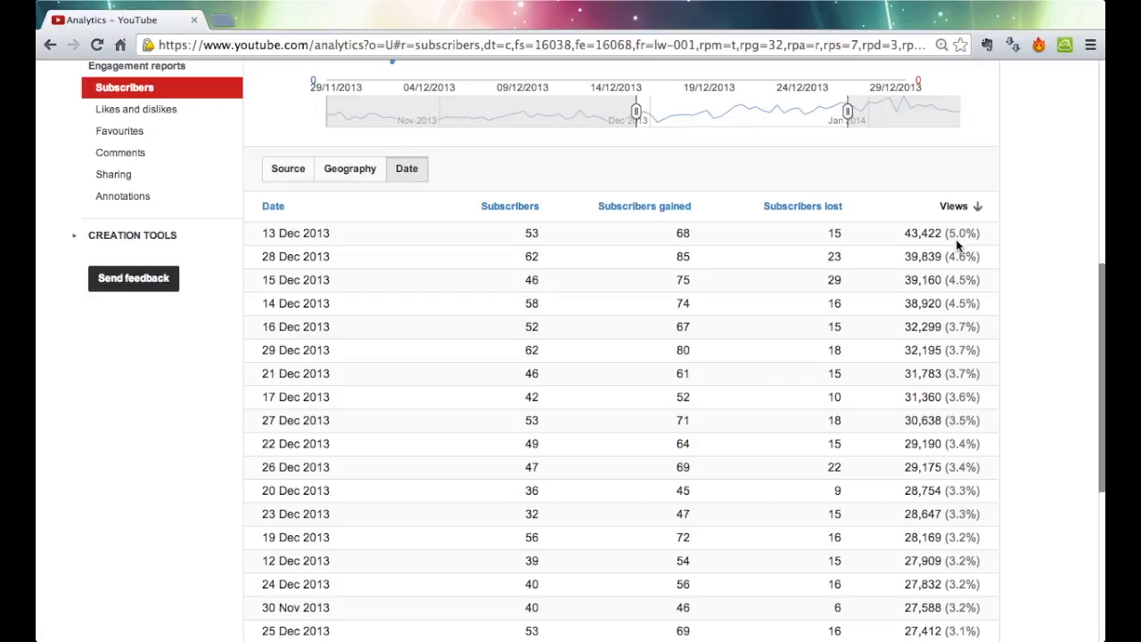
scroll("down", 3)
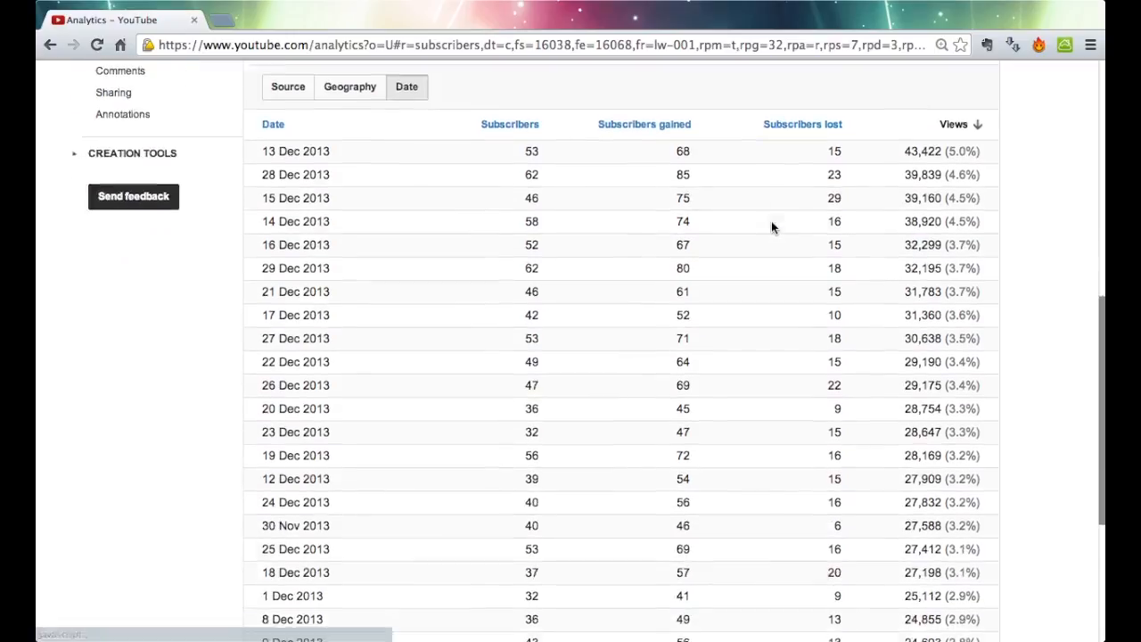
scroll("up", 3)
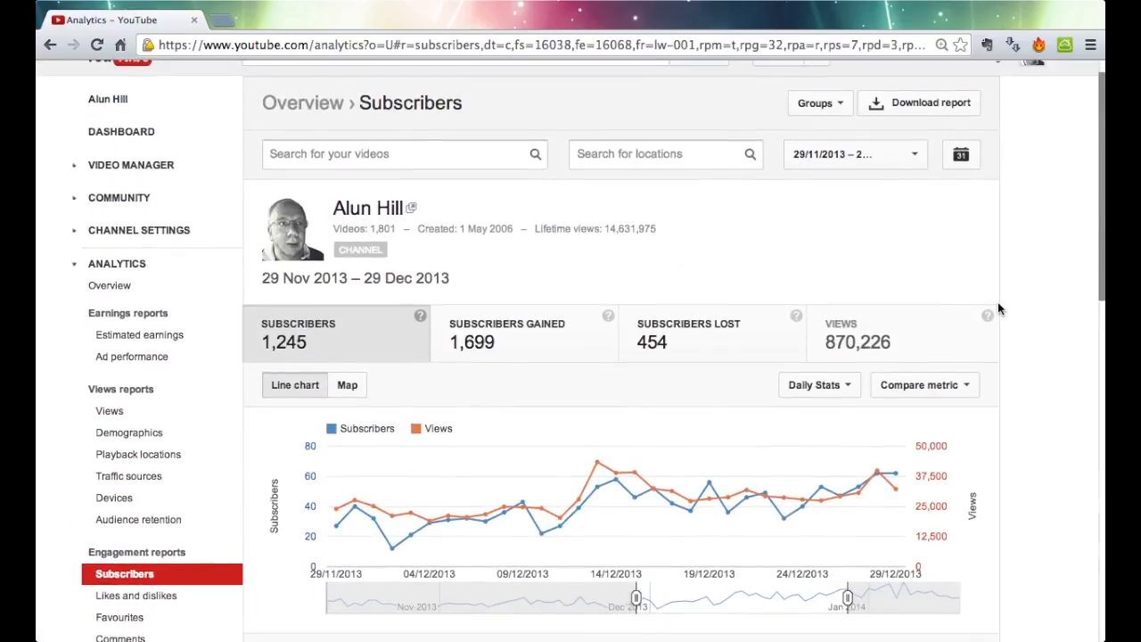
mouse_move(609, 316)
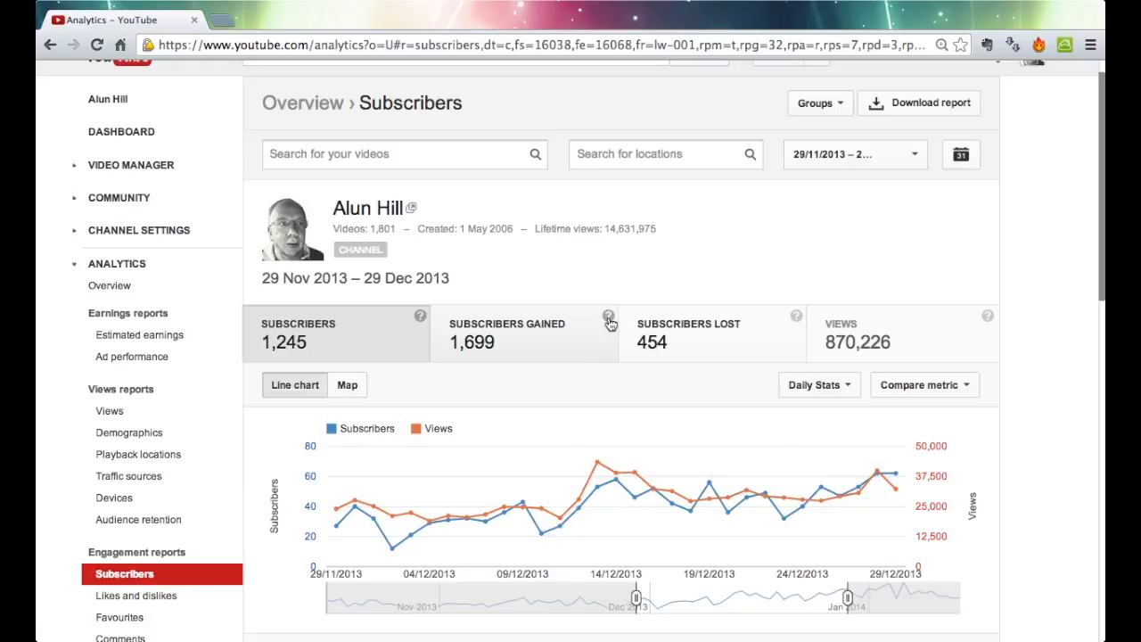
Switch the chart's comparison metric from Views to Subscribers lost.
left_click(925, 384)
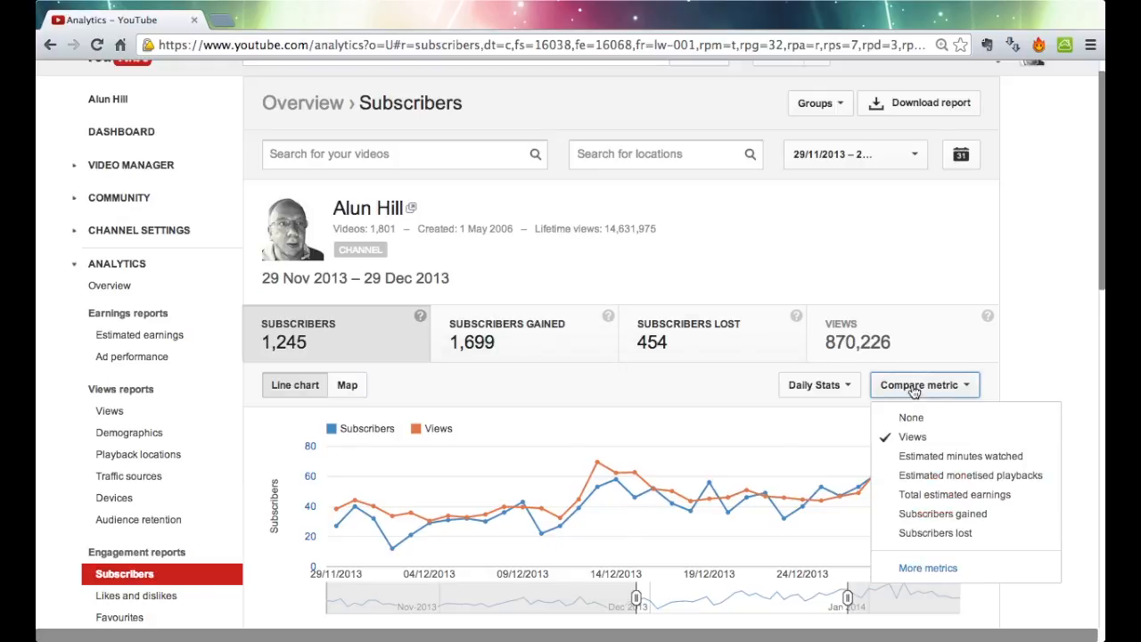
mouse_move(953, 494)
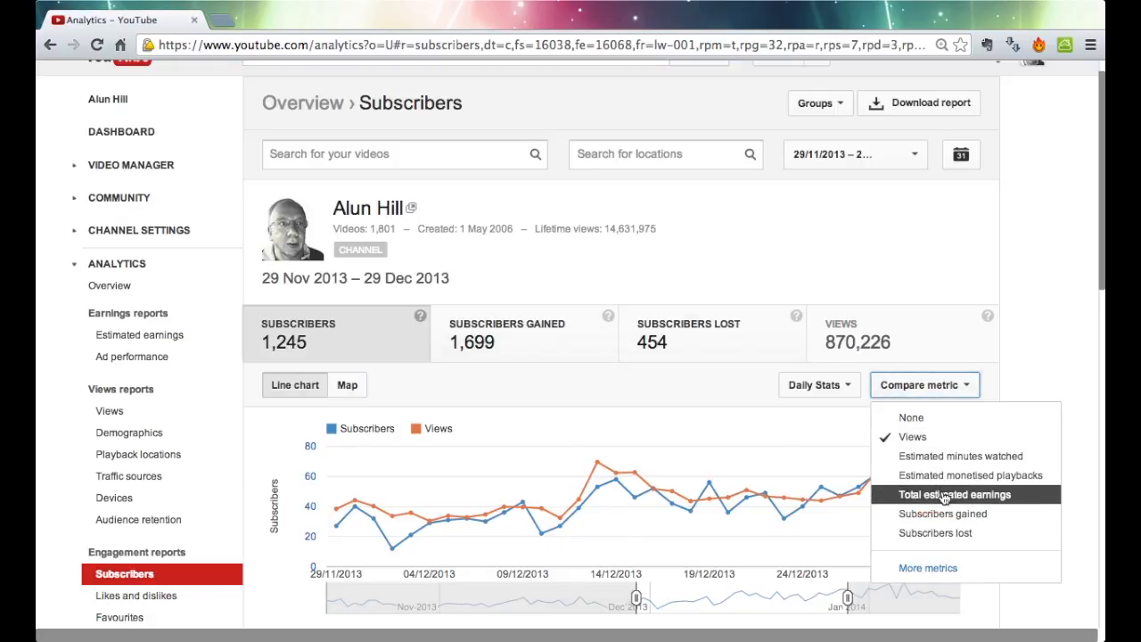
mouse_move(942, 513)
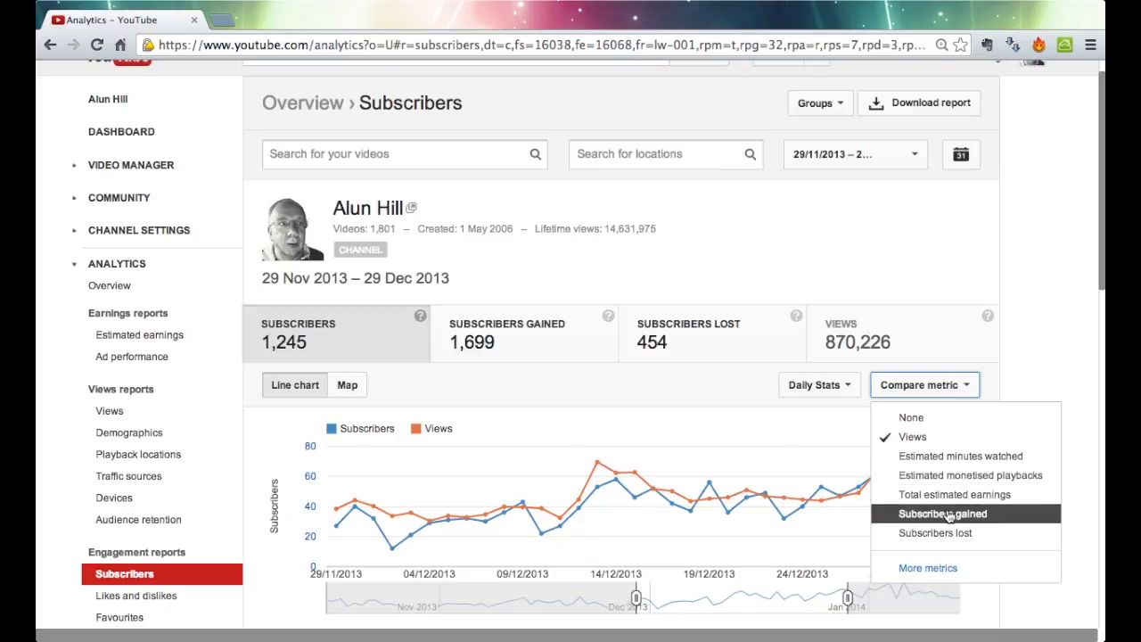
left_click(942, 513)
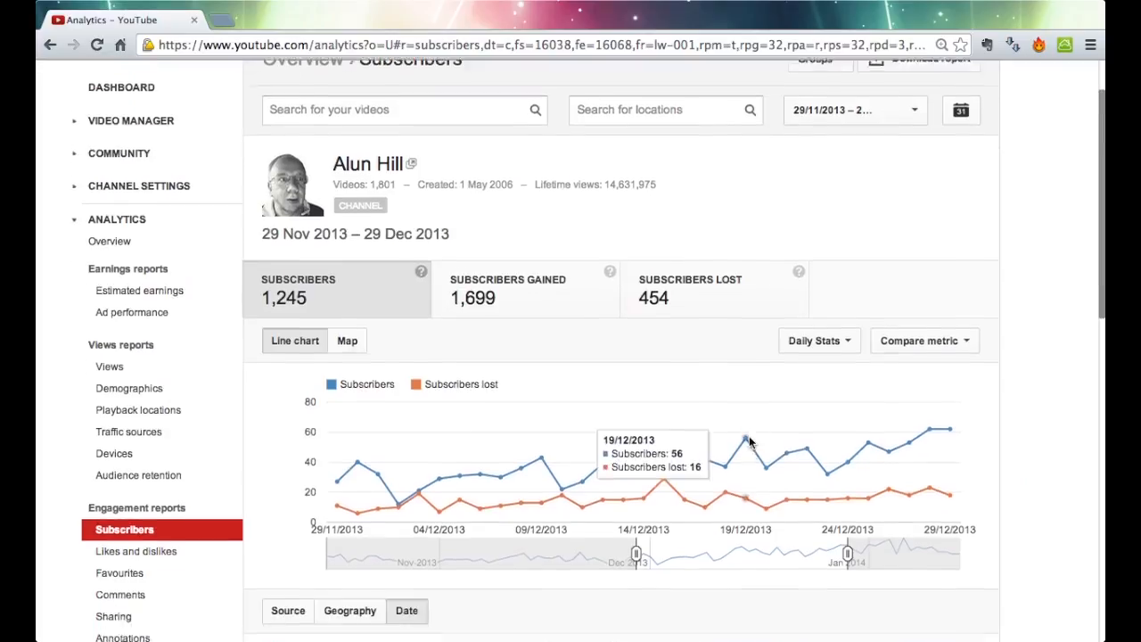
scroll("down", 3)
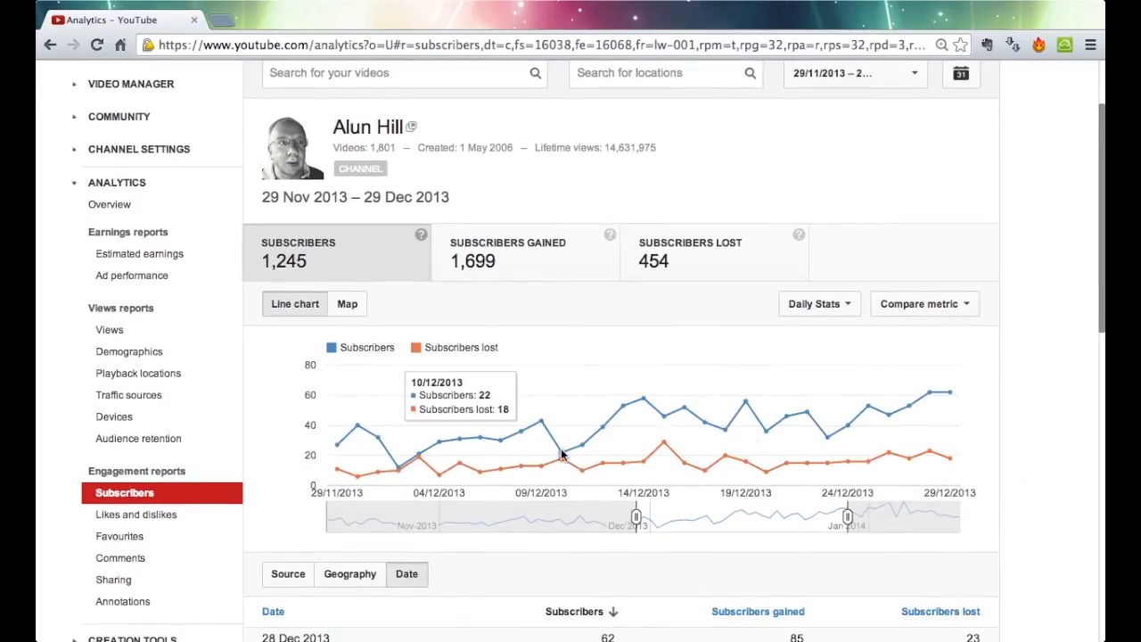
mouse_move(565, 473)
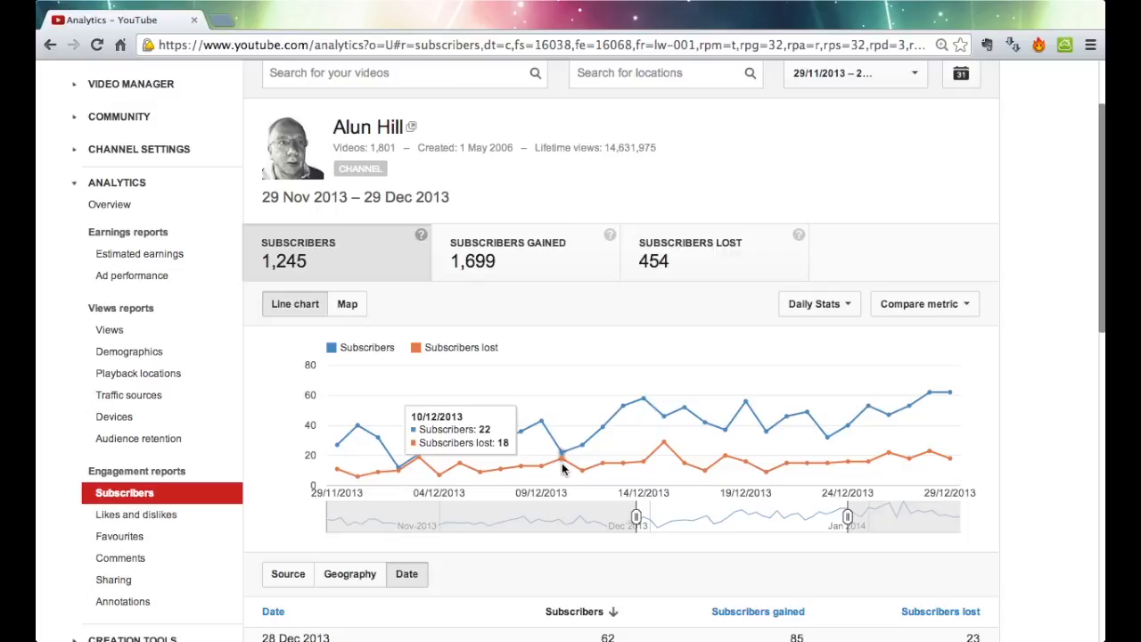
mouse_move(949, 392)
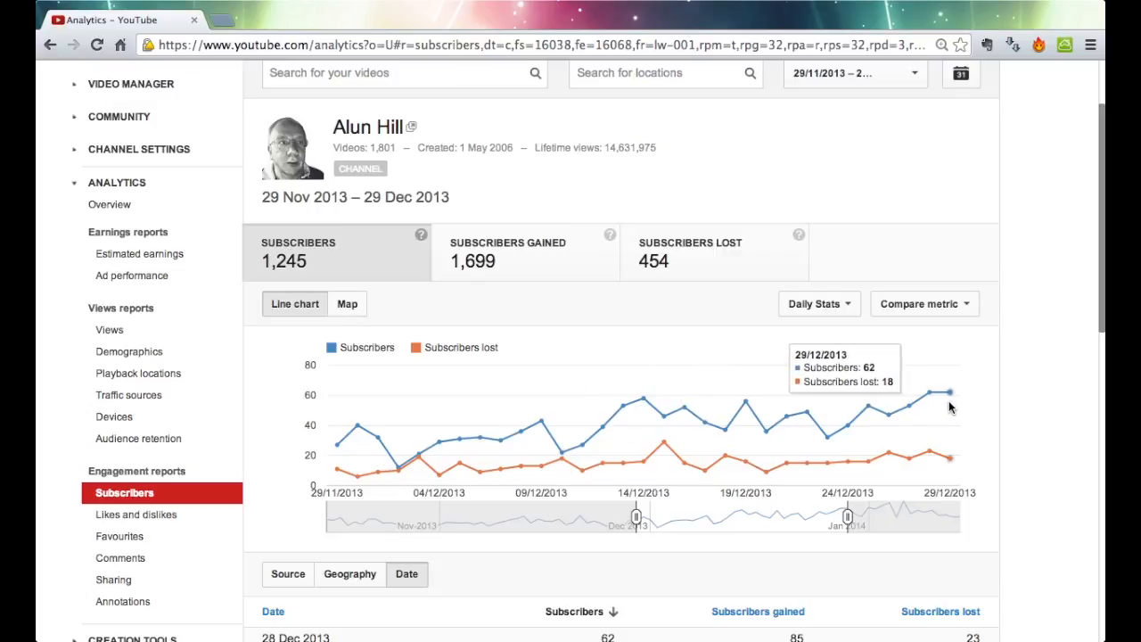
mouse_move(900, 425)
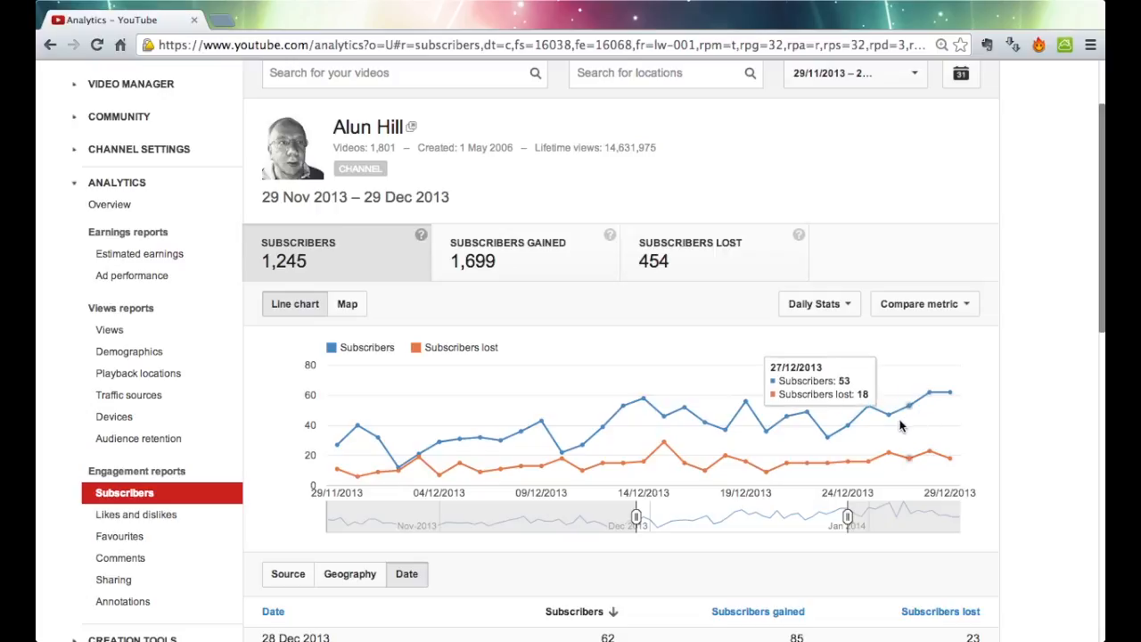
mouse_move(421, 460)
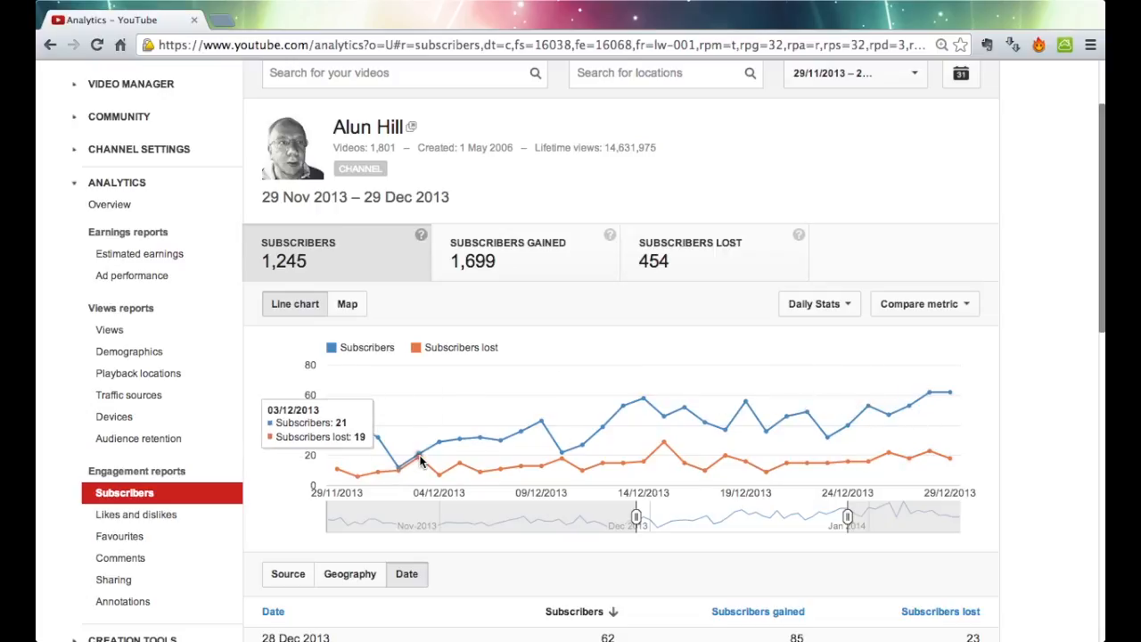
mouse_move(395, 472)
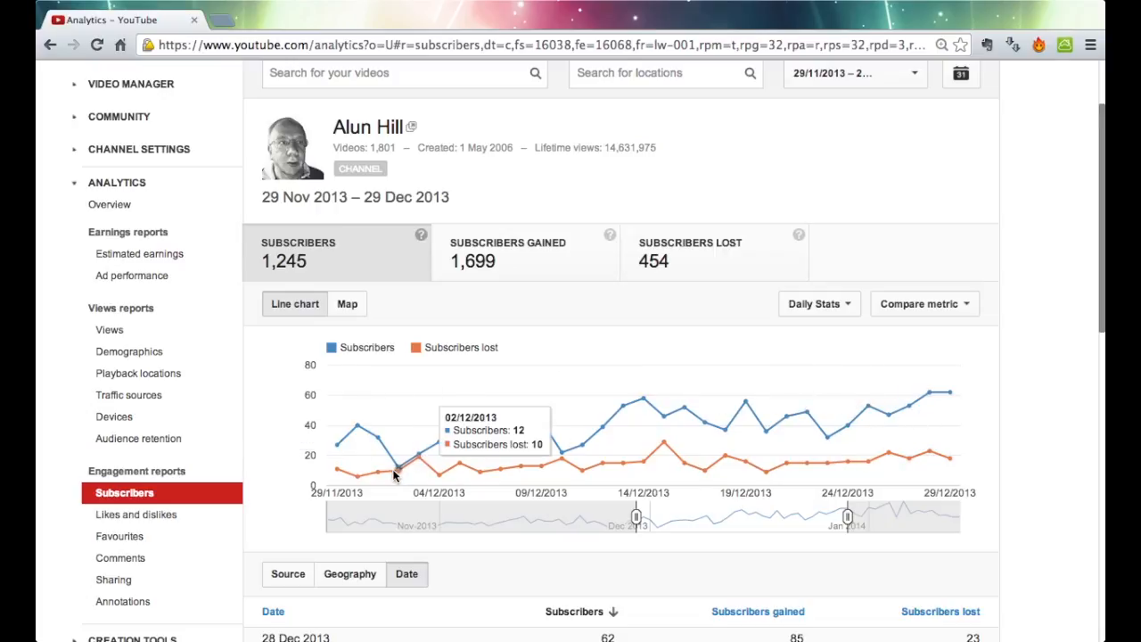
mouse_move(481, 447)
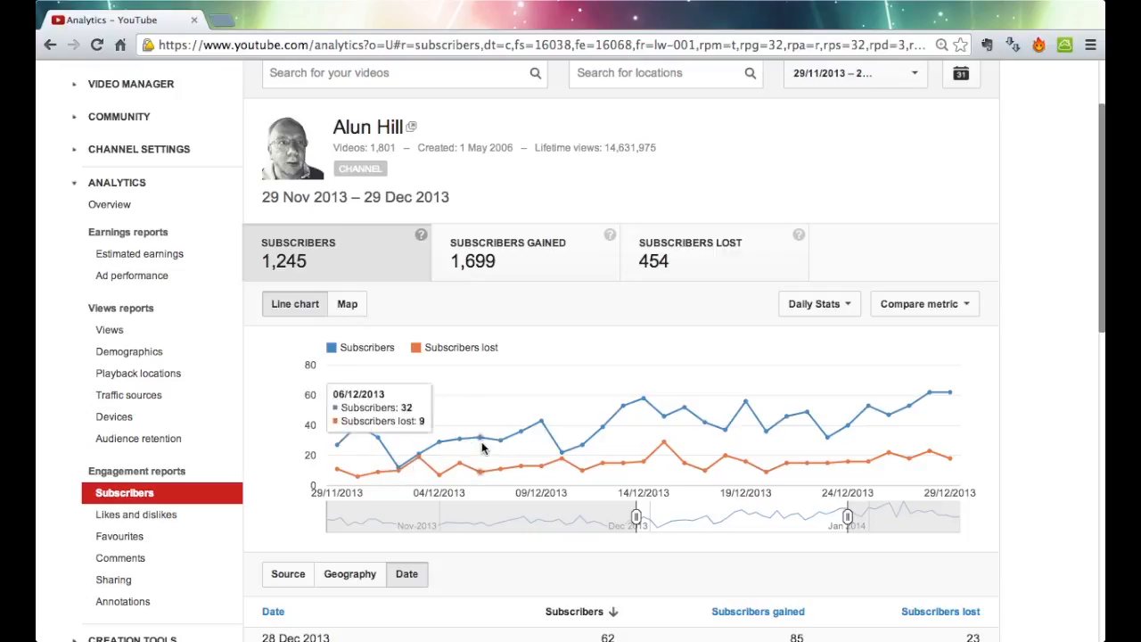
mouse_move(690, 350)
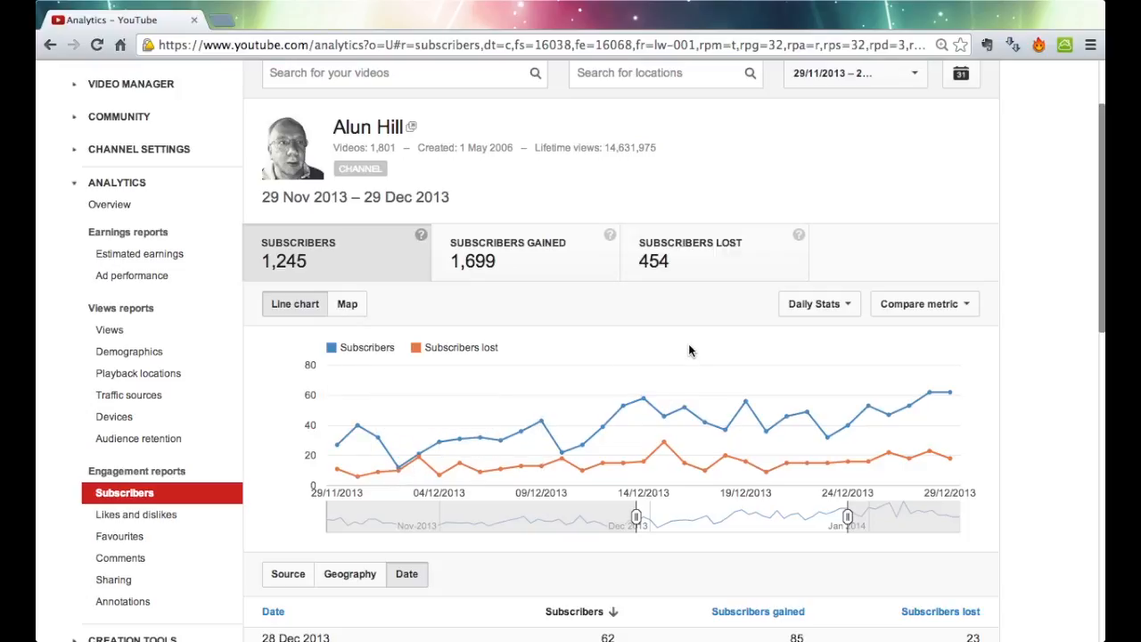
scroll("down", 3)
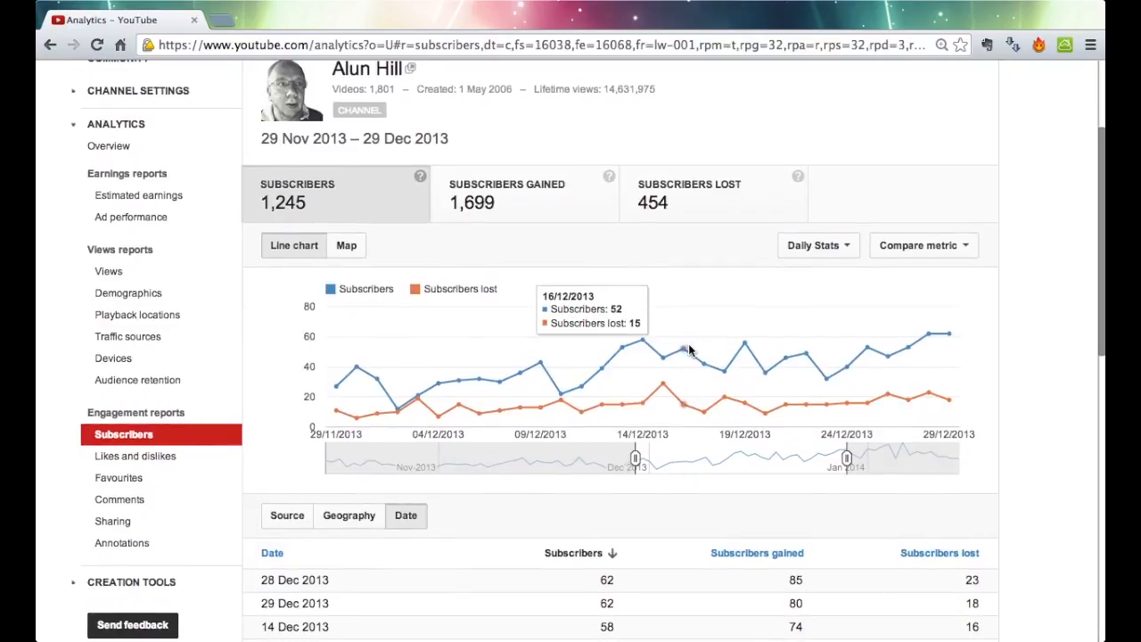
scroll("up", 3)
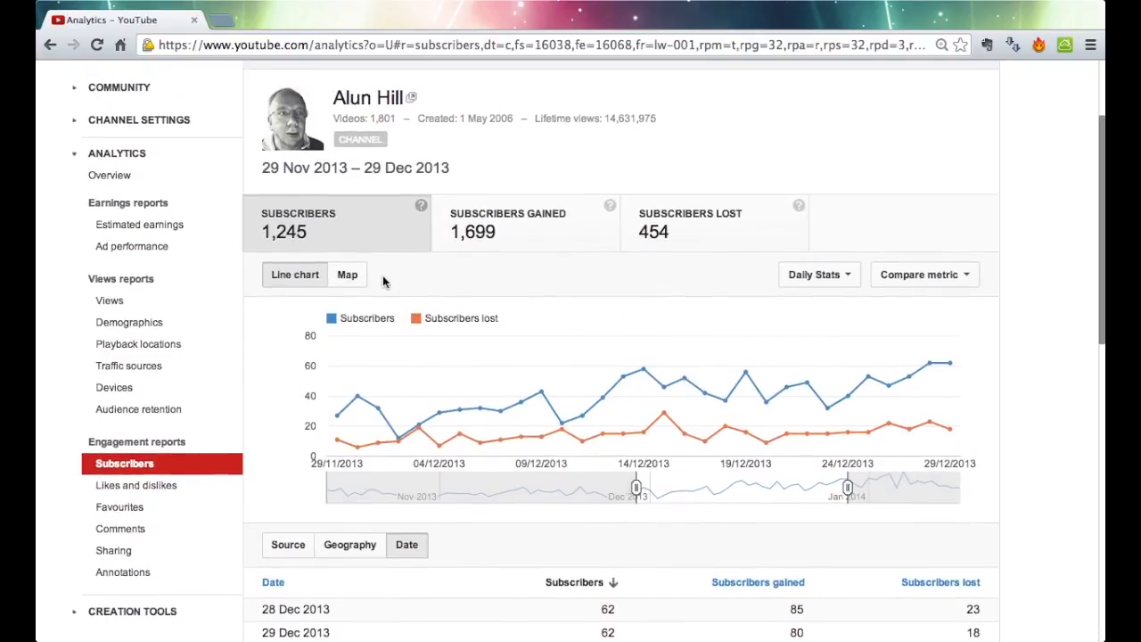
Switch the subscribers chart to the world map view.
left_click(347, 273)
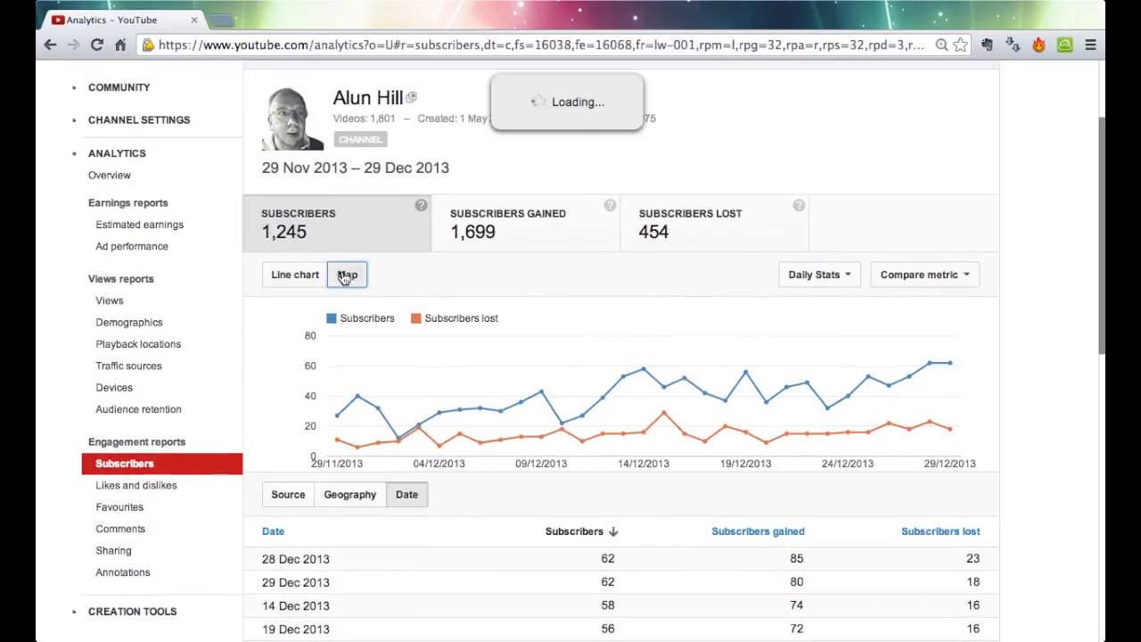
left_click(347, 273)
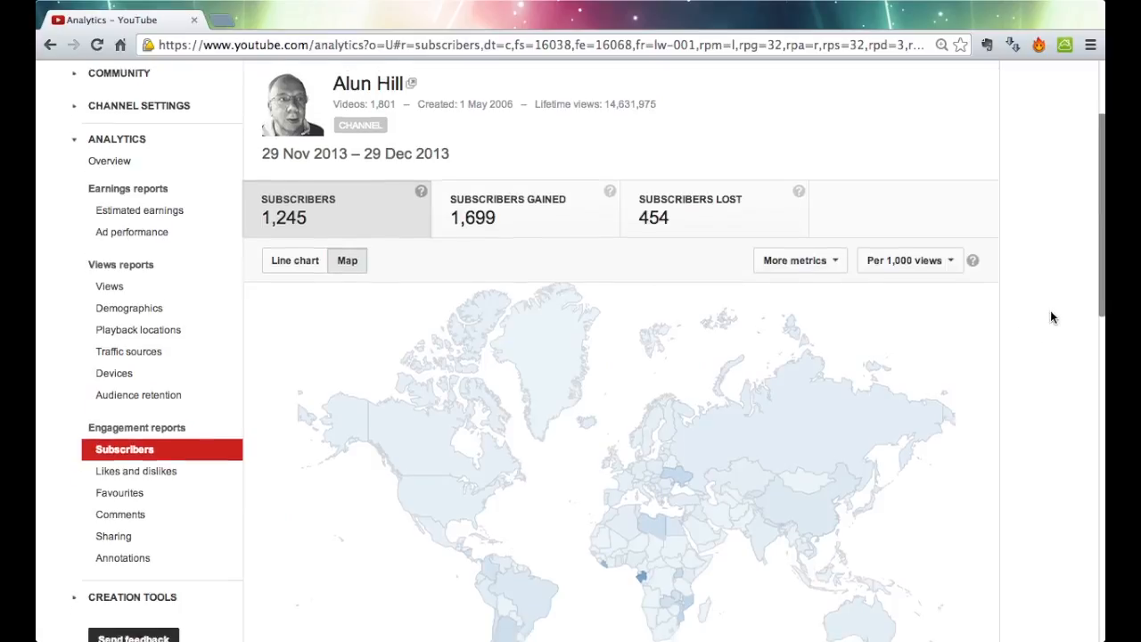
scroll("down", 3)
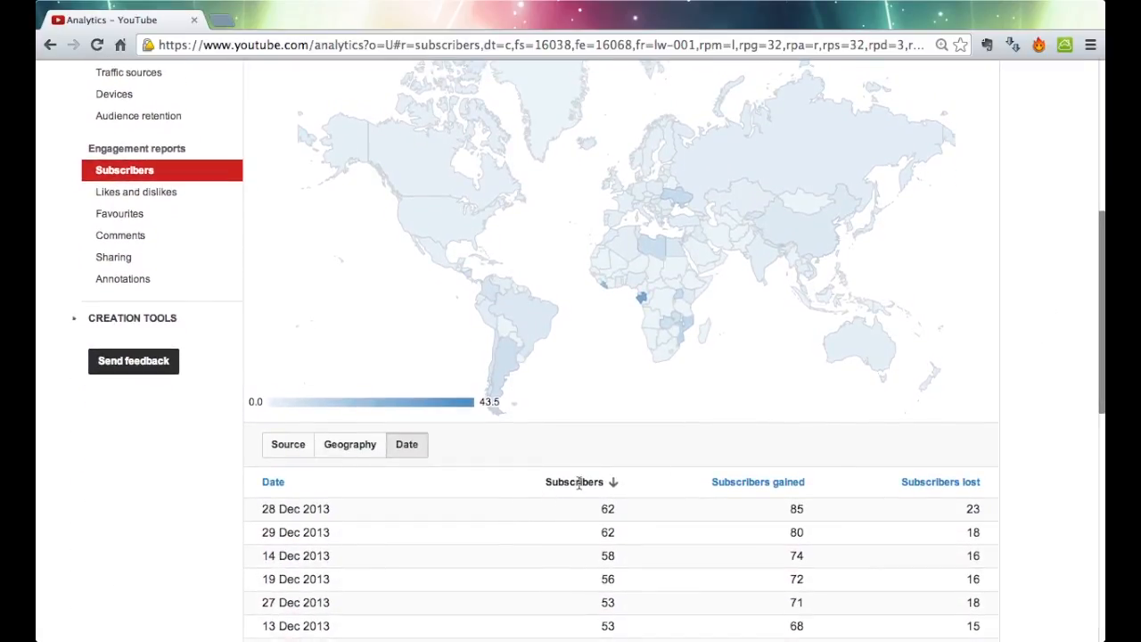
Sort the daily table by subscribers gained.
left_click(757, 482)
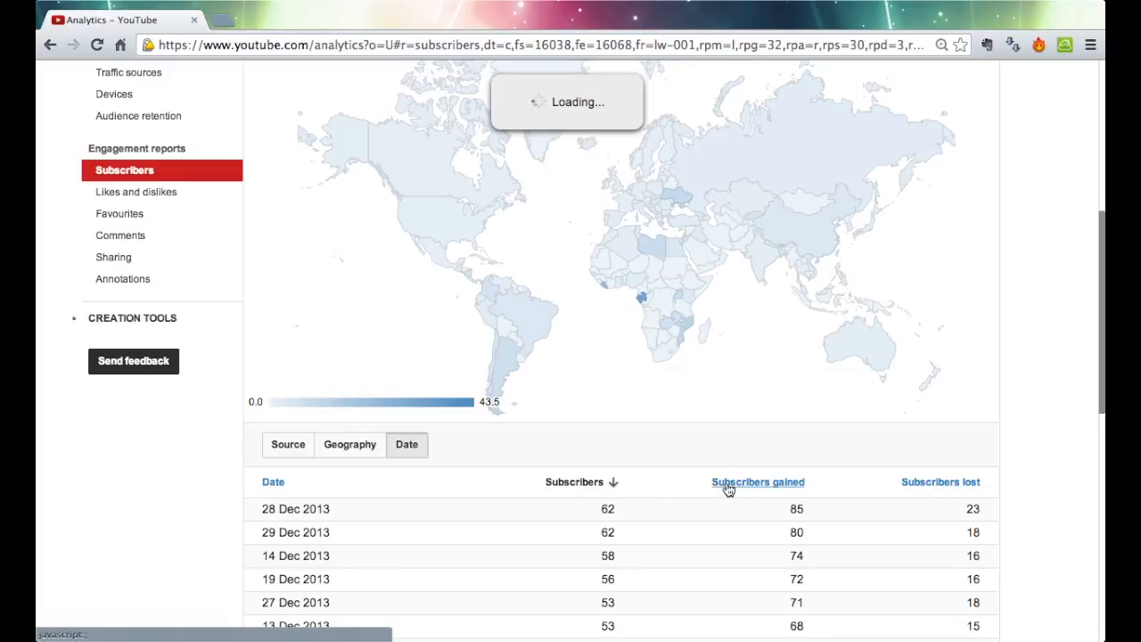
left_click(757, 481)
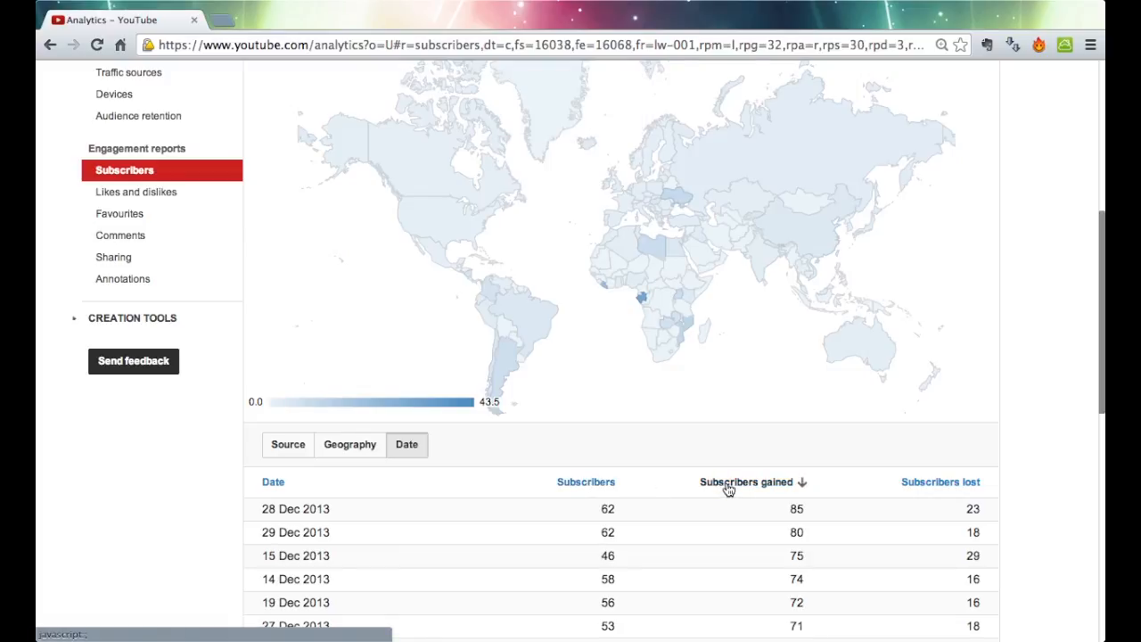
scroll("up", 3)
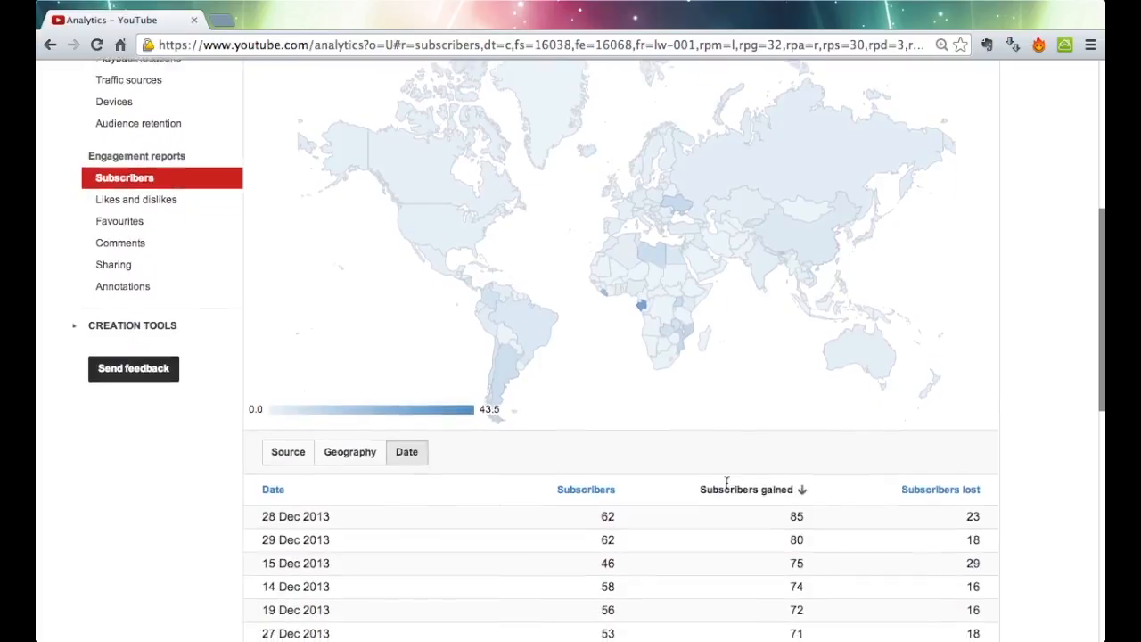
scroll("up", 3)
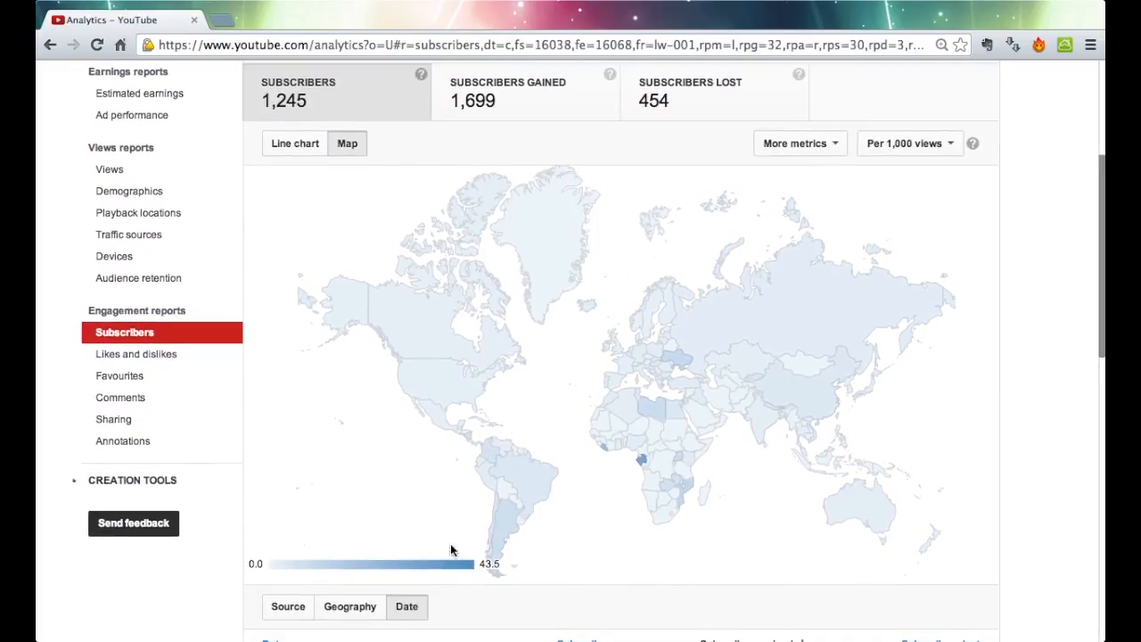
mouse_move(640, 464)
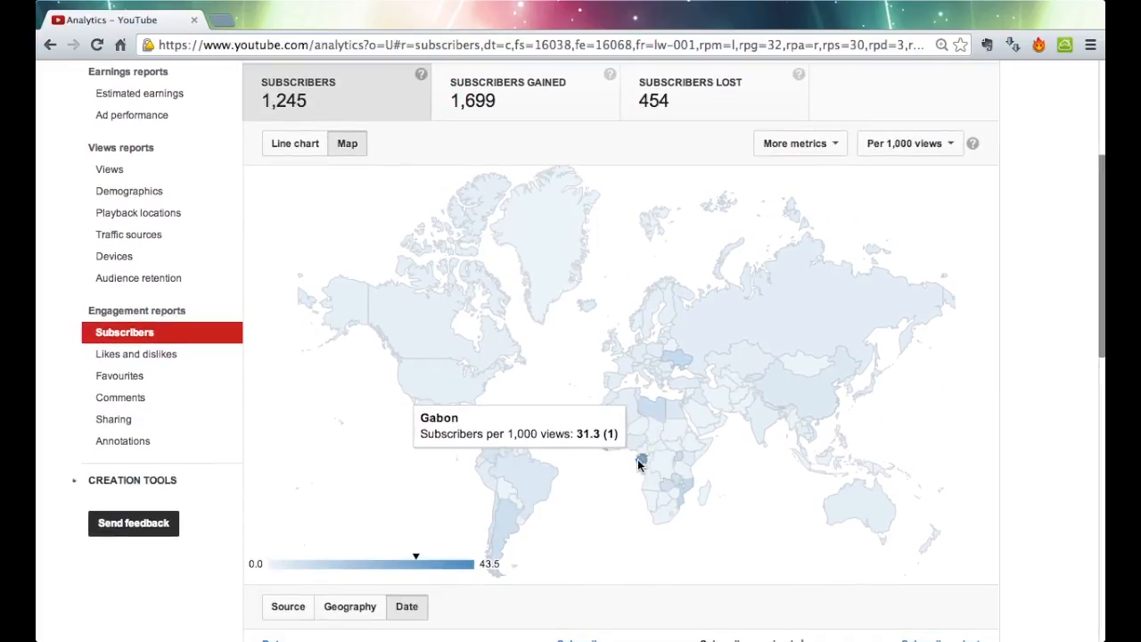
mouse_move(668, 374)
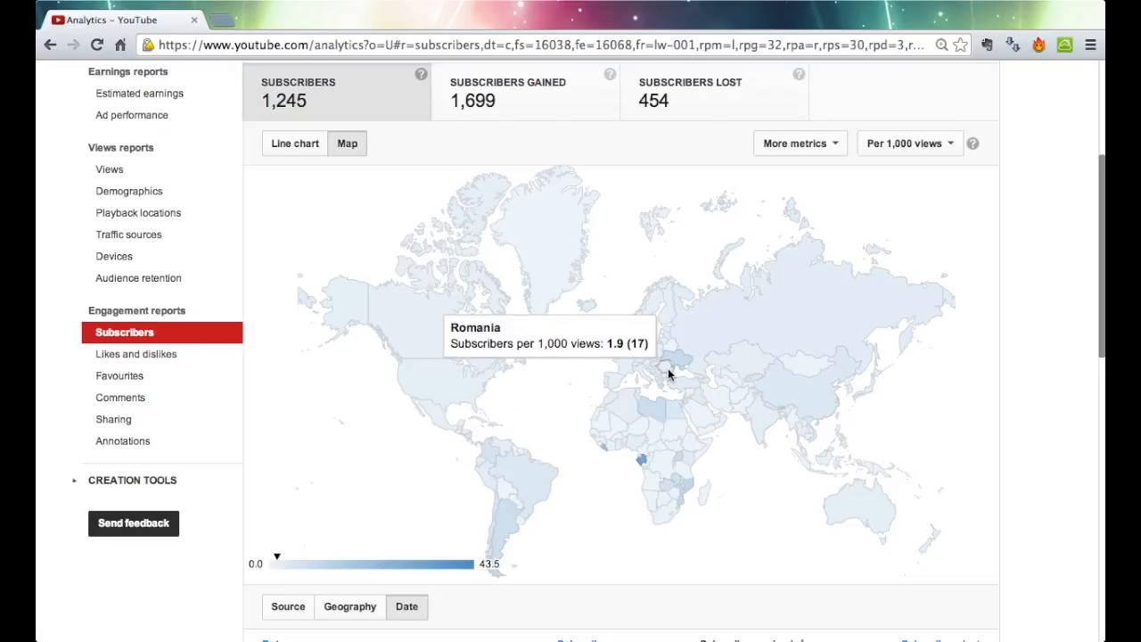
mouse_move(437, 380)
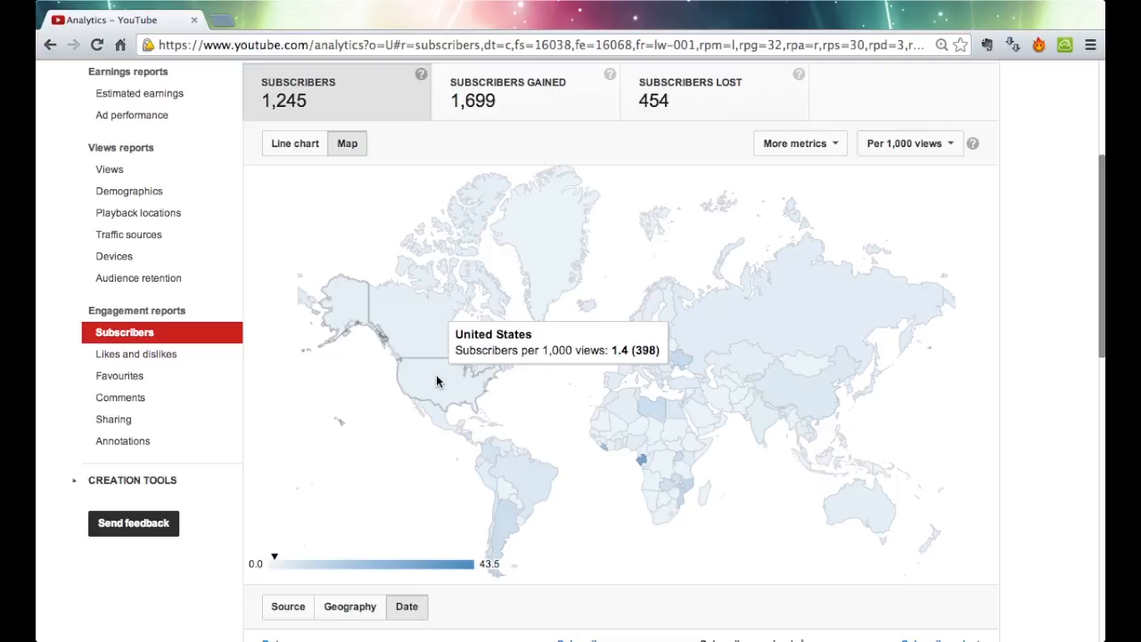
mouse_move(612, 326)
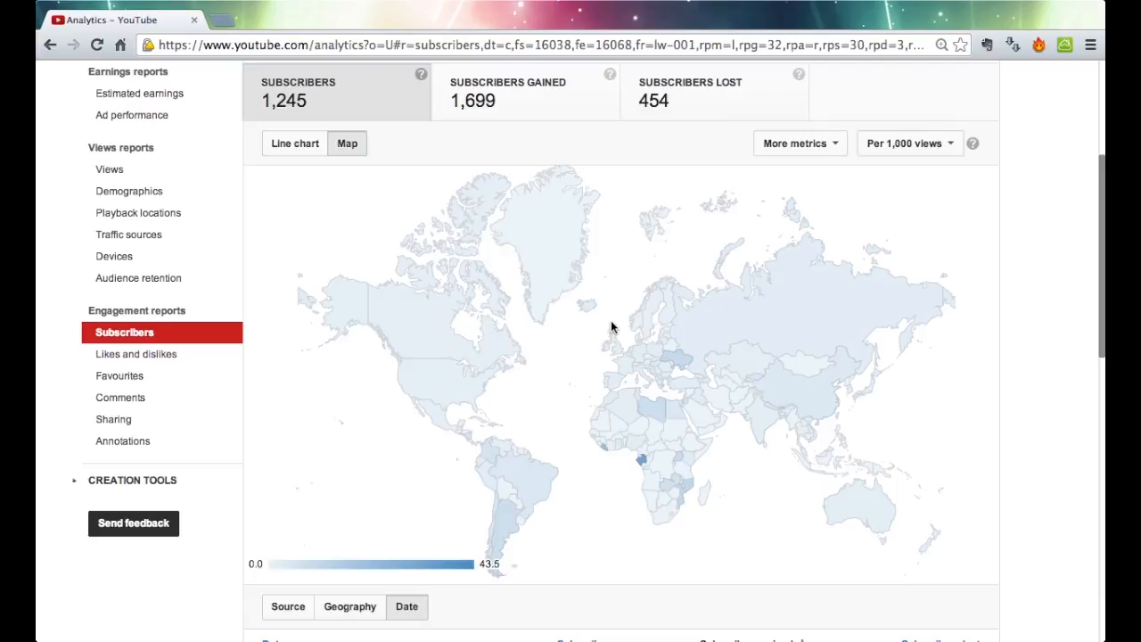
mouse_move(617, 345)
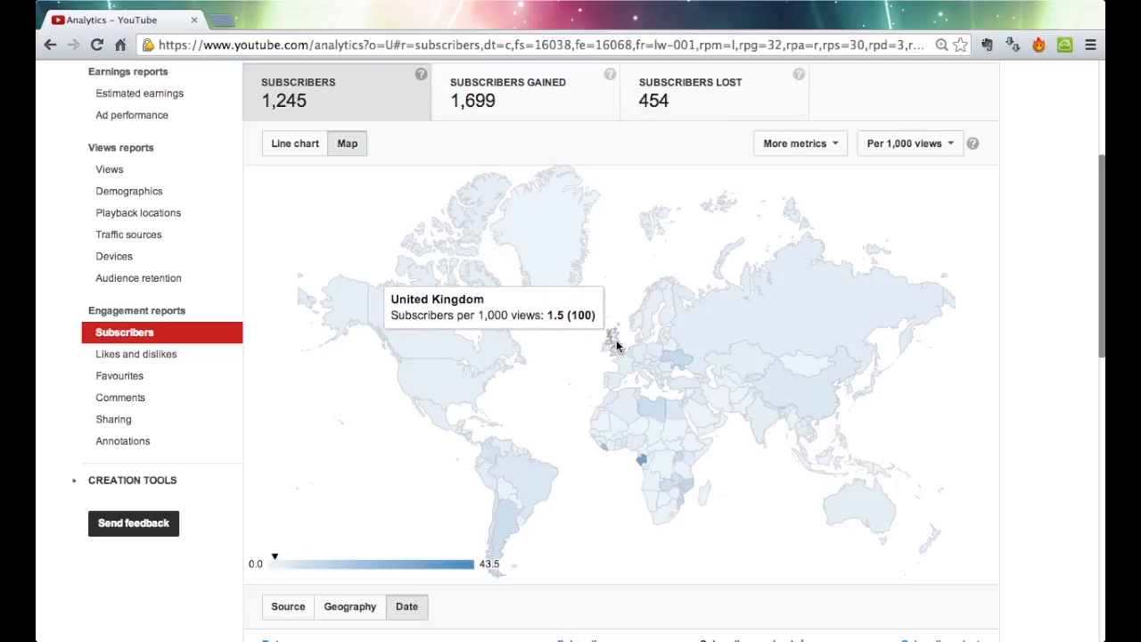
mouse_move(655, 353)
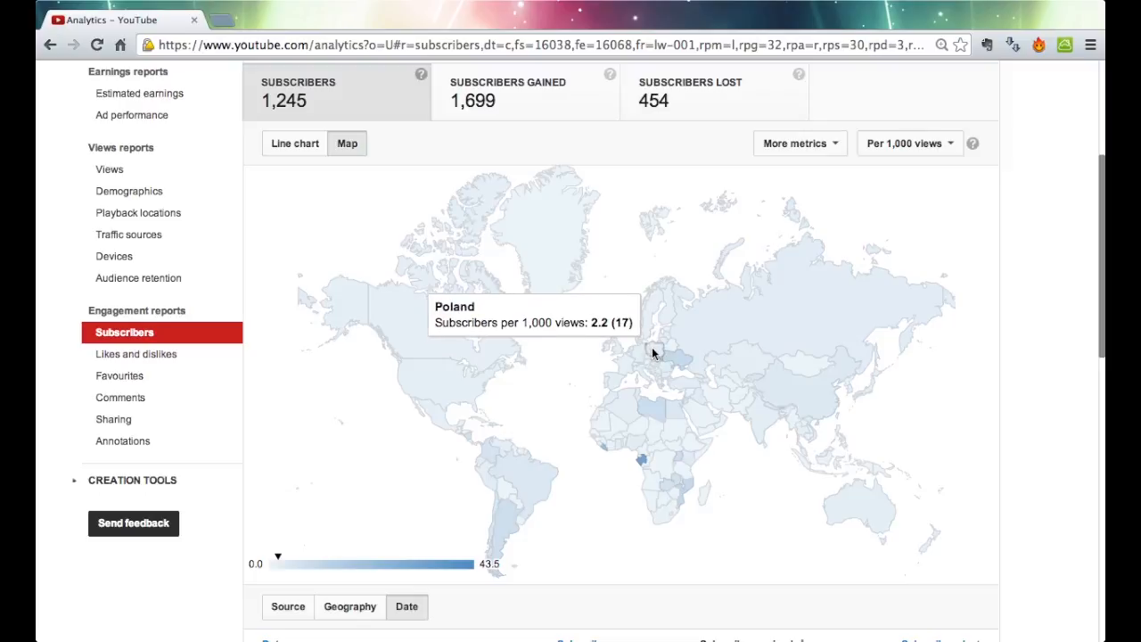
mouse_move(677, 363)
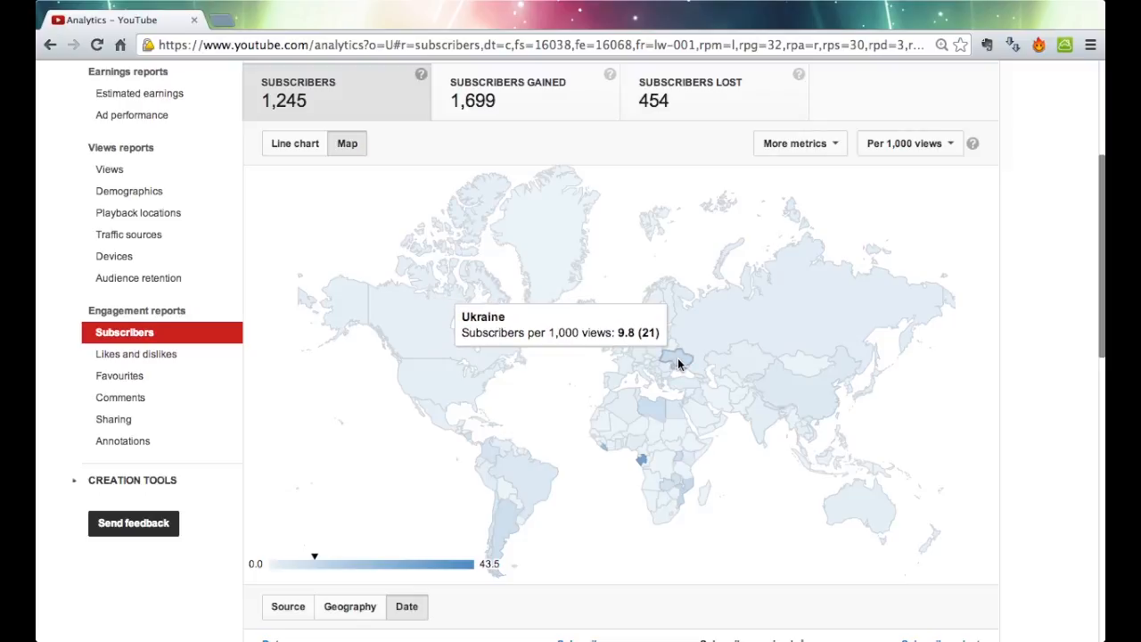
mouse_move(796, 315)
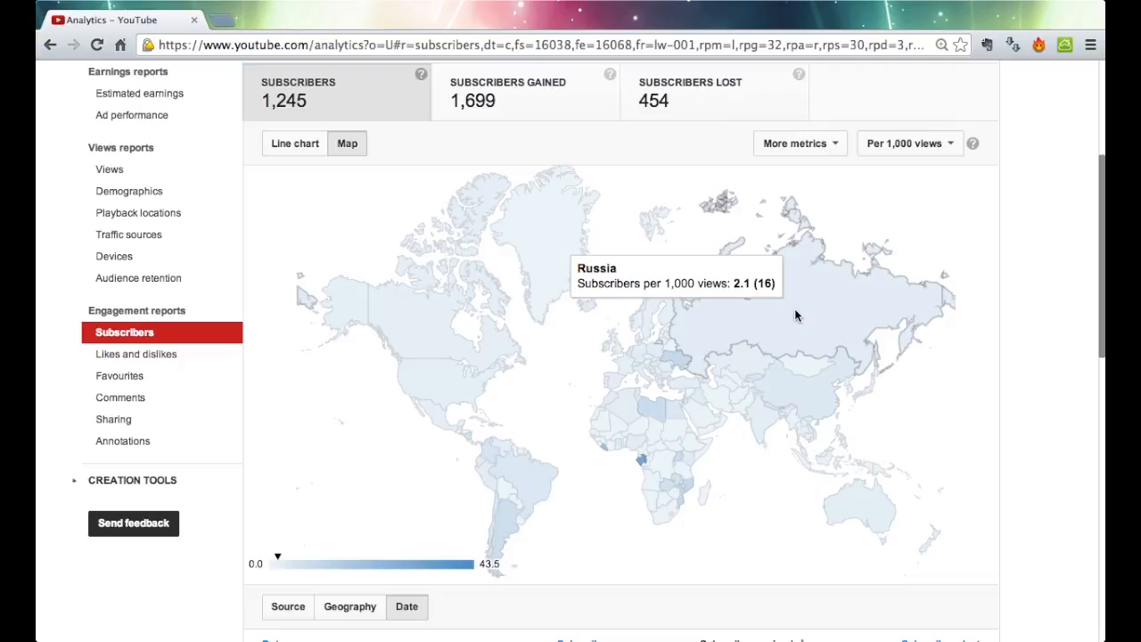
mouse_move(853, 499)
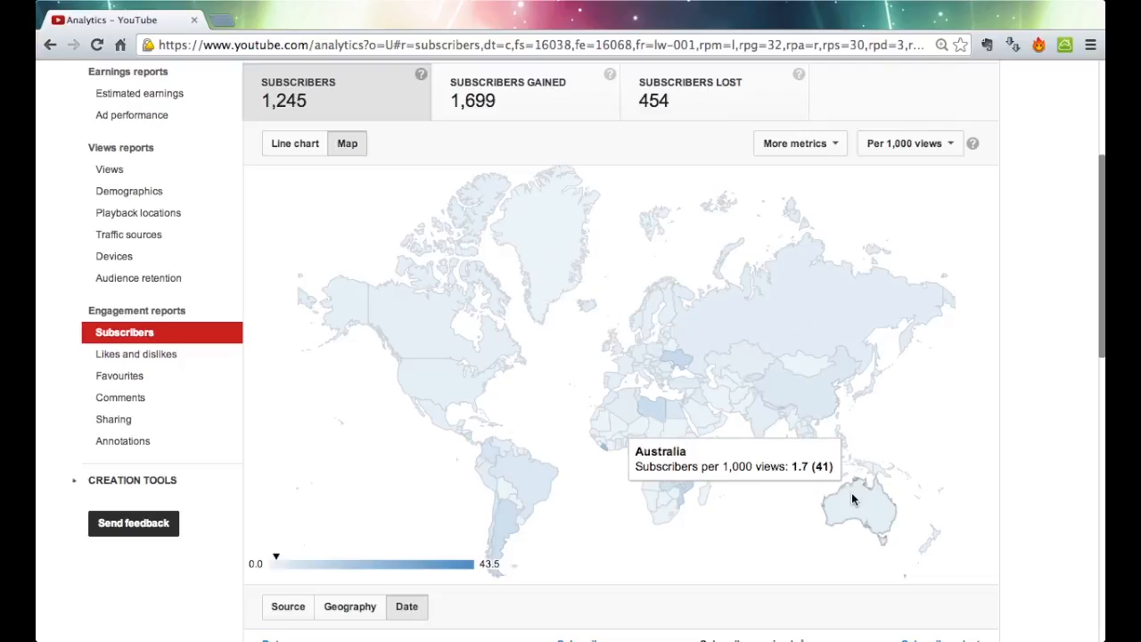
mouse_move(428, 306)
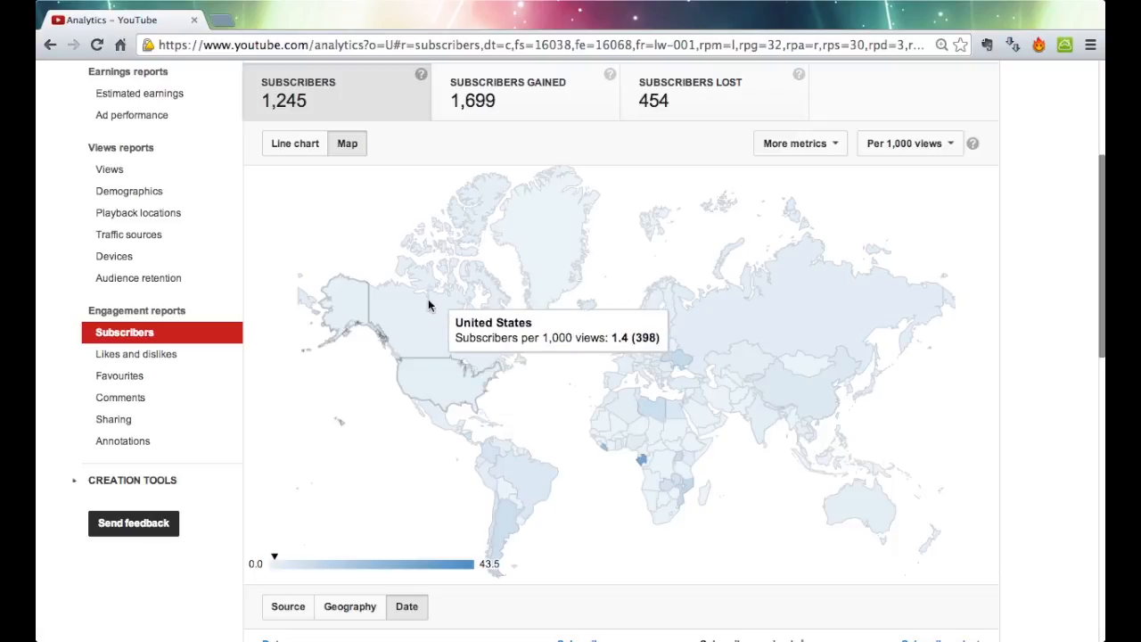
mouse_move(785, 172)
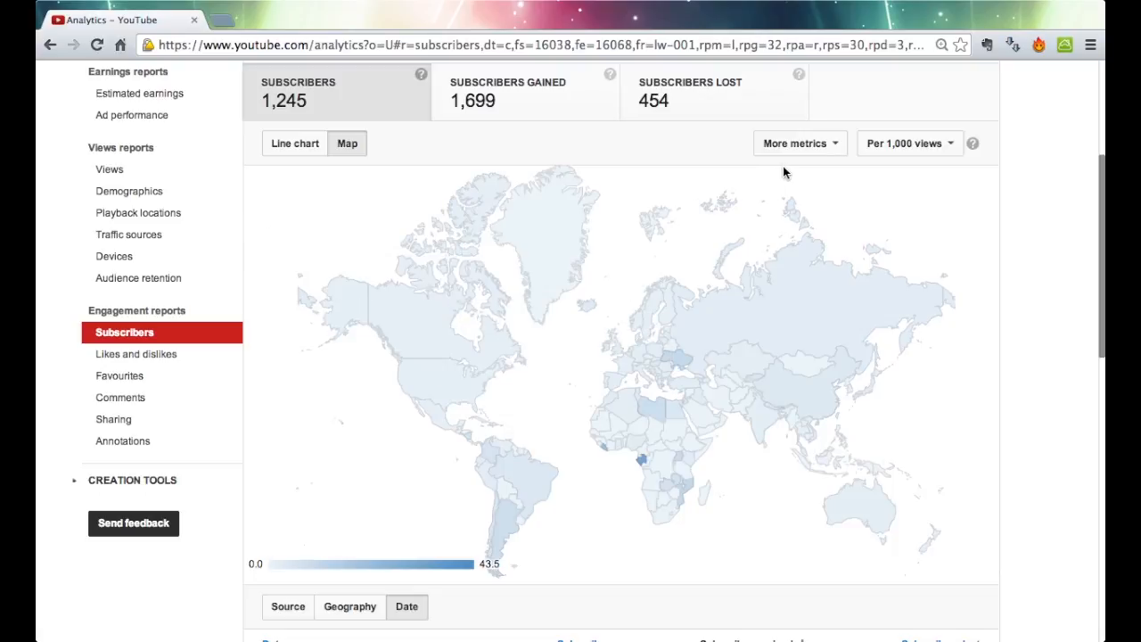
left_click(794, 142)
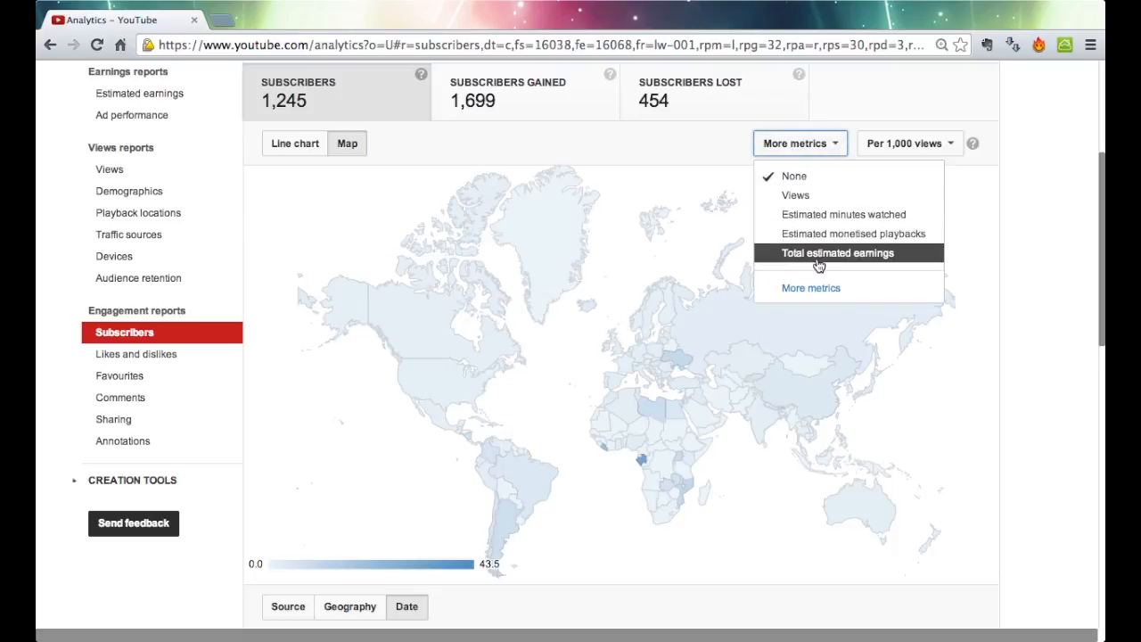
scroll("up", 3)
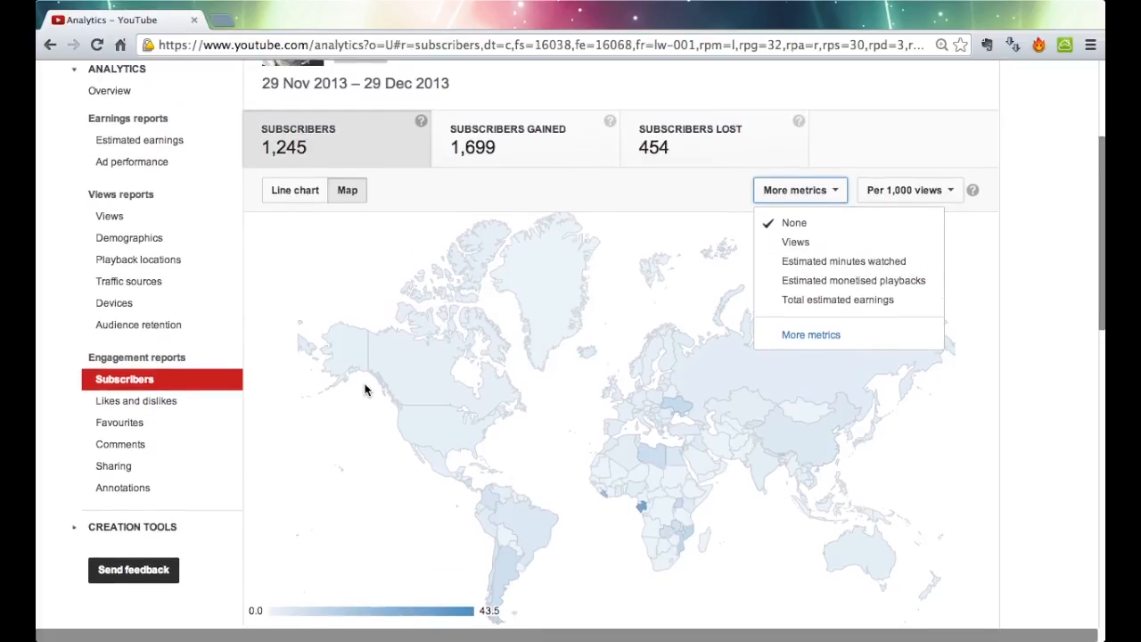
mouse_move(640, 283)
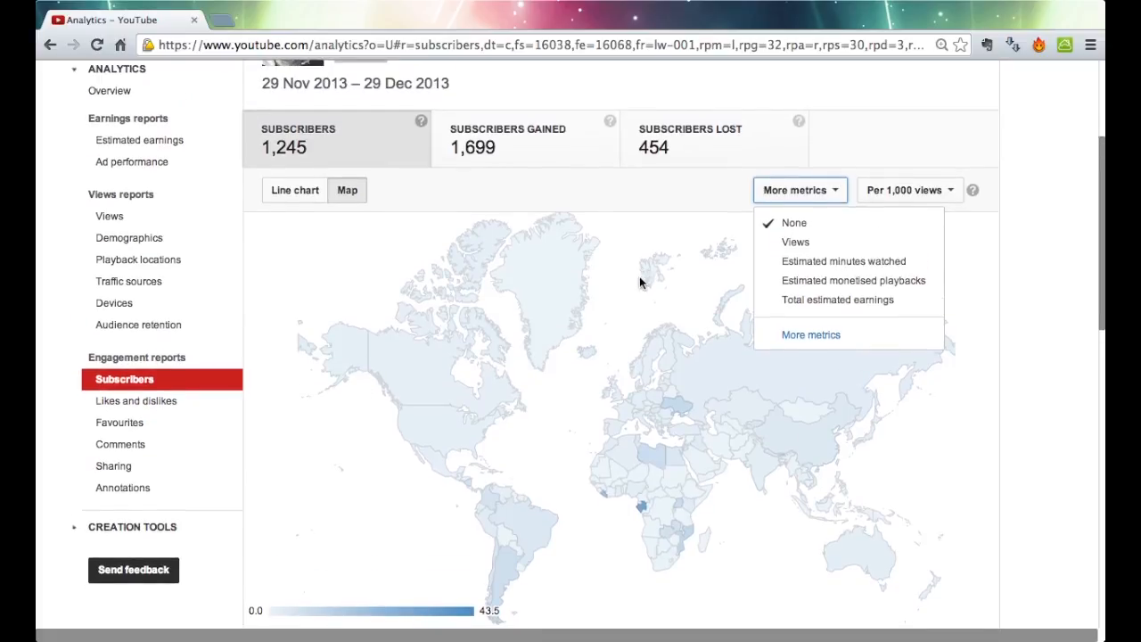
mouse_move(374, 274)
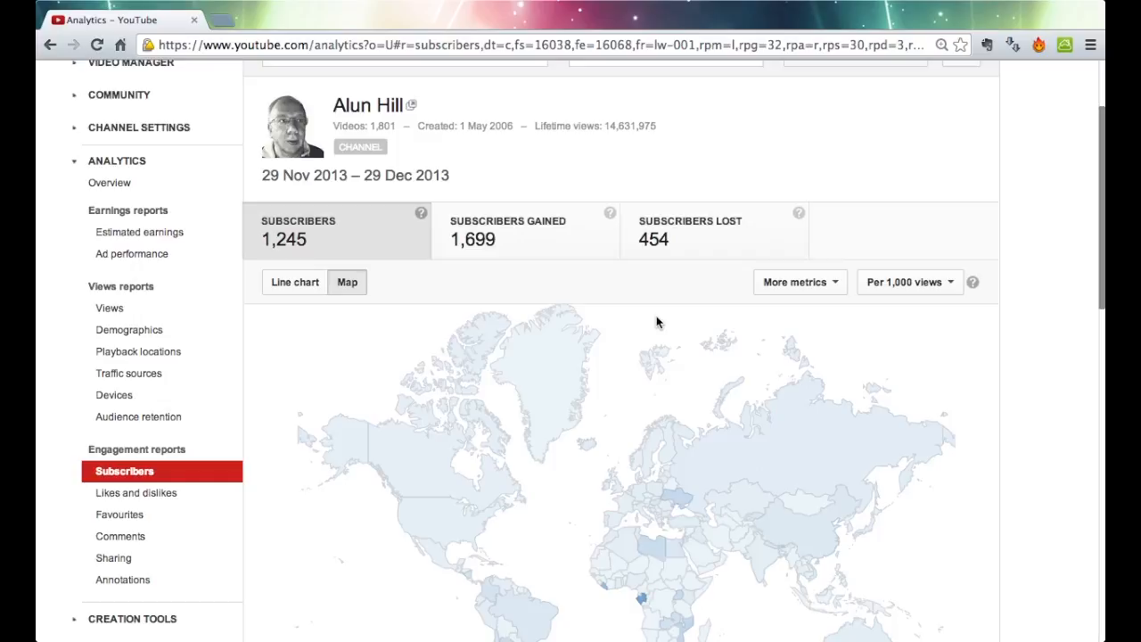
scroll("up", 3)
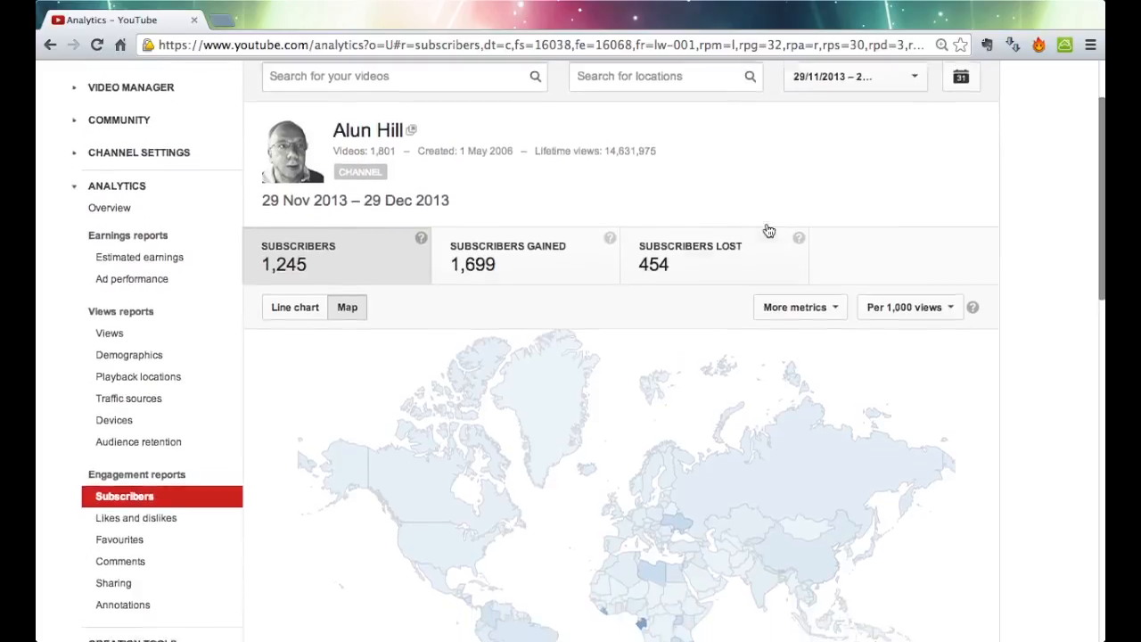
scroll("down", 3)
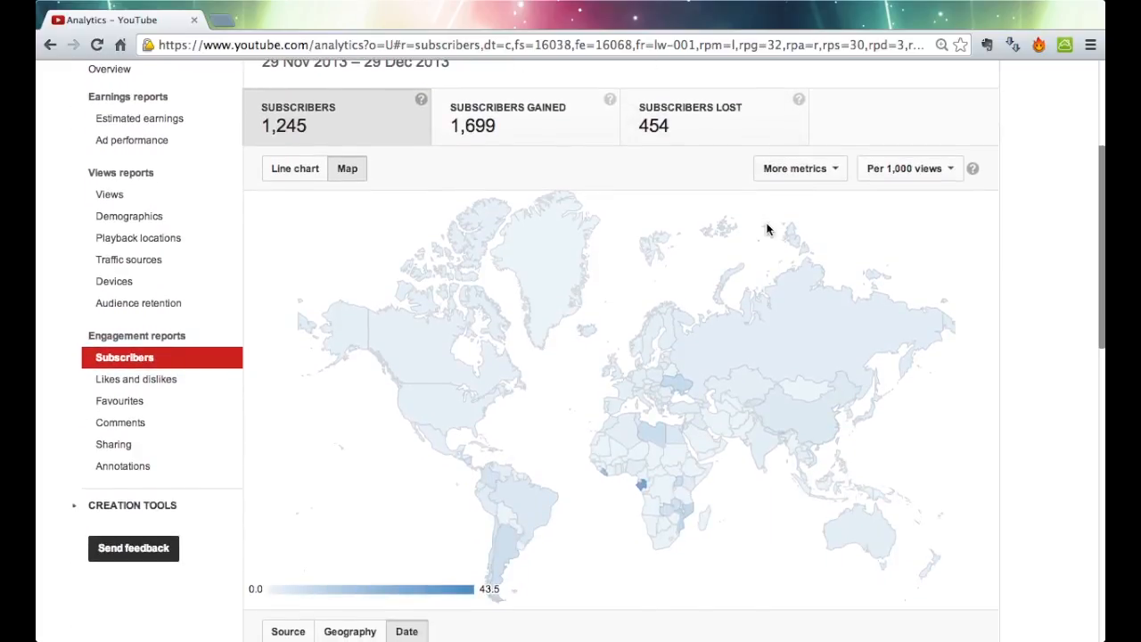
mouse_move(1043, 129)
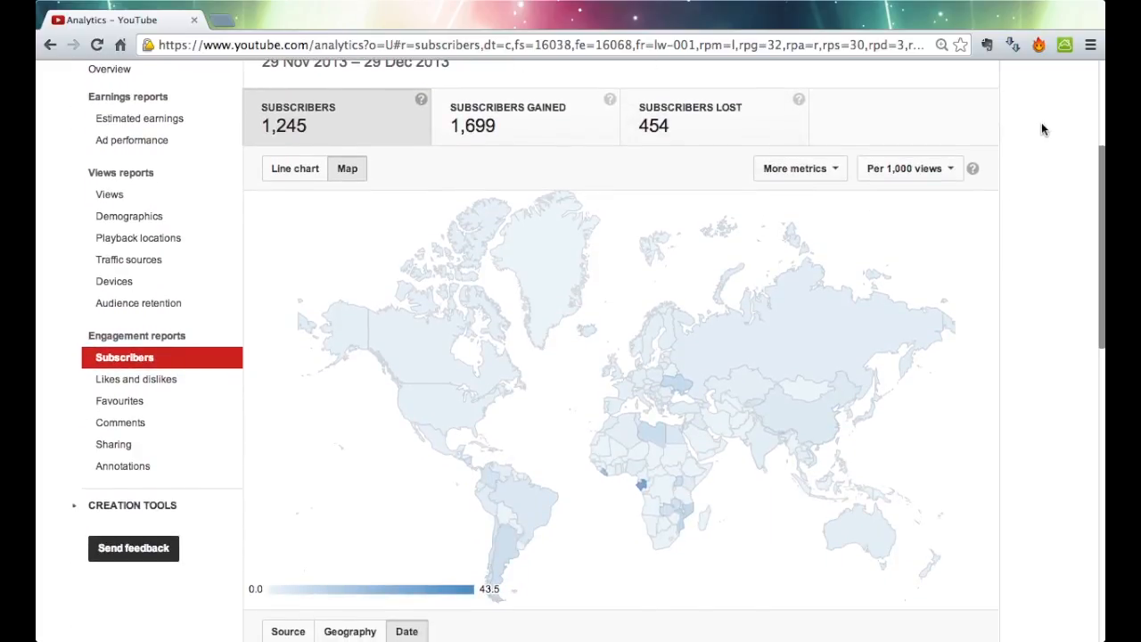